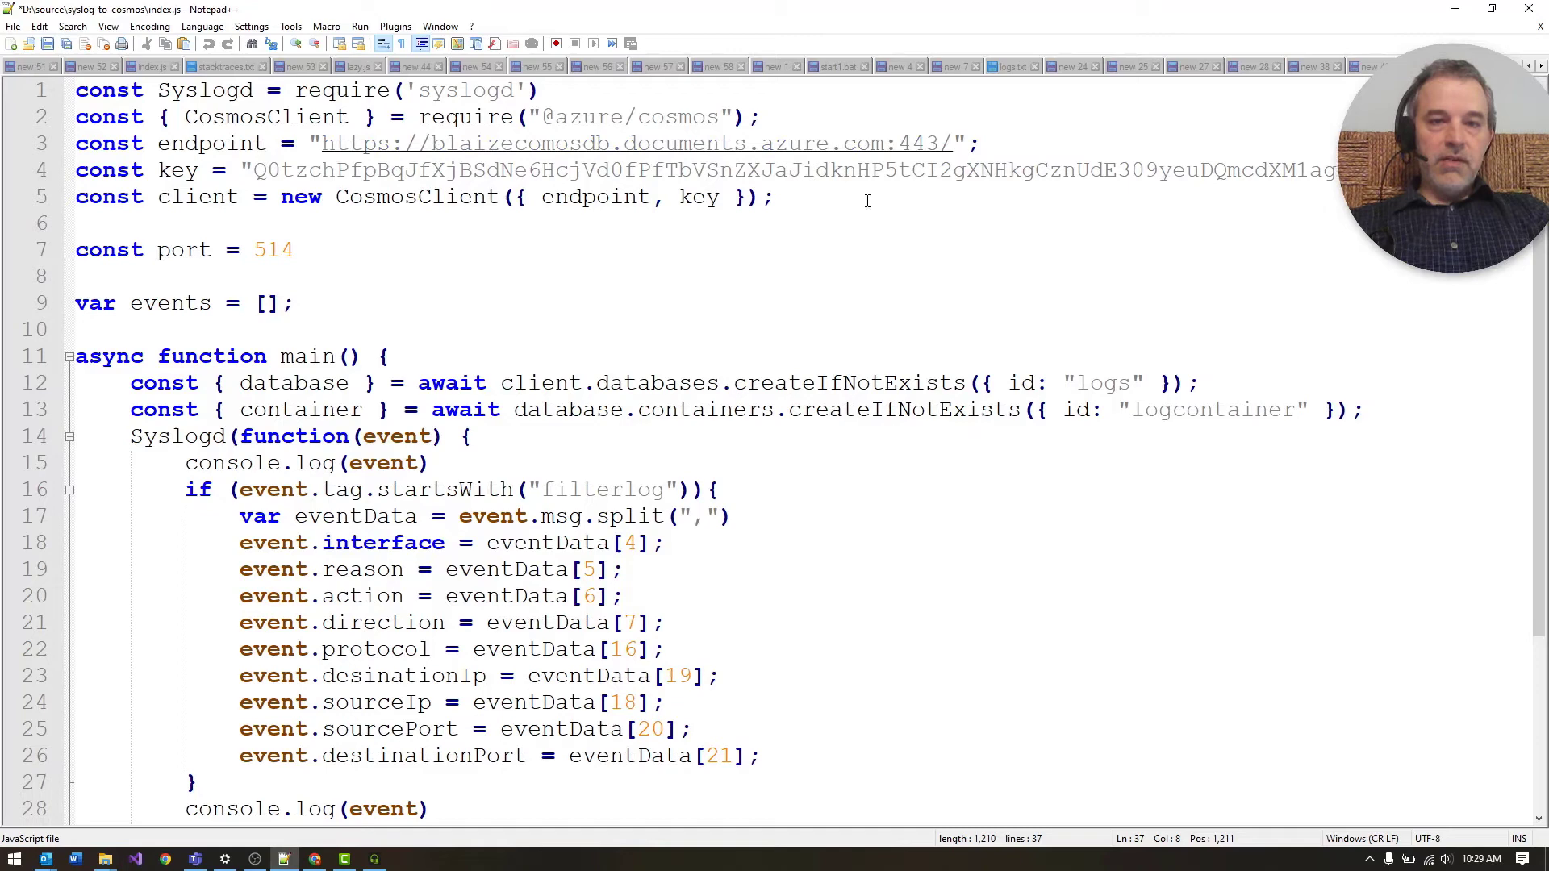
pyautogui.moveTo(441, 237)
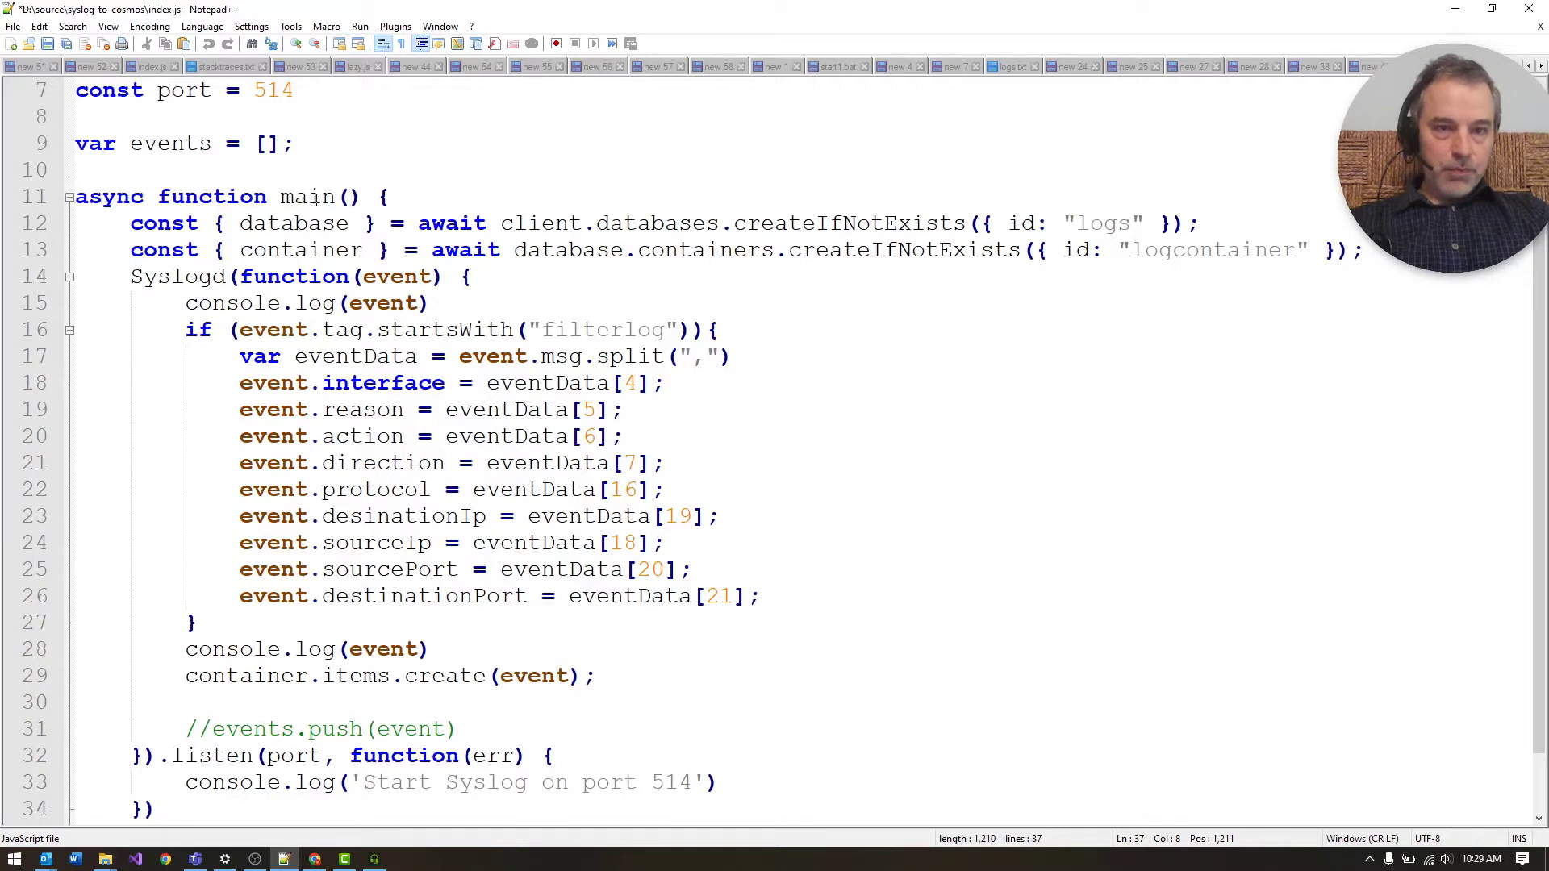
pyautogui.moveTo(852, 225)
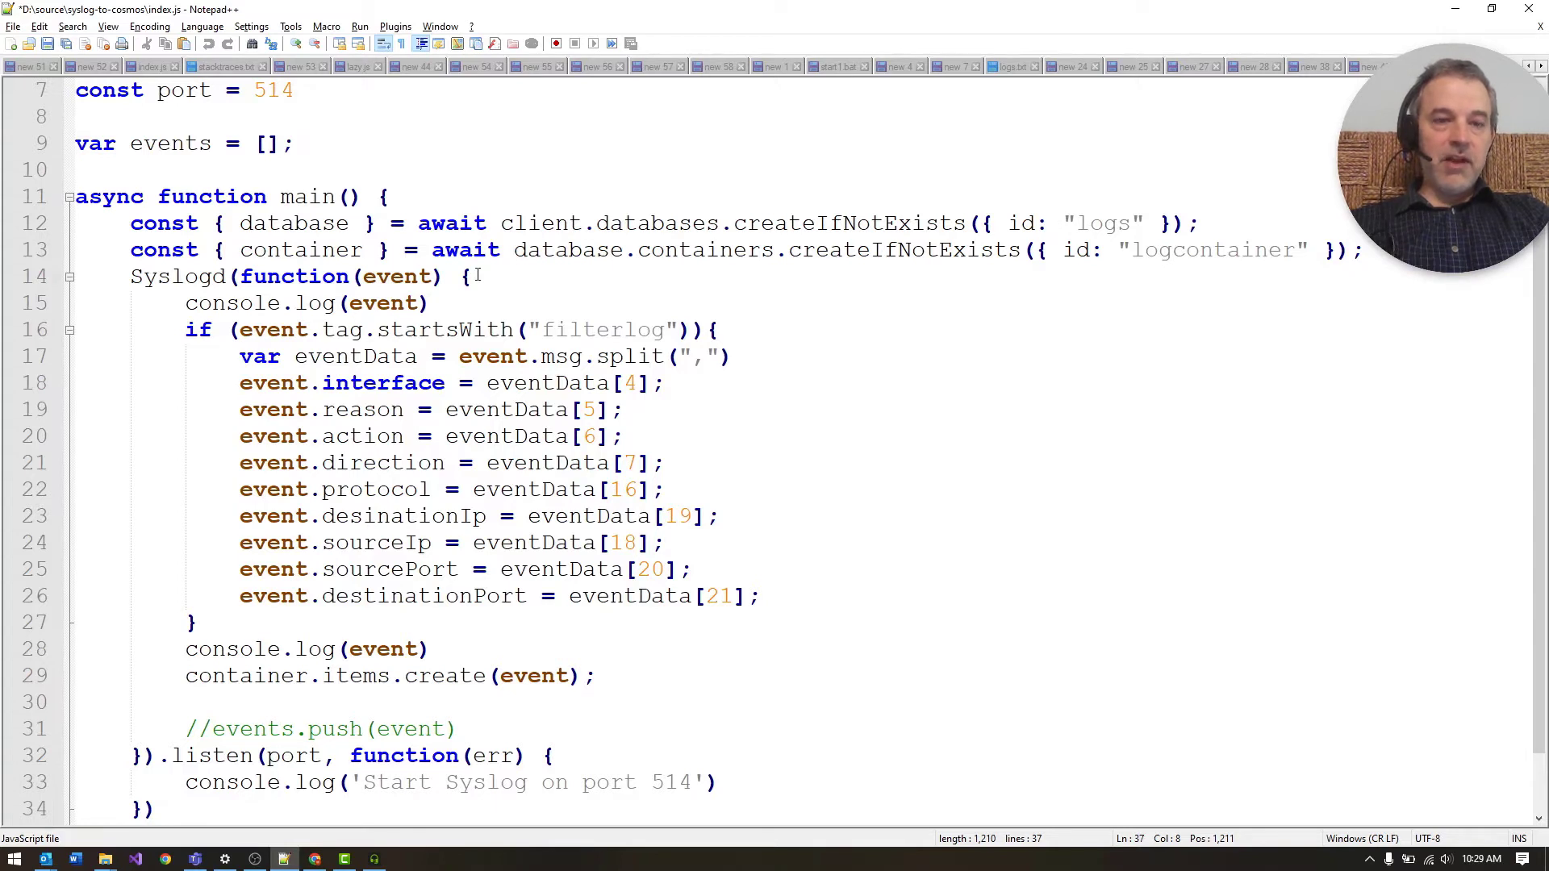
# Step: Highlight index.js lines 19–26 and switch to the blaizecosmosdb account overview in the portal
pyautogui.doubleClick(299, 250)
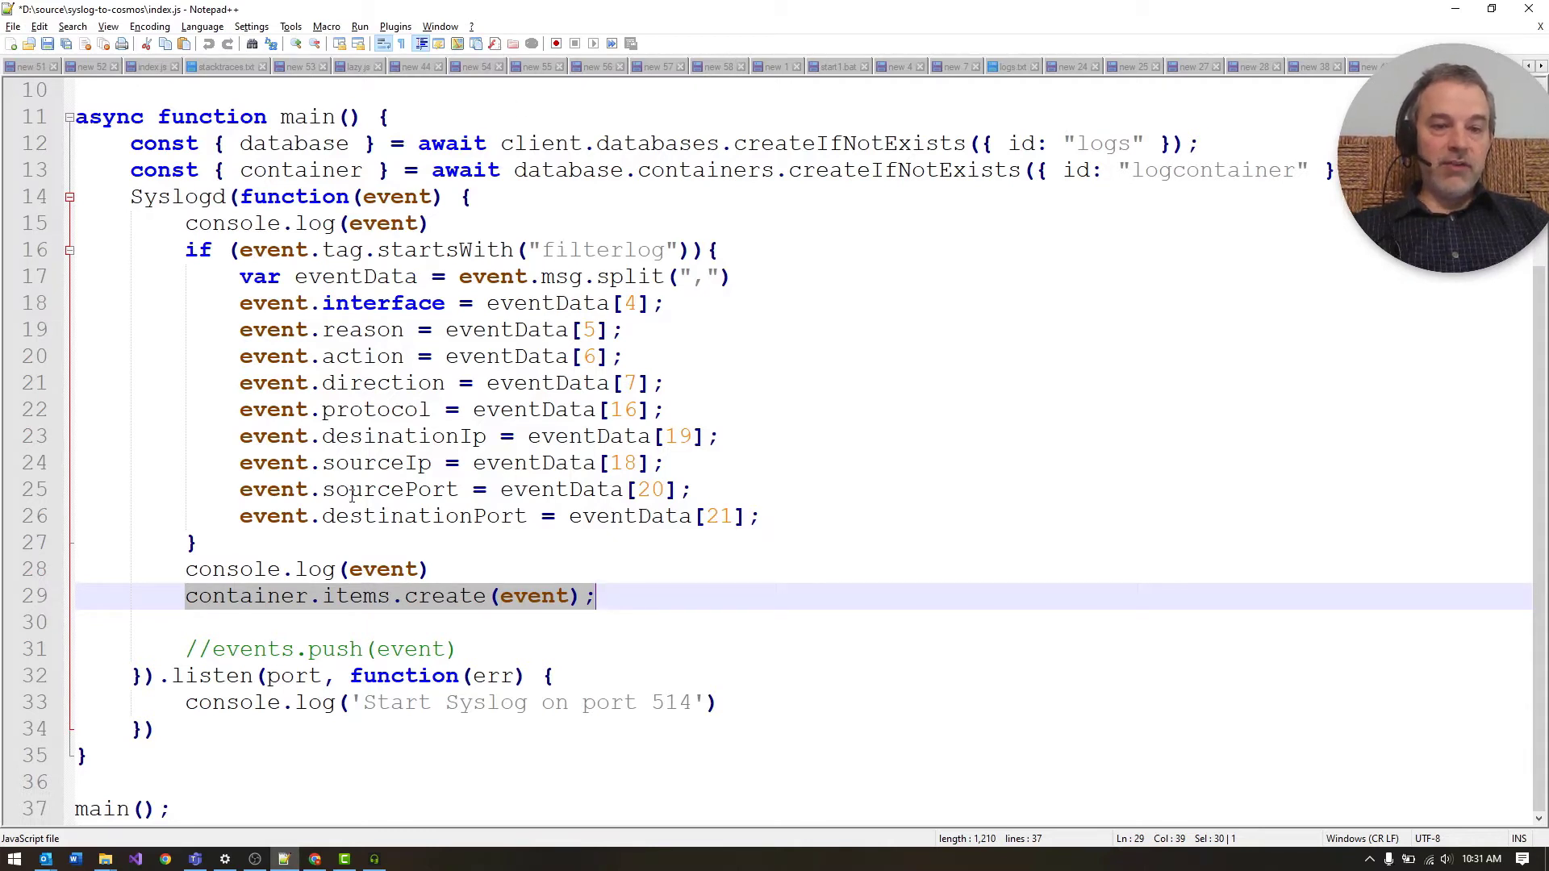
pyautogui.moveTo(372, 340)
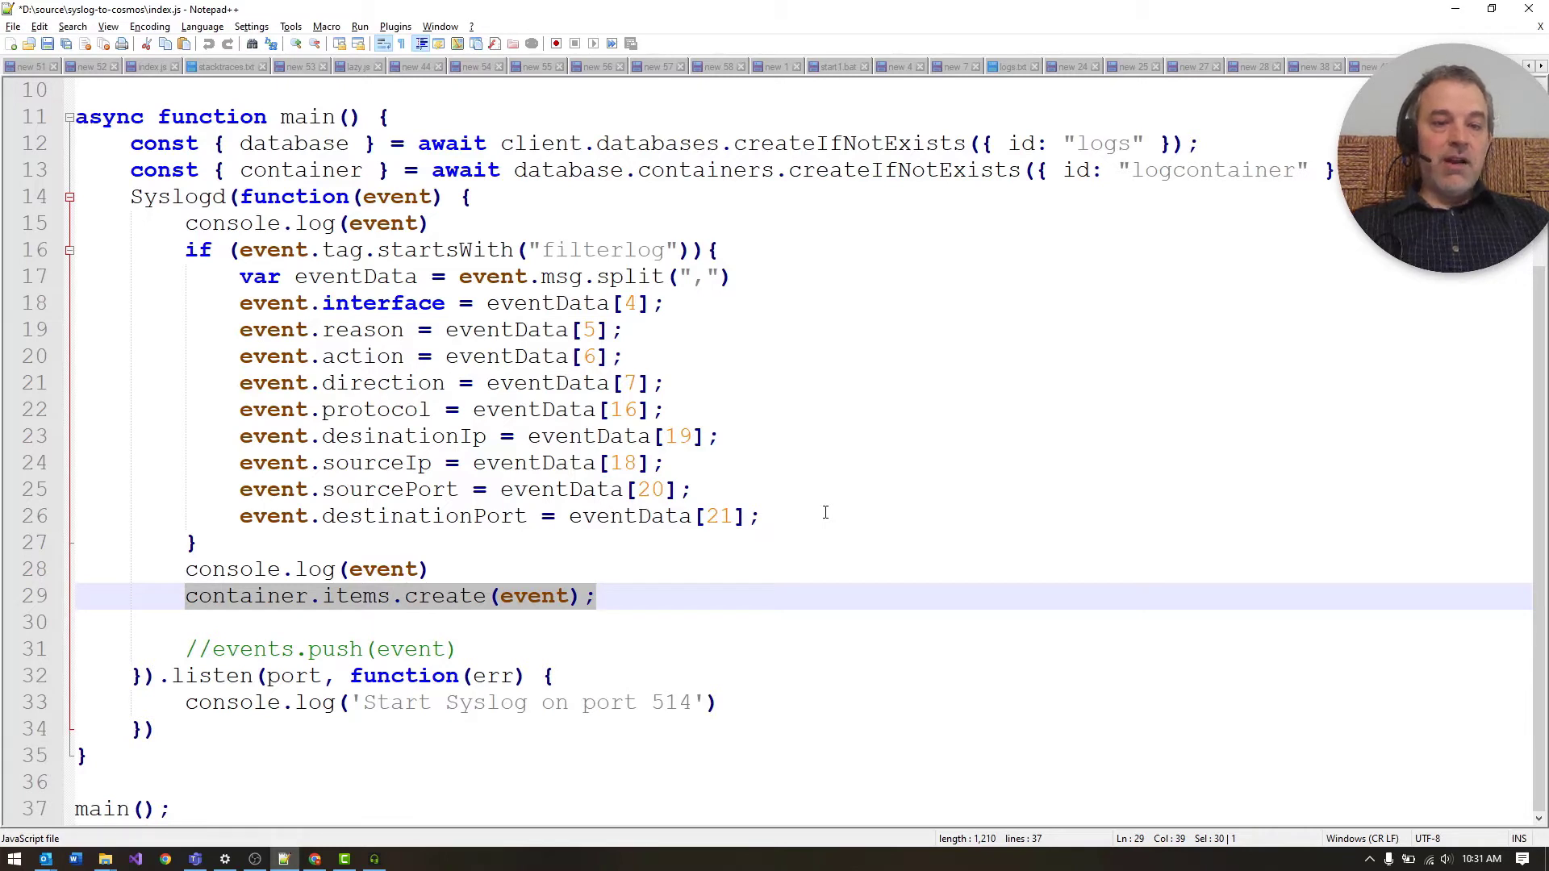
pyautogui.click(785, 516)
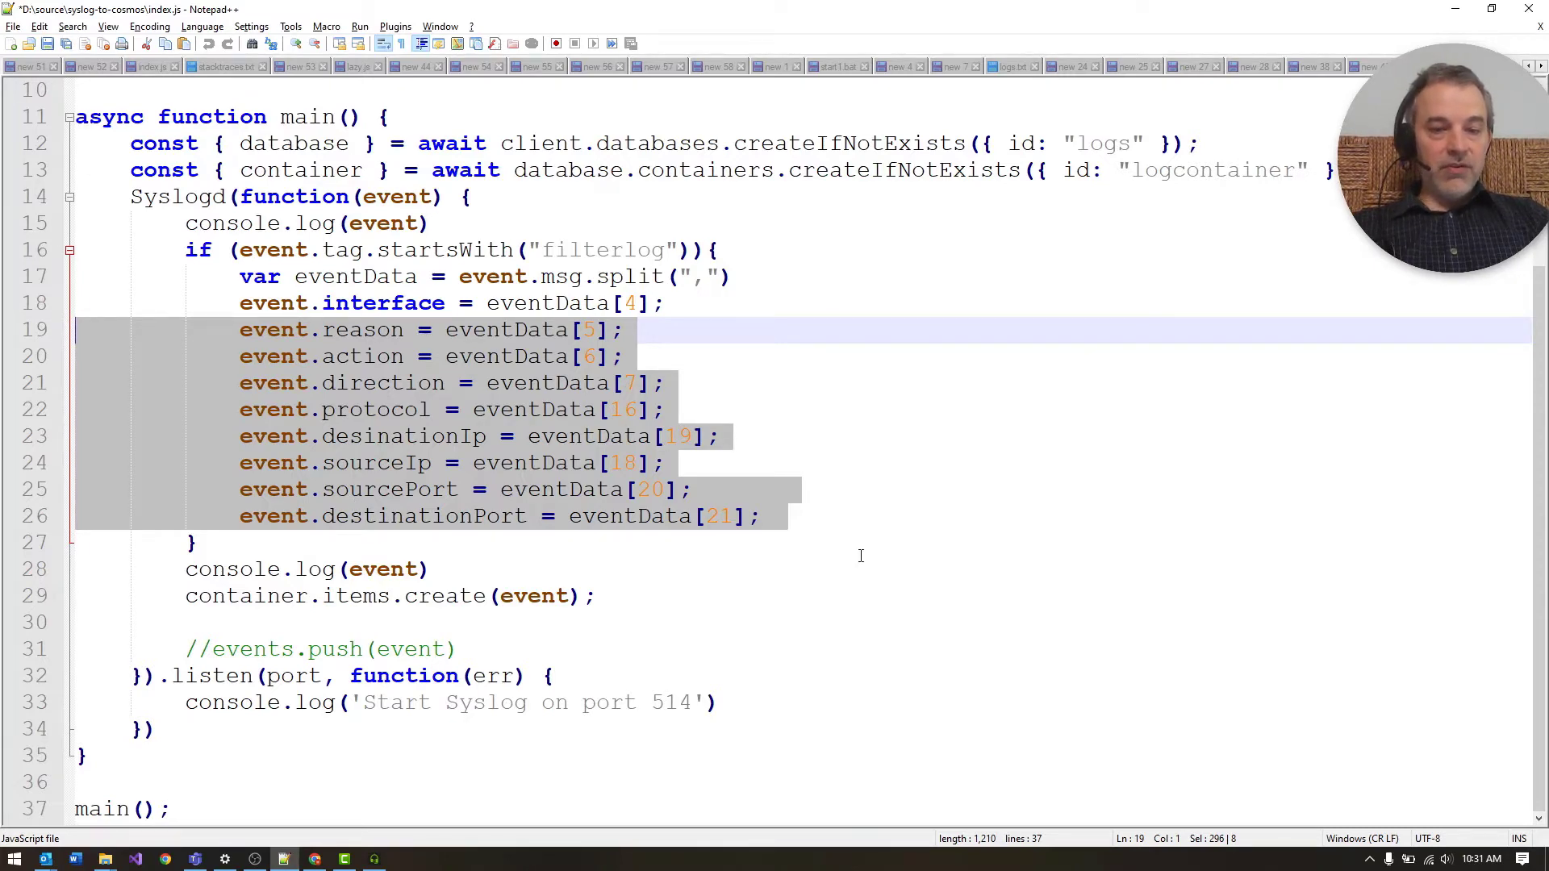
pyautogui.click(758, 436)
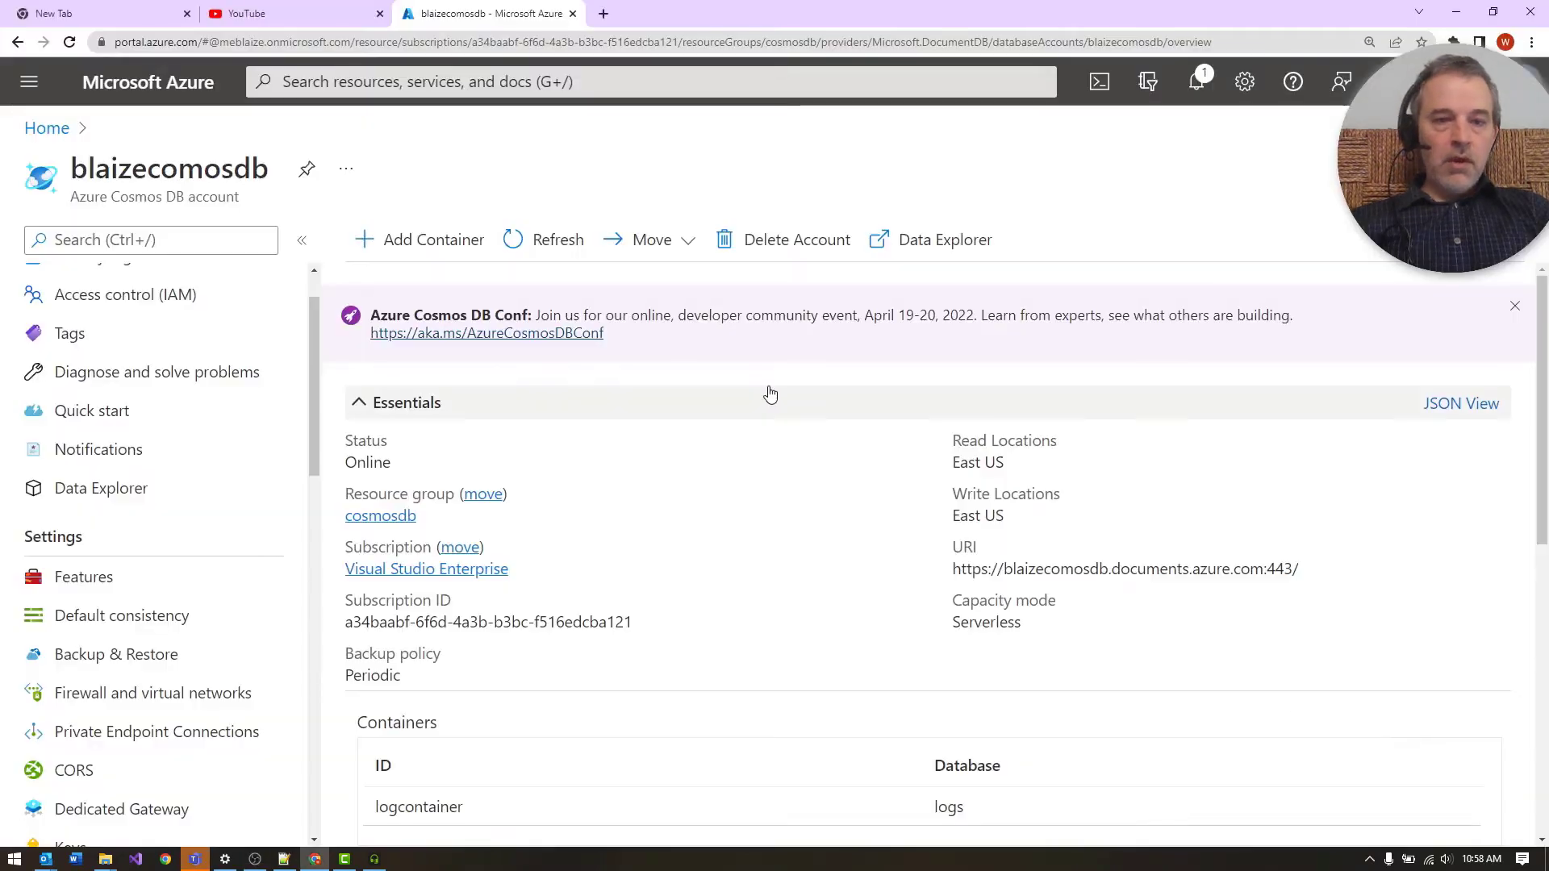
pyautogui.moveTo(770, 395)
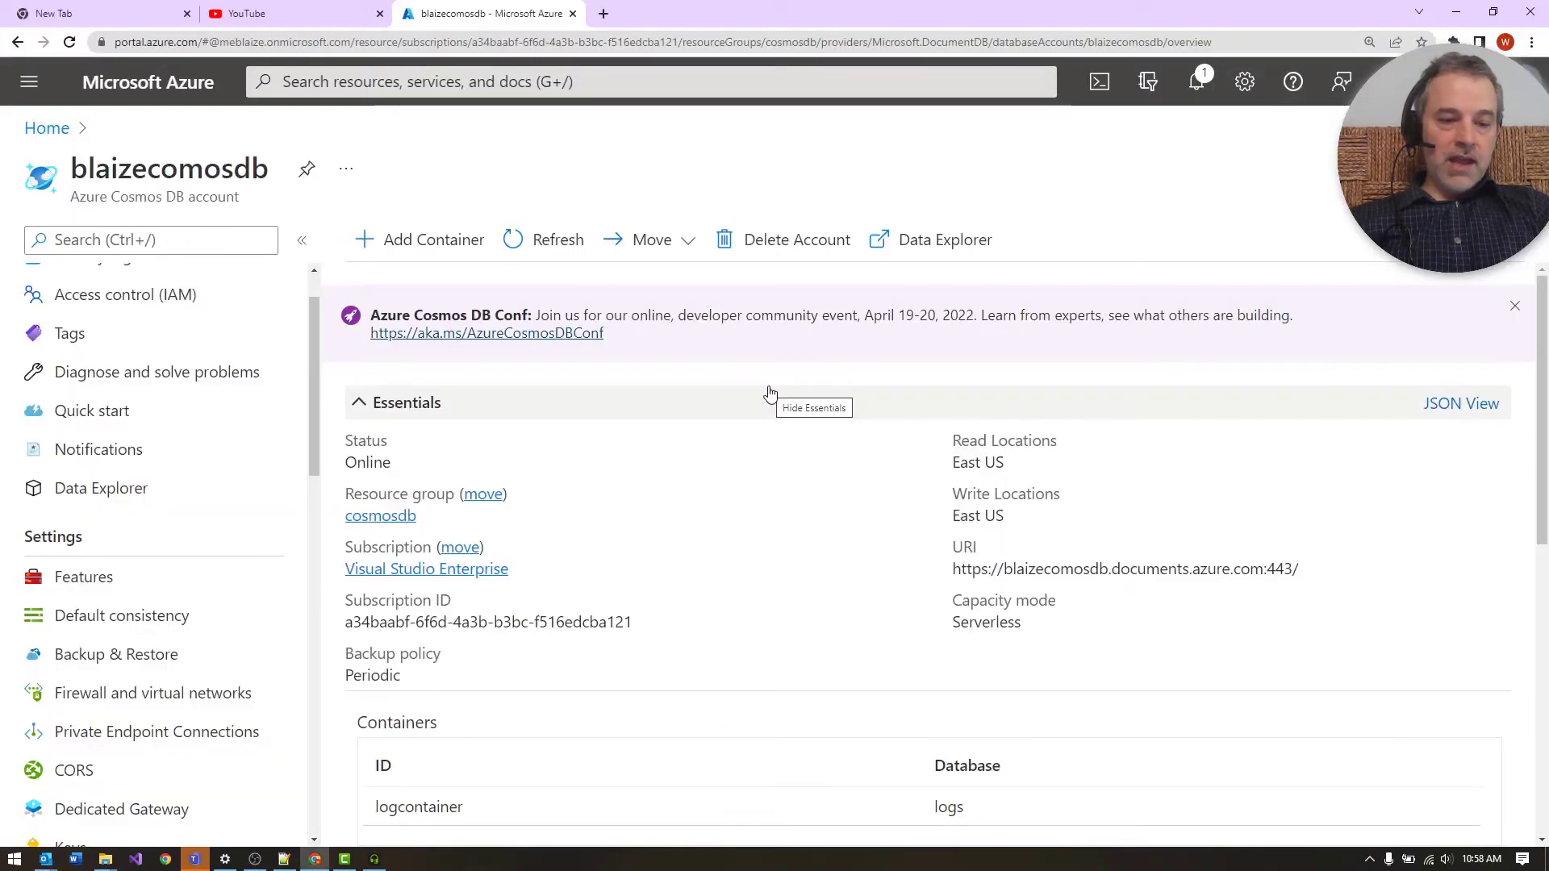
pyautogui.moveTo(126, 295)
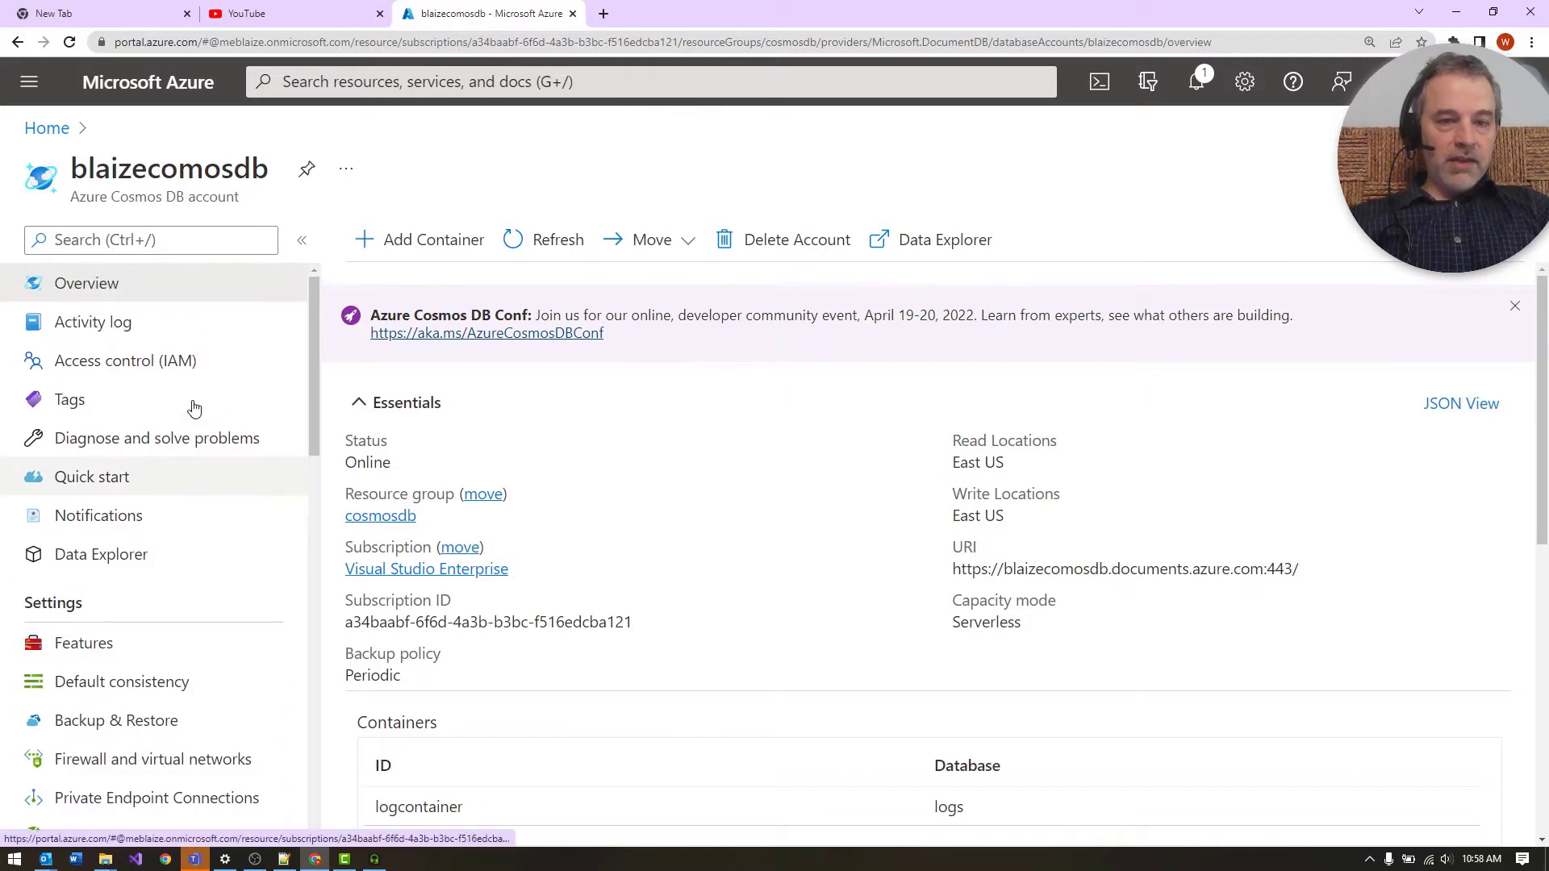
pyautogui.moveTo(224, 554)
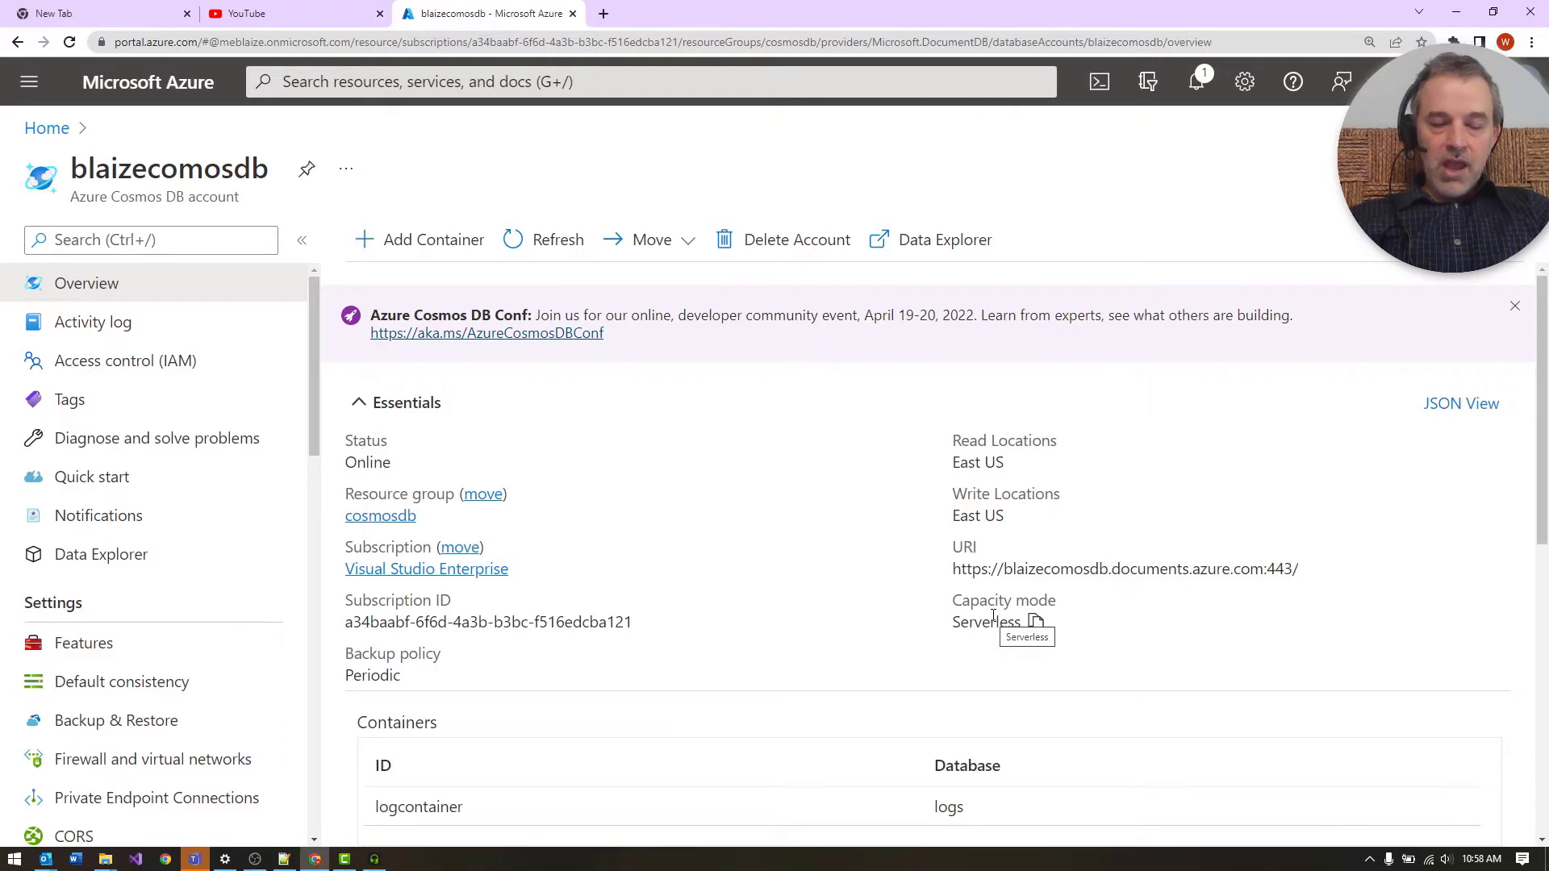
# Step: Switch the Monitoring request chart between the last 24 hours and the last hour
pyautogui.scroll(-3)
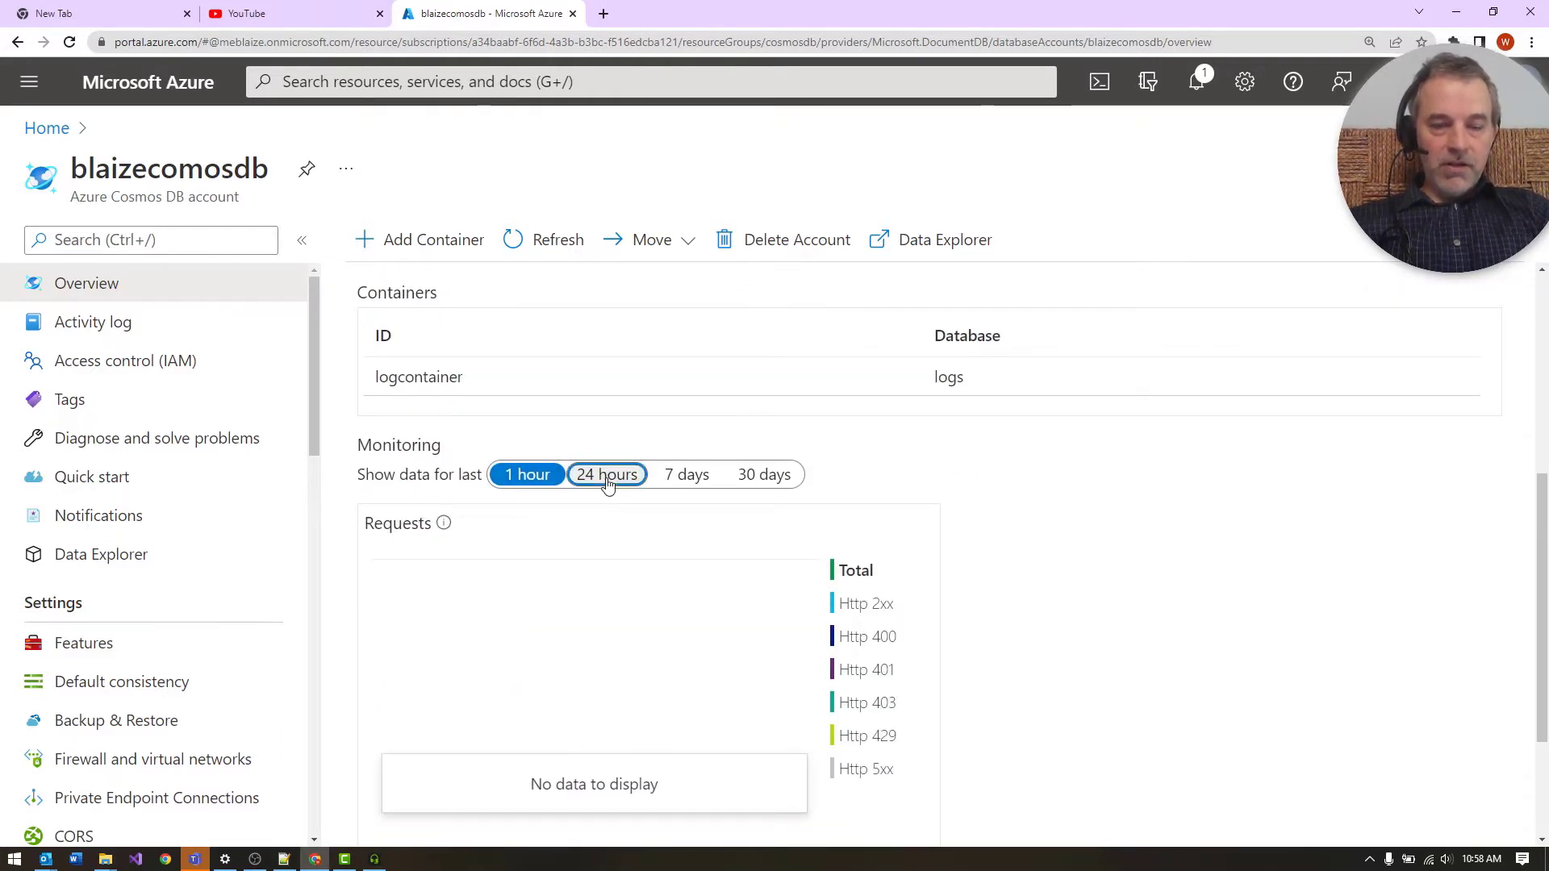
pyautogui.click(607, 475)
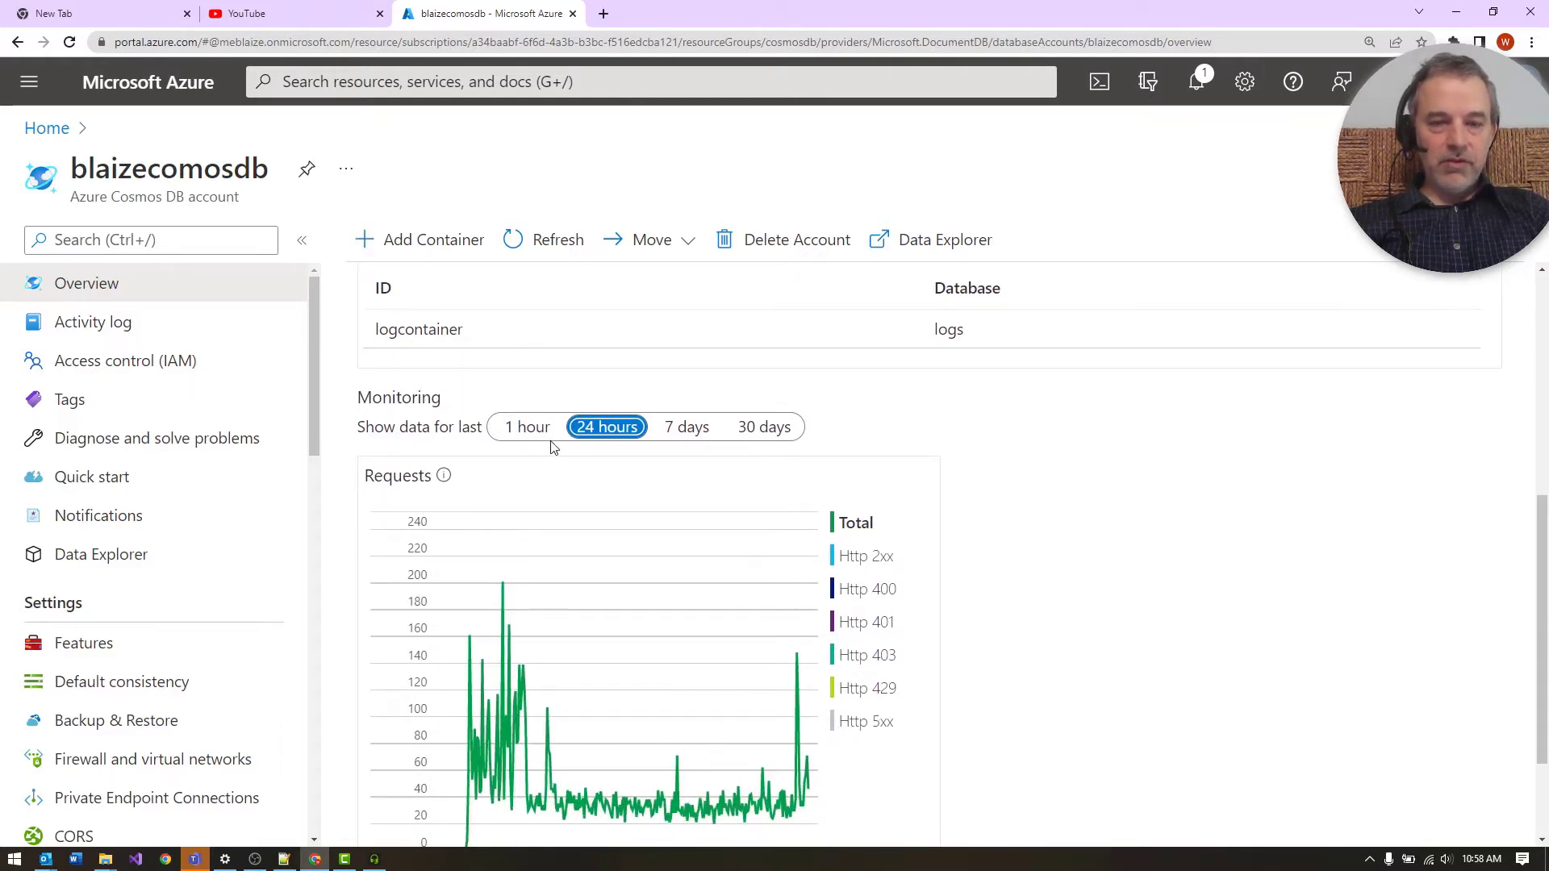
pyautogui.moveTo(568, 469)
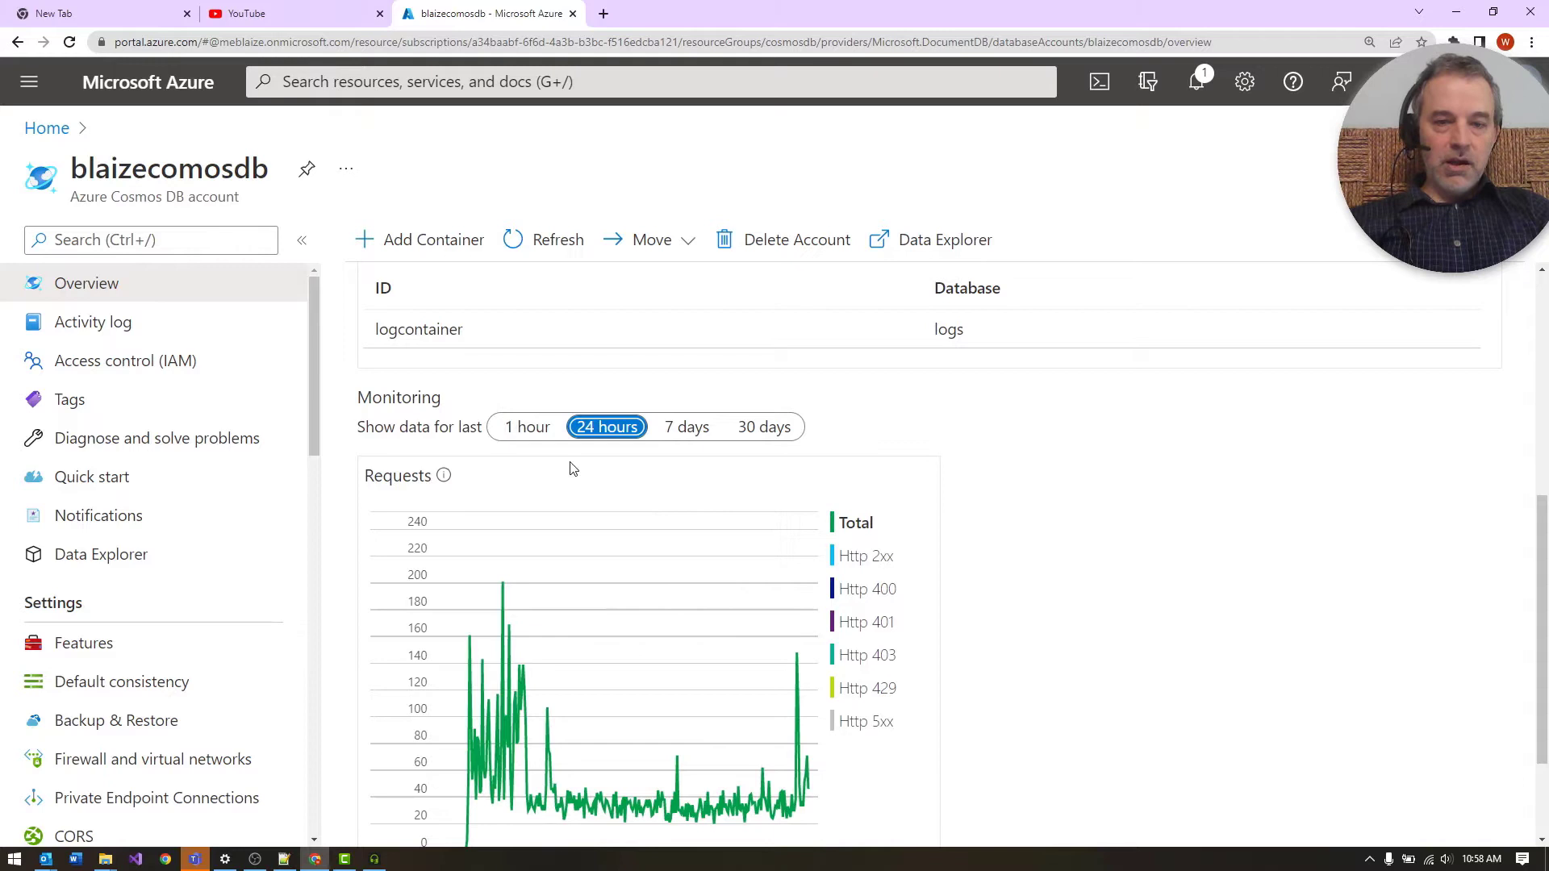
pyautogui.click(527, 427)
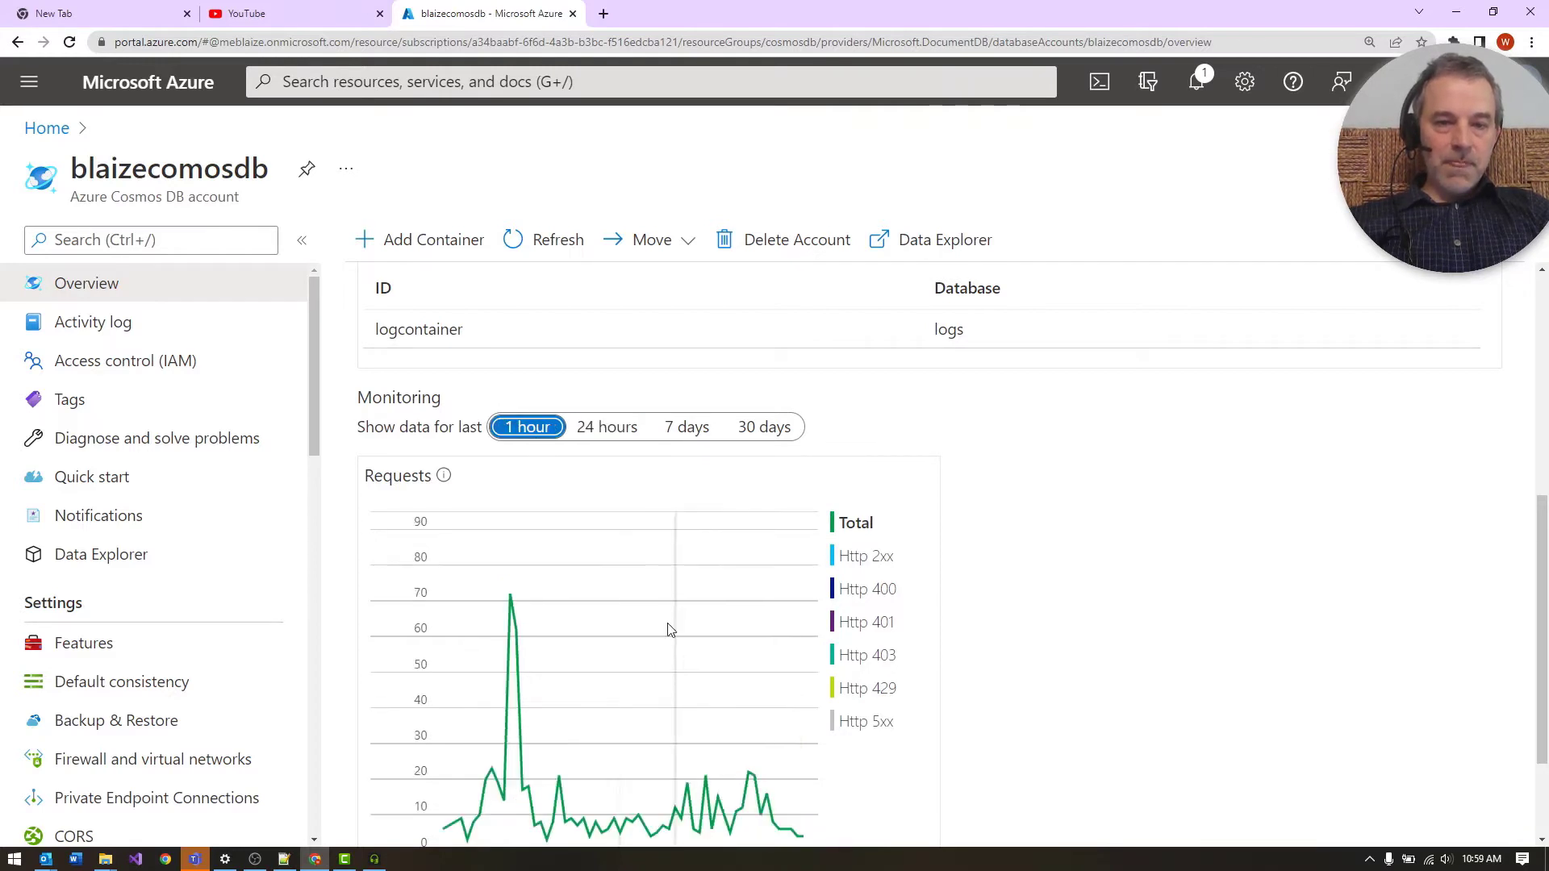
# Step: Check the account's Default consistency settings, then open Data Explorer
pyautogui.scroll(-3)
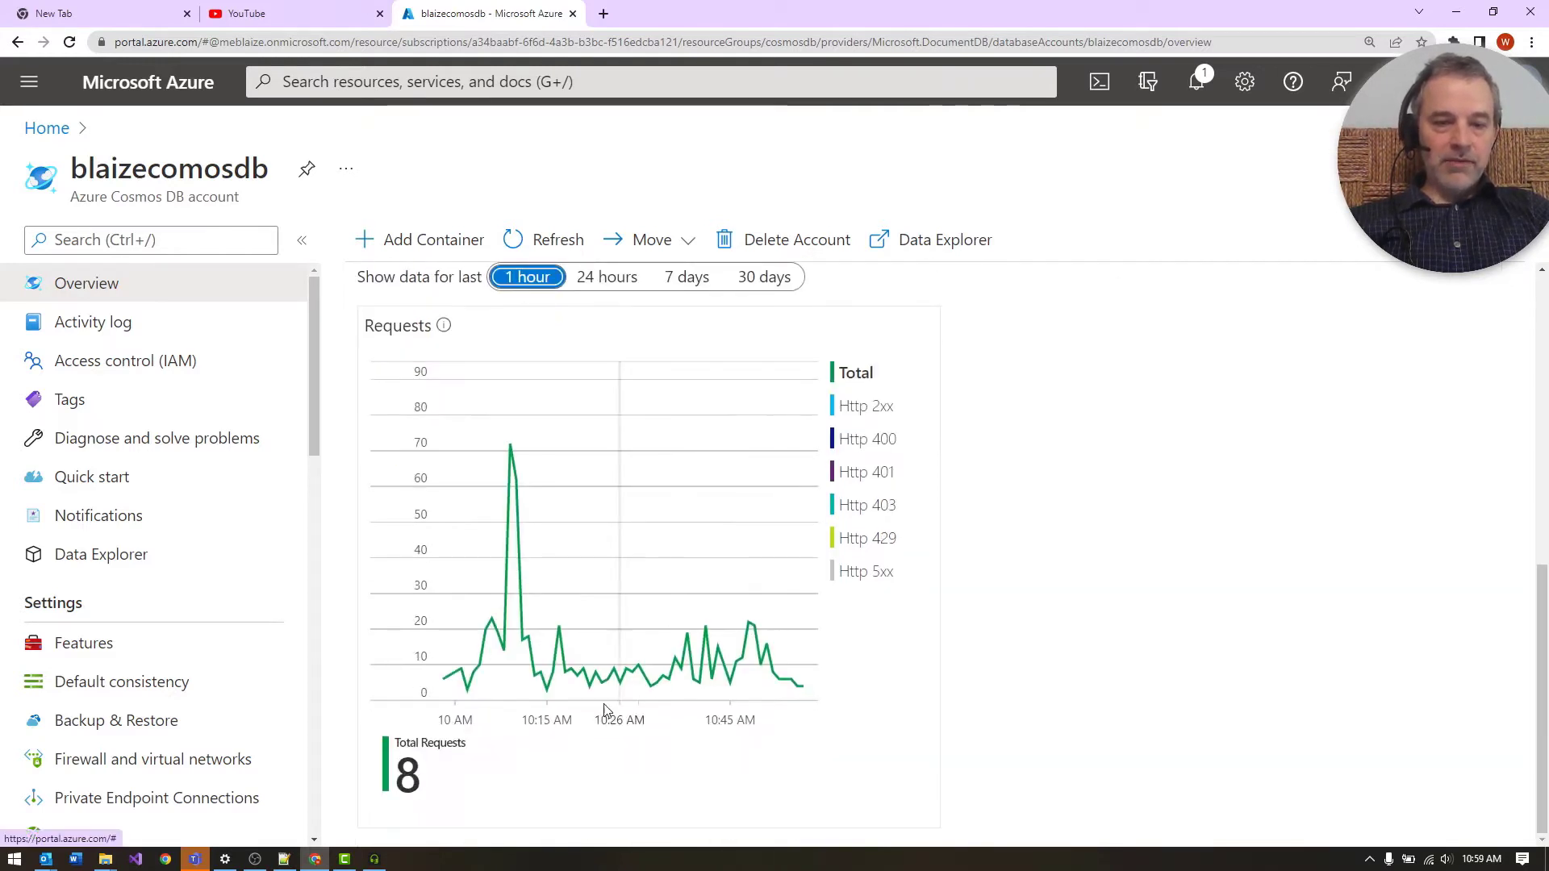
pyautogui.scroll(-3)
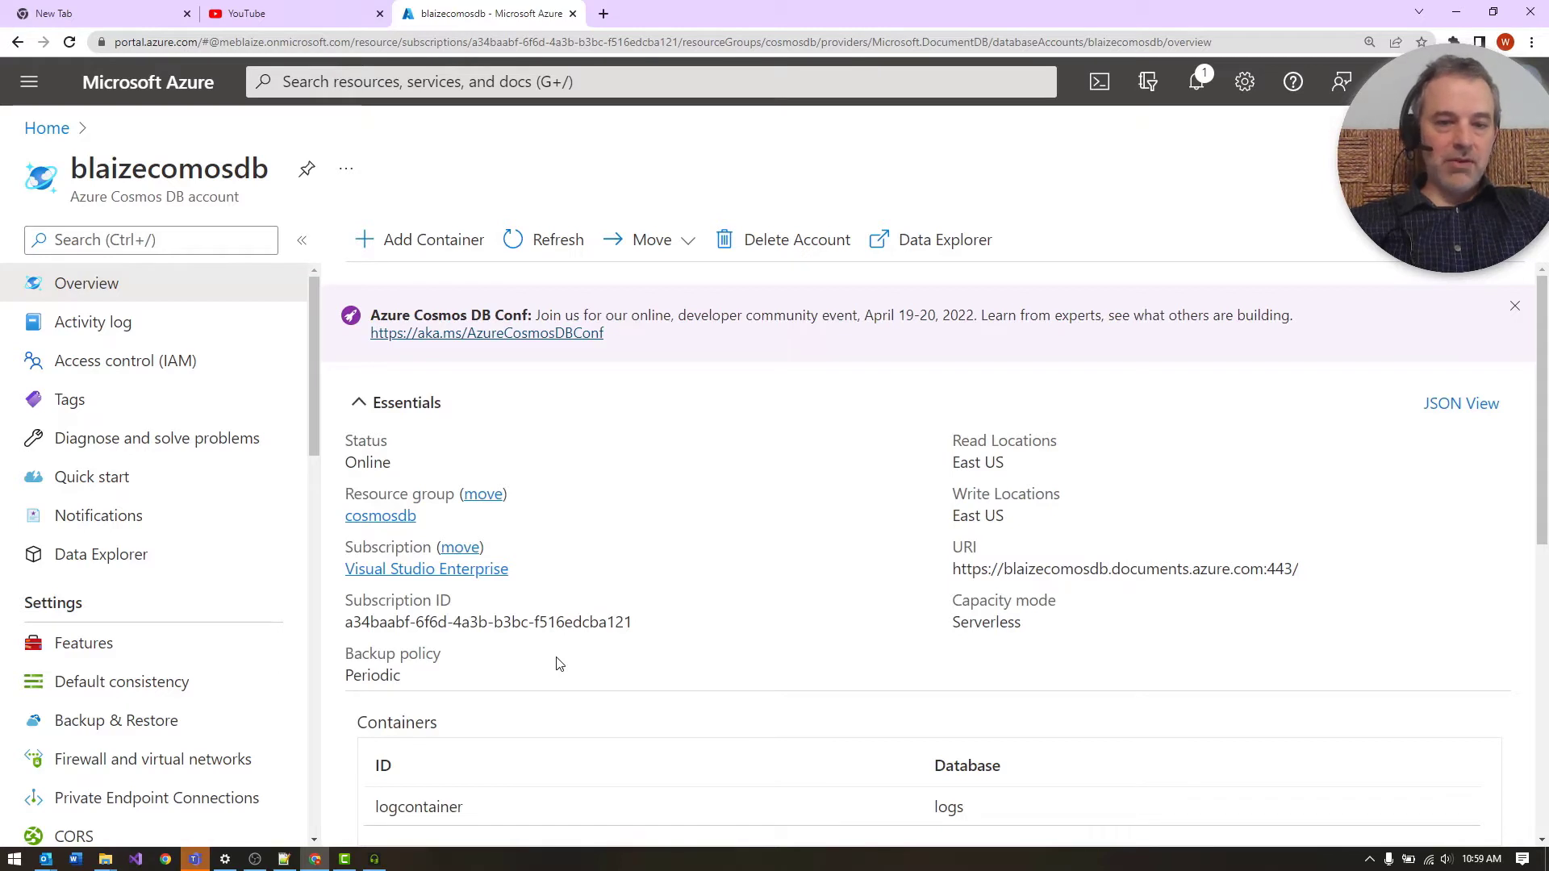
pyautogui.moveTo(100, 555)
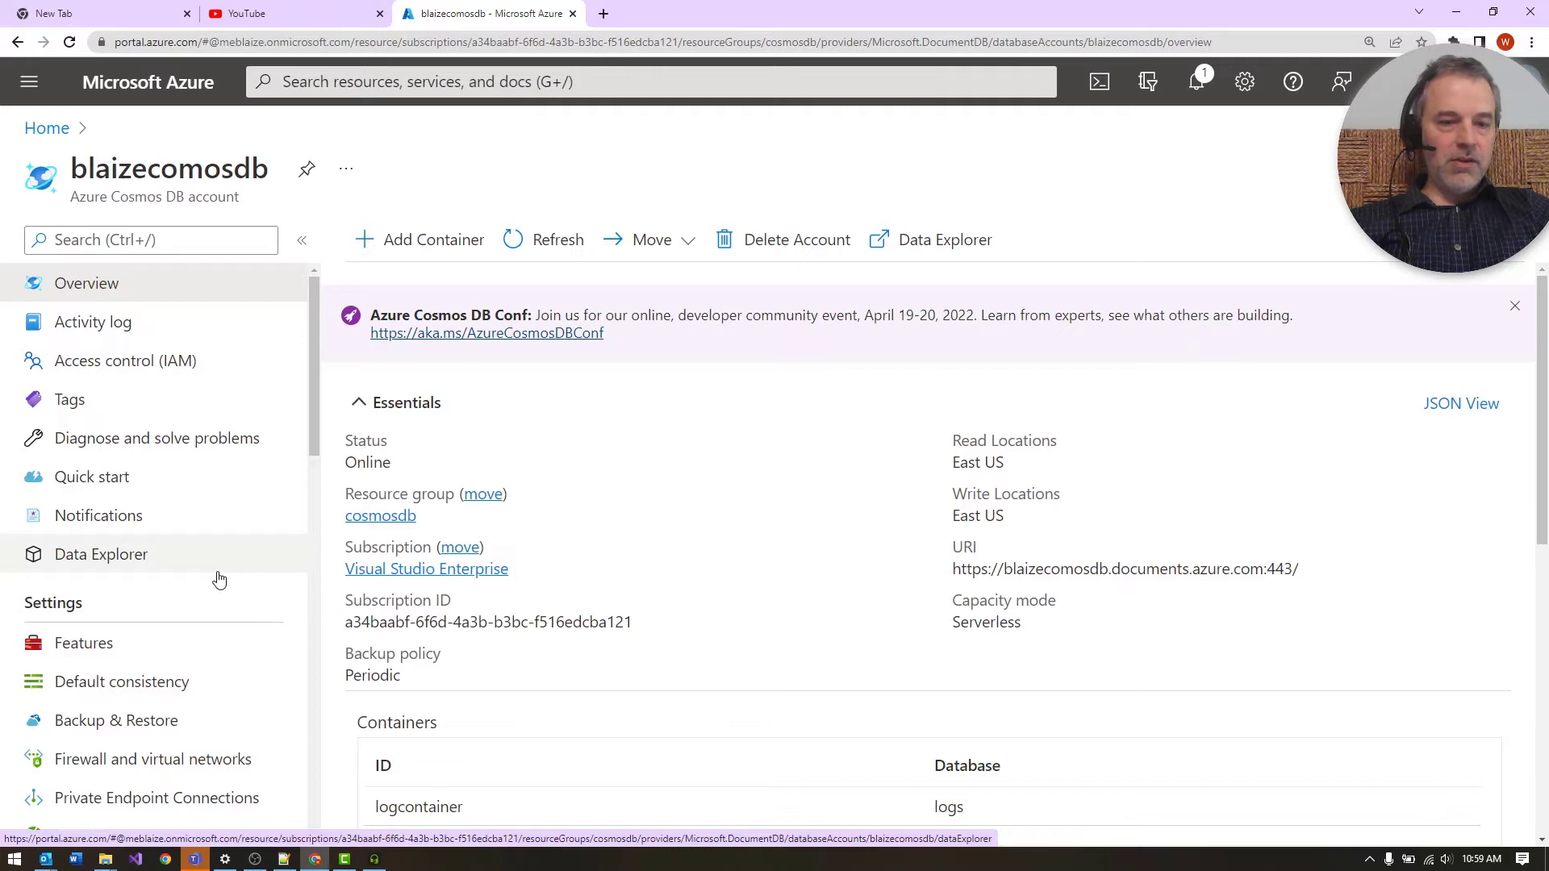
pyautogui.click(120, 682)
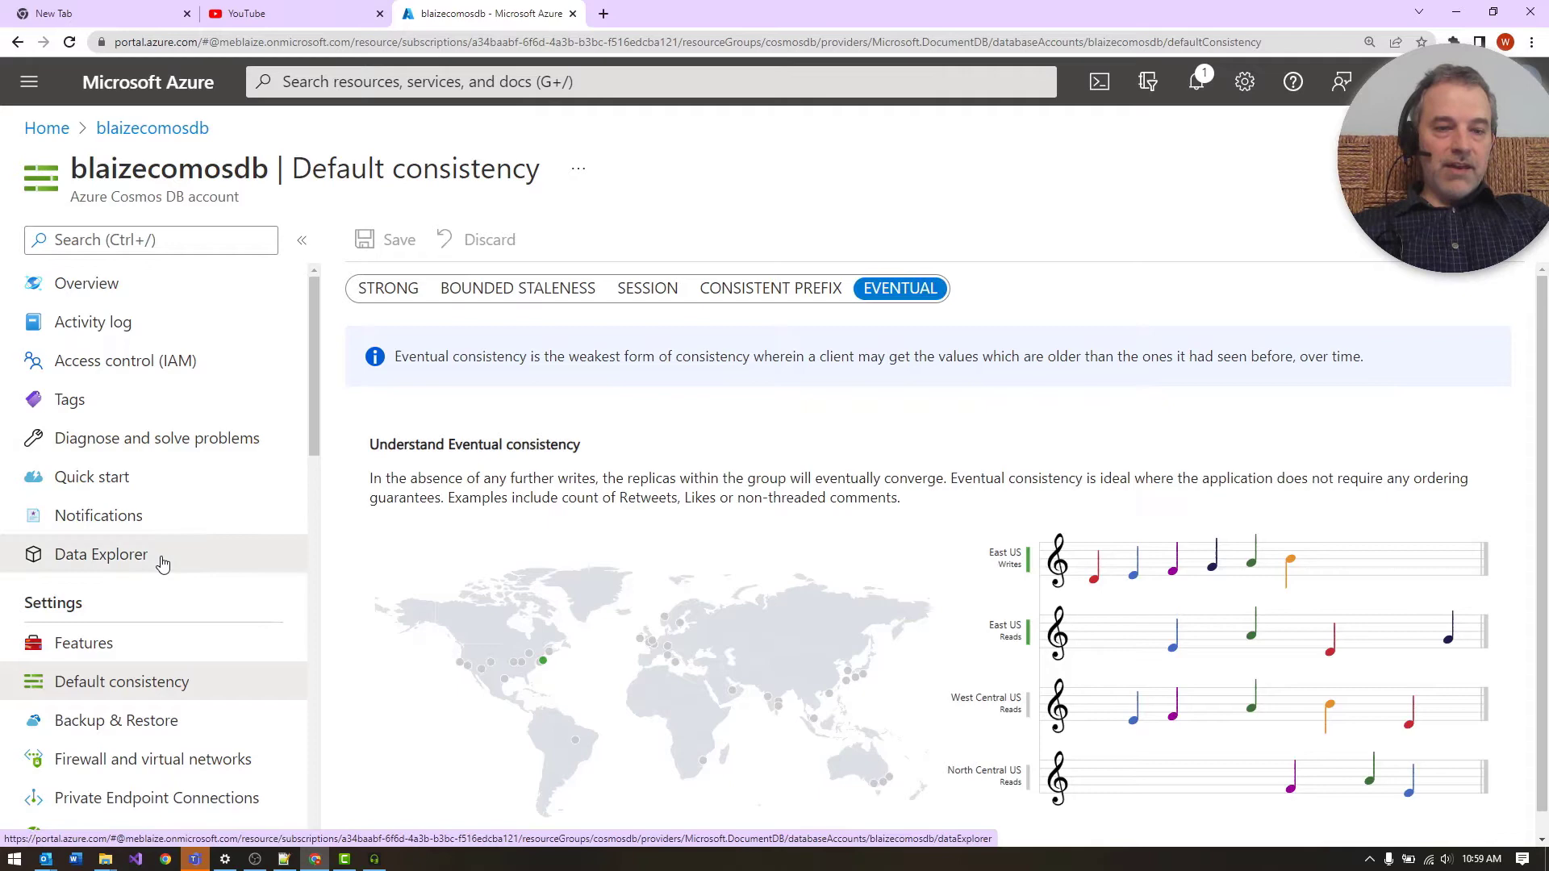
pyautogui.click(101, 554)
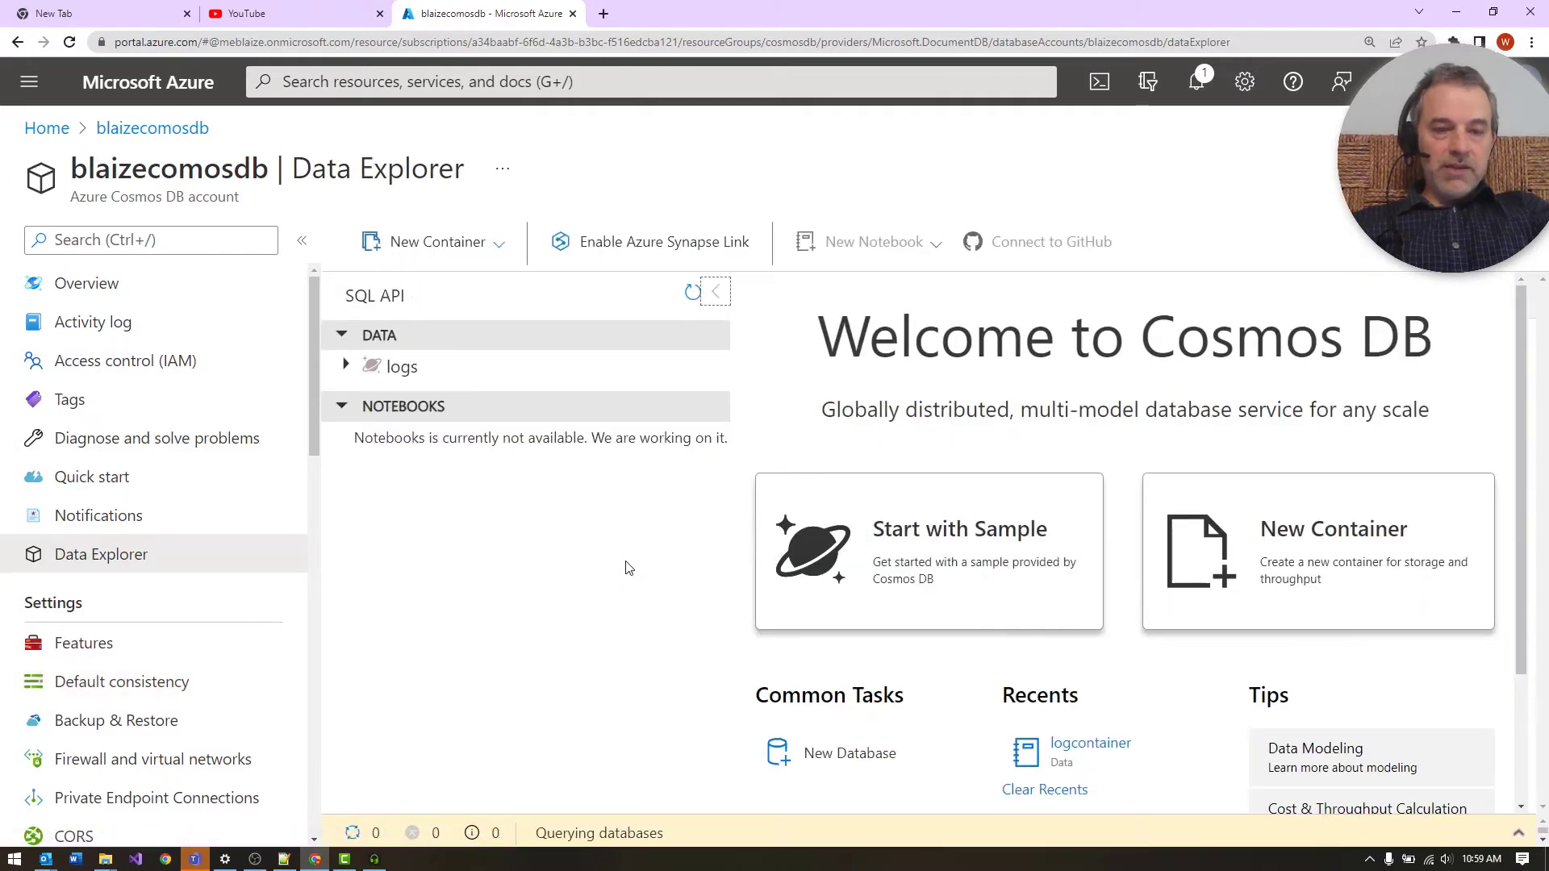
pyautogui.moveTo(498, 524)
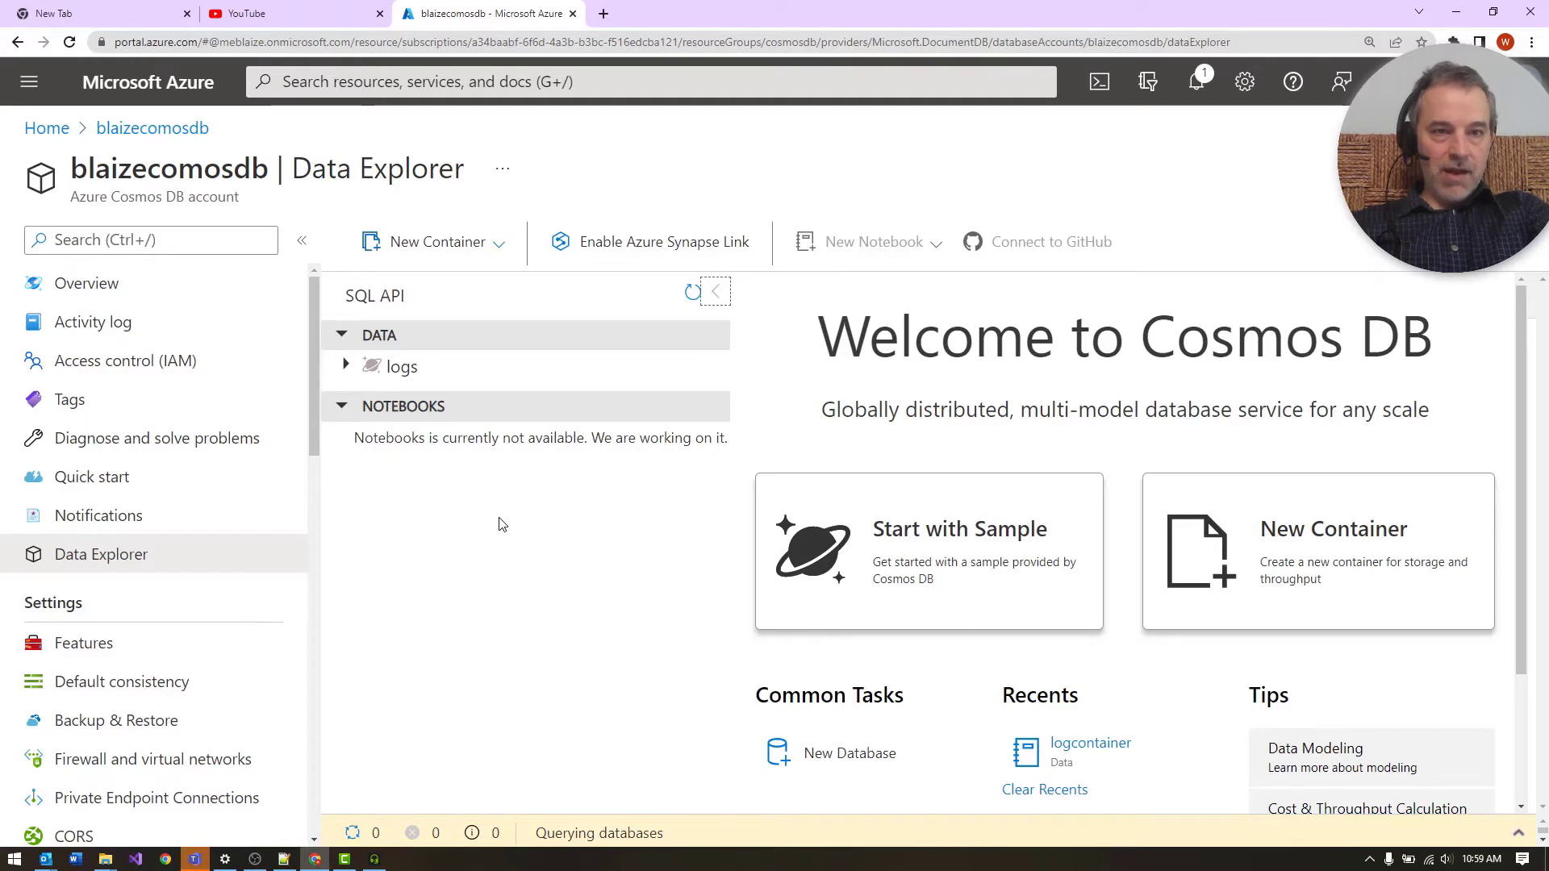
pyautogui.moveTo(495, 409)
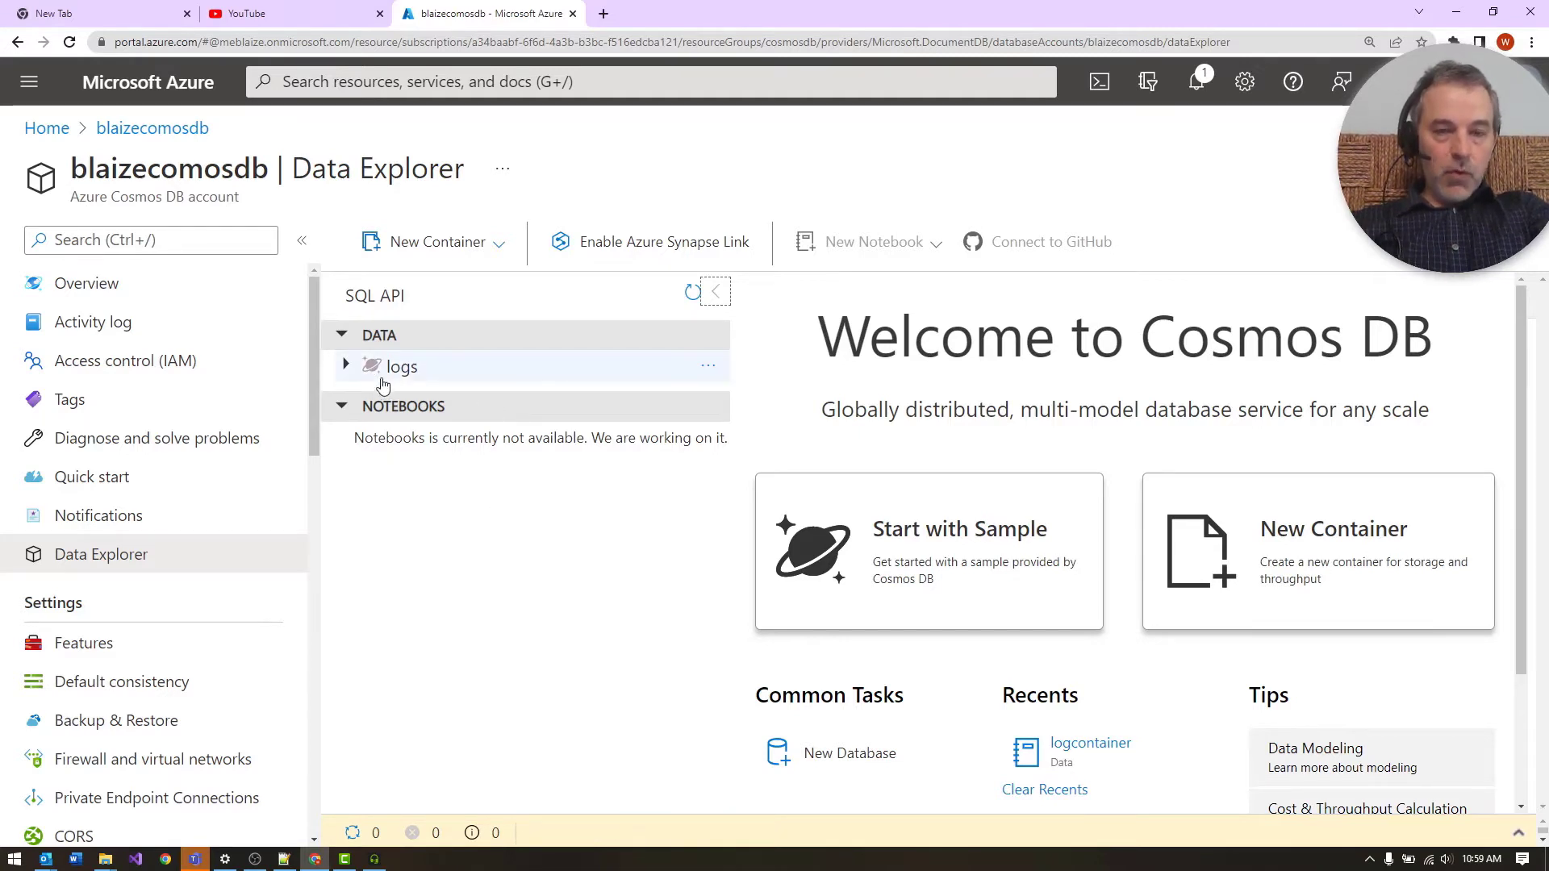
pyautogui.moveTo(351, 383)
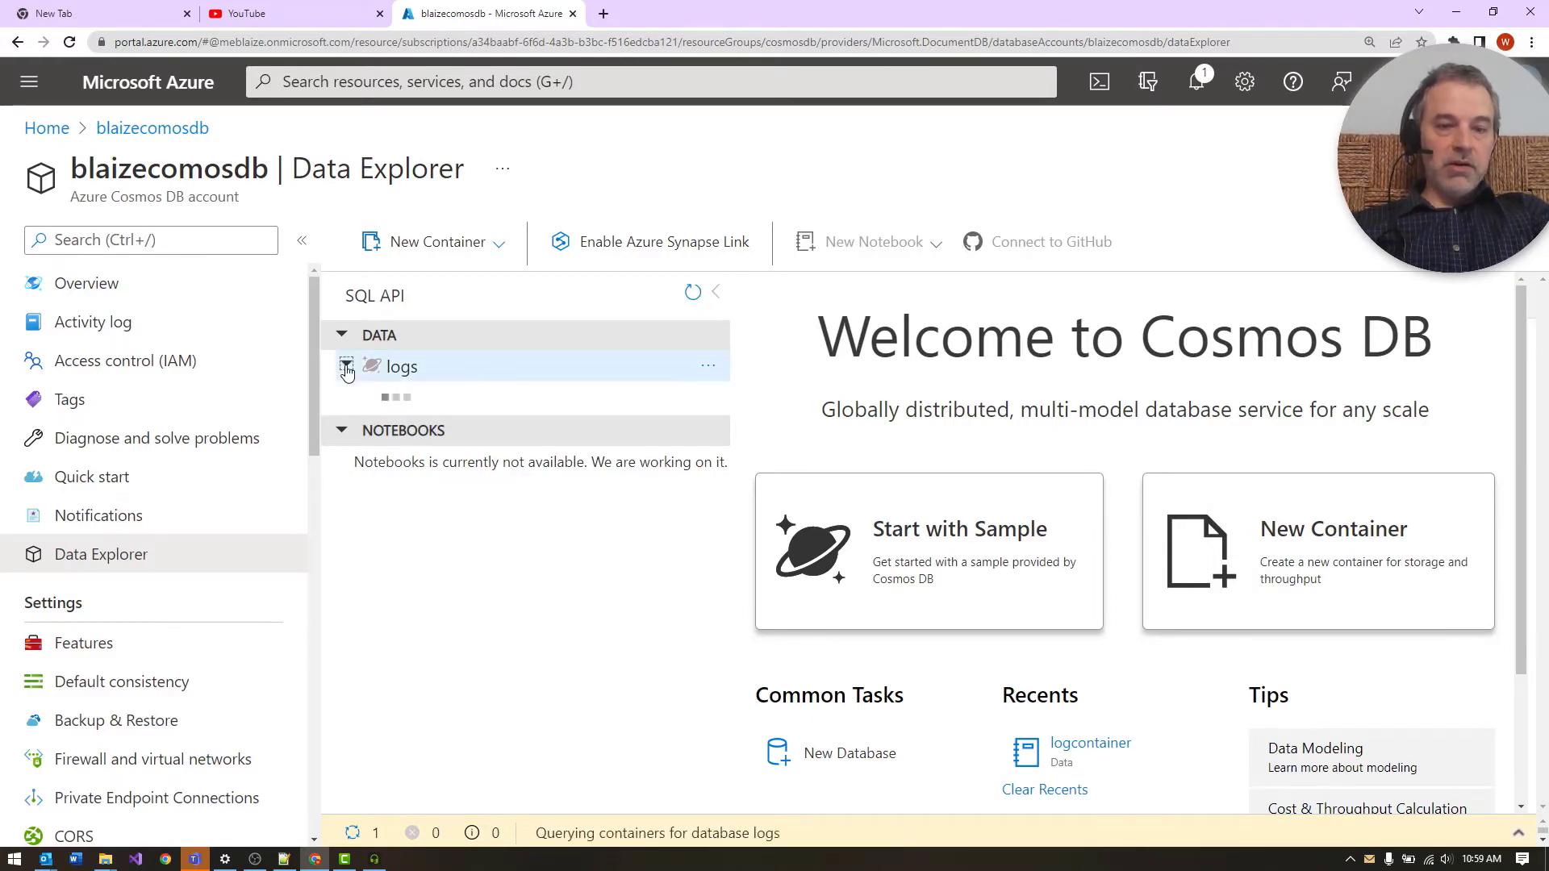
# Step: Expand the logs database and logcontainer to show Items, Settings, procedures, functions and triggers
pyautogui.click(346, 366)
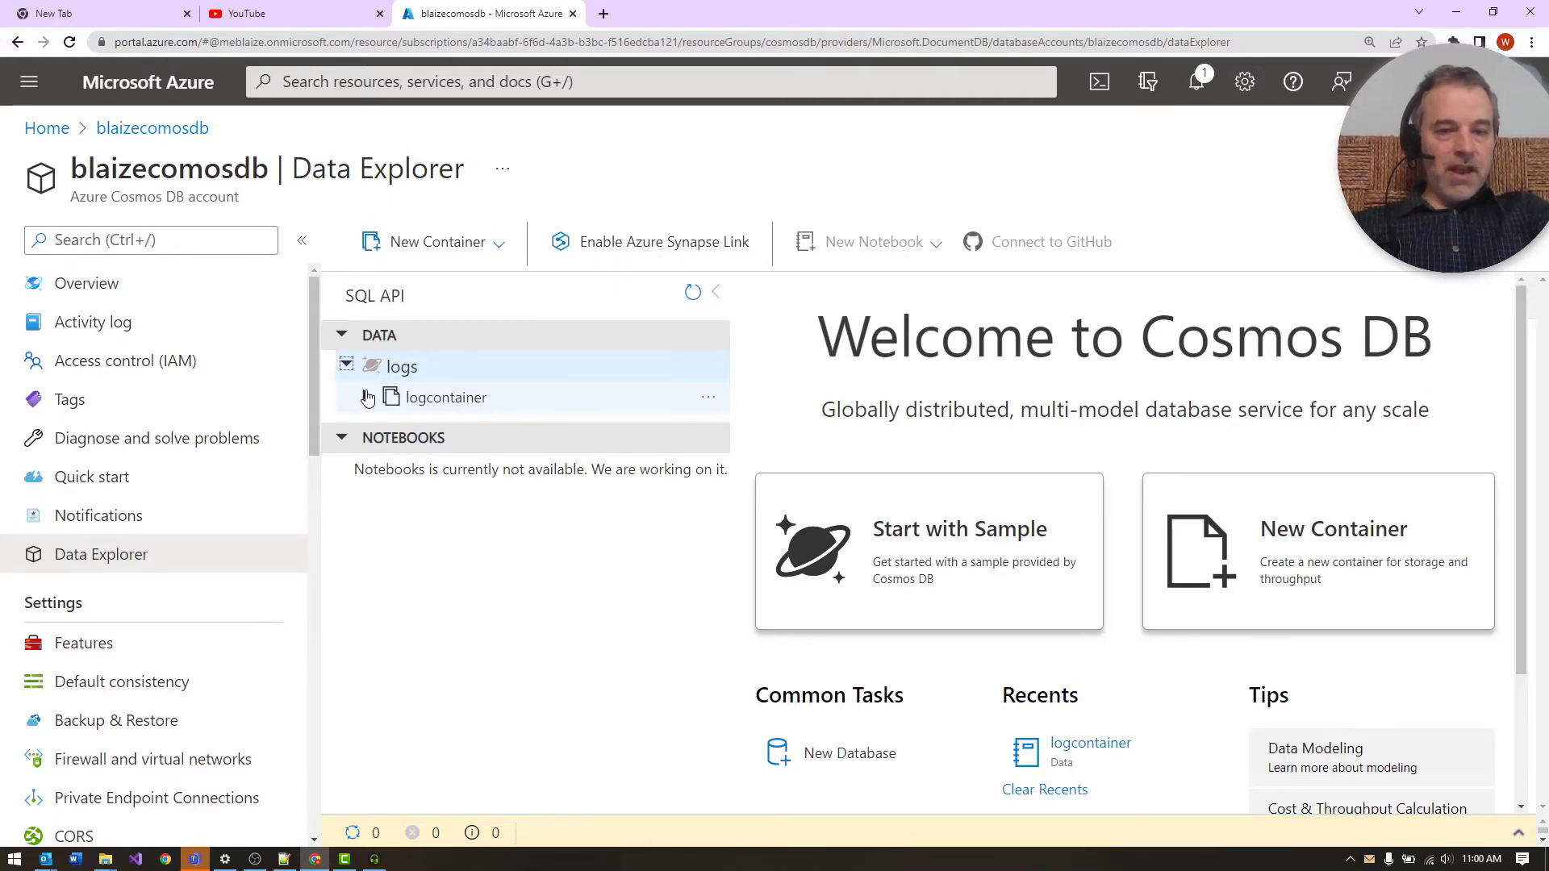
pyautogui.click(435, 397)
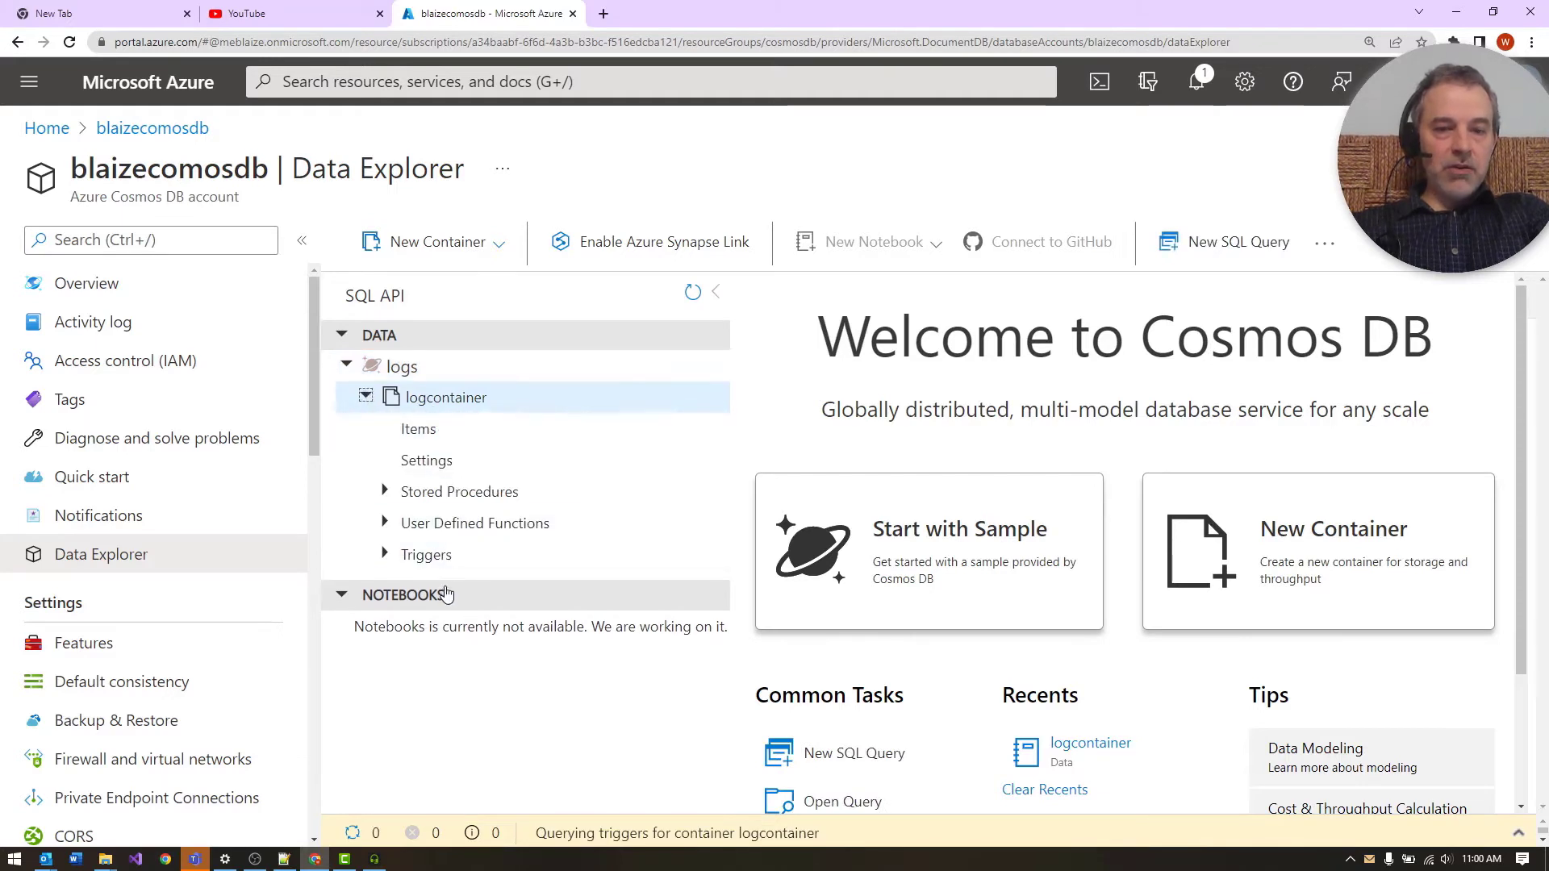
pyautogui.moveTo(484, 409)
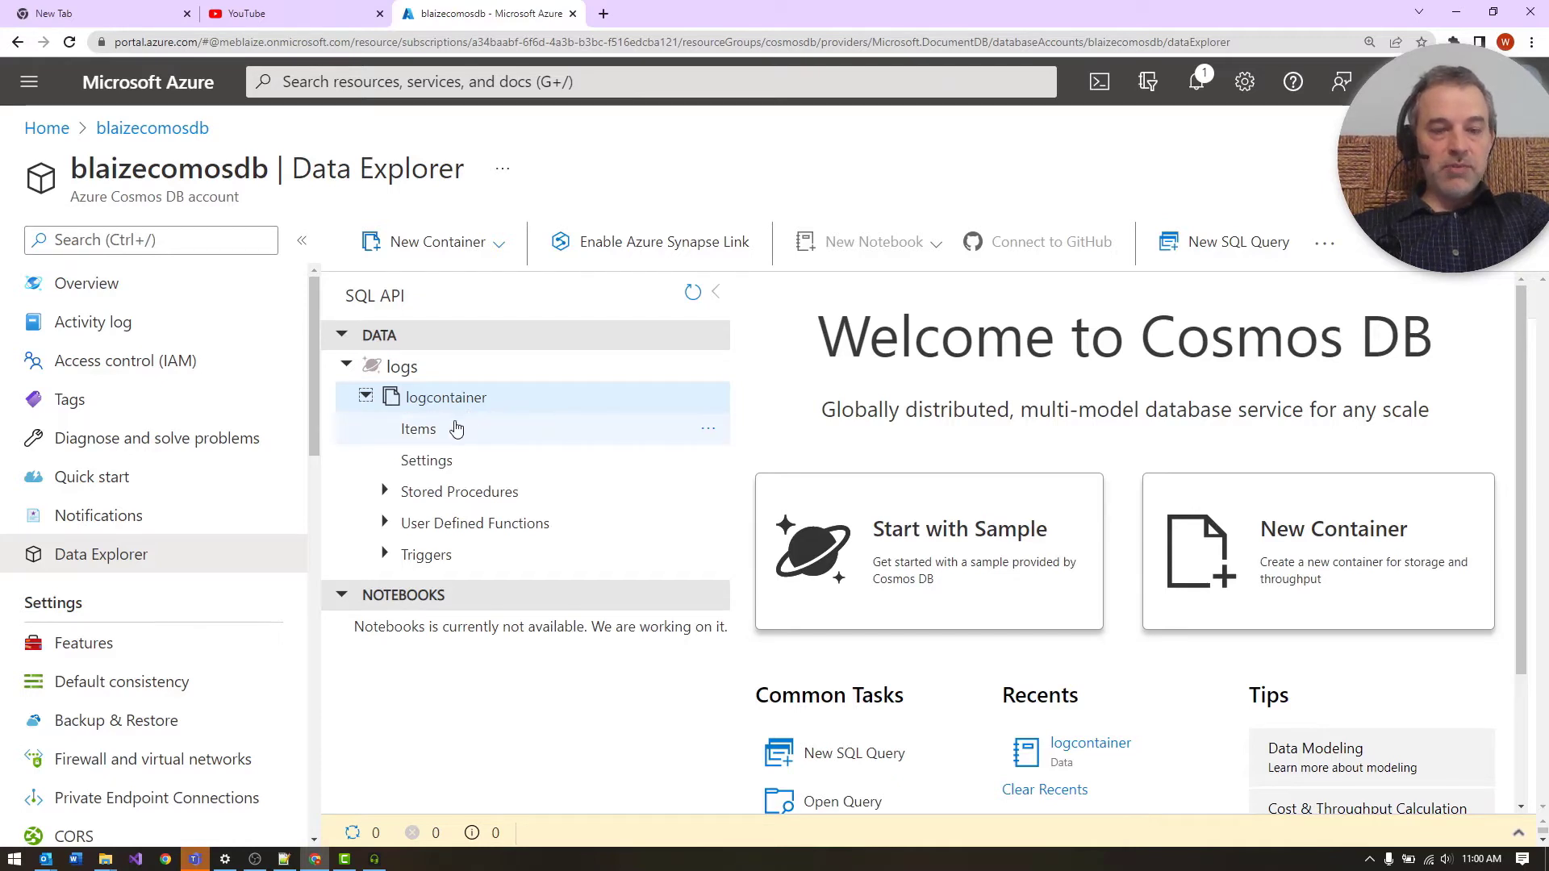
pyautogui.moveTo(417, 429)
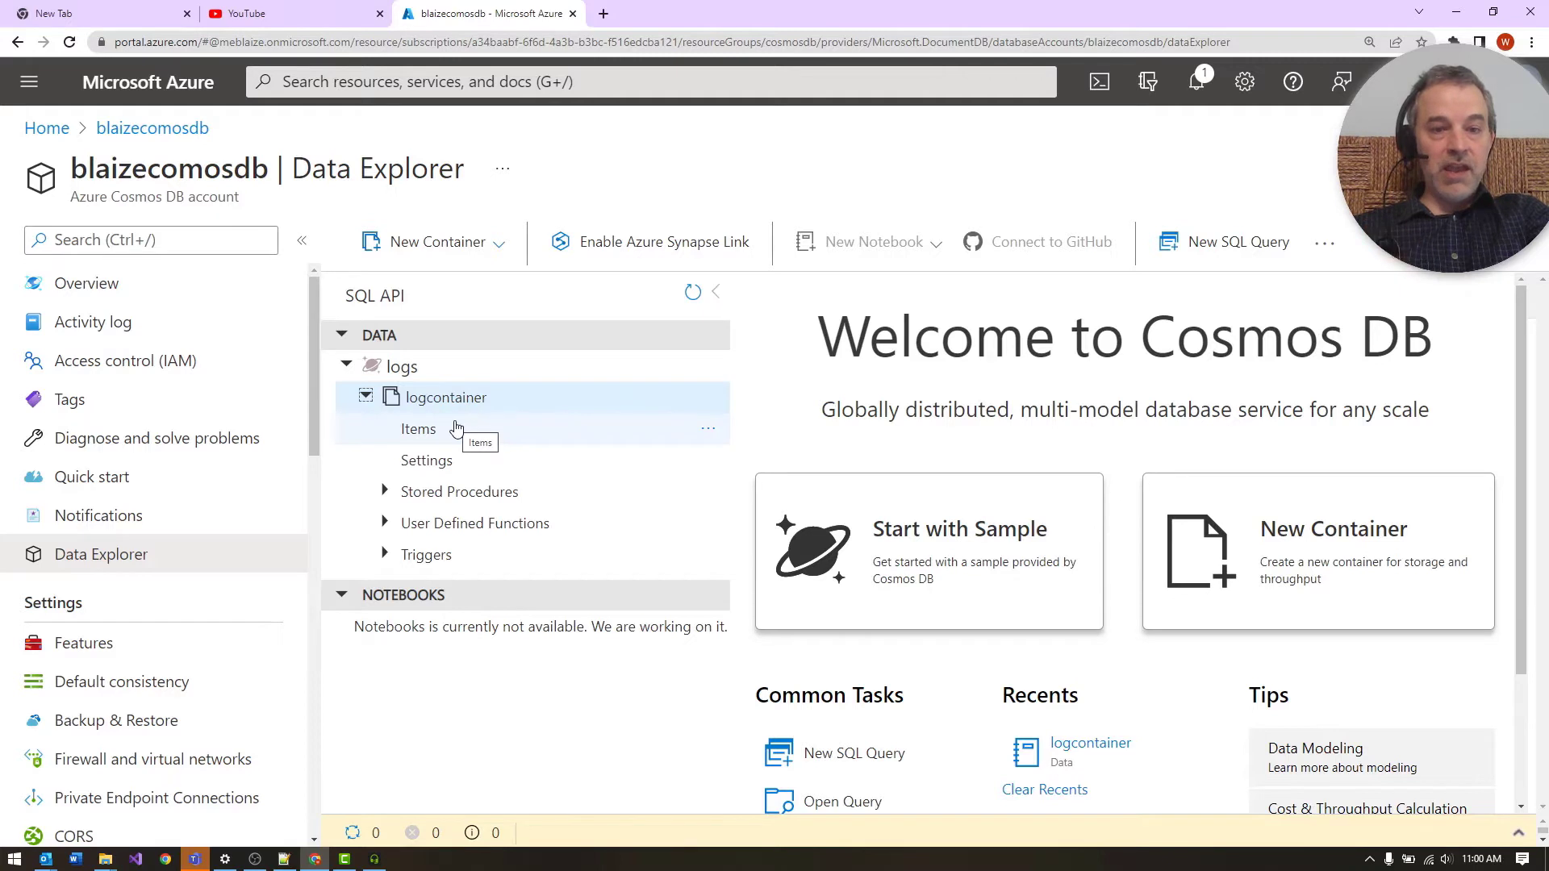
pyautogui.moveTo(442, 407)
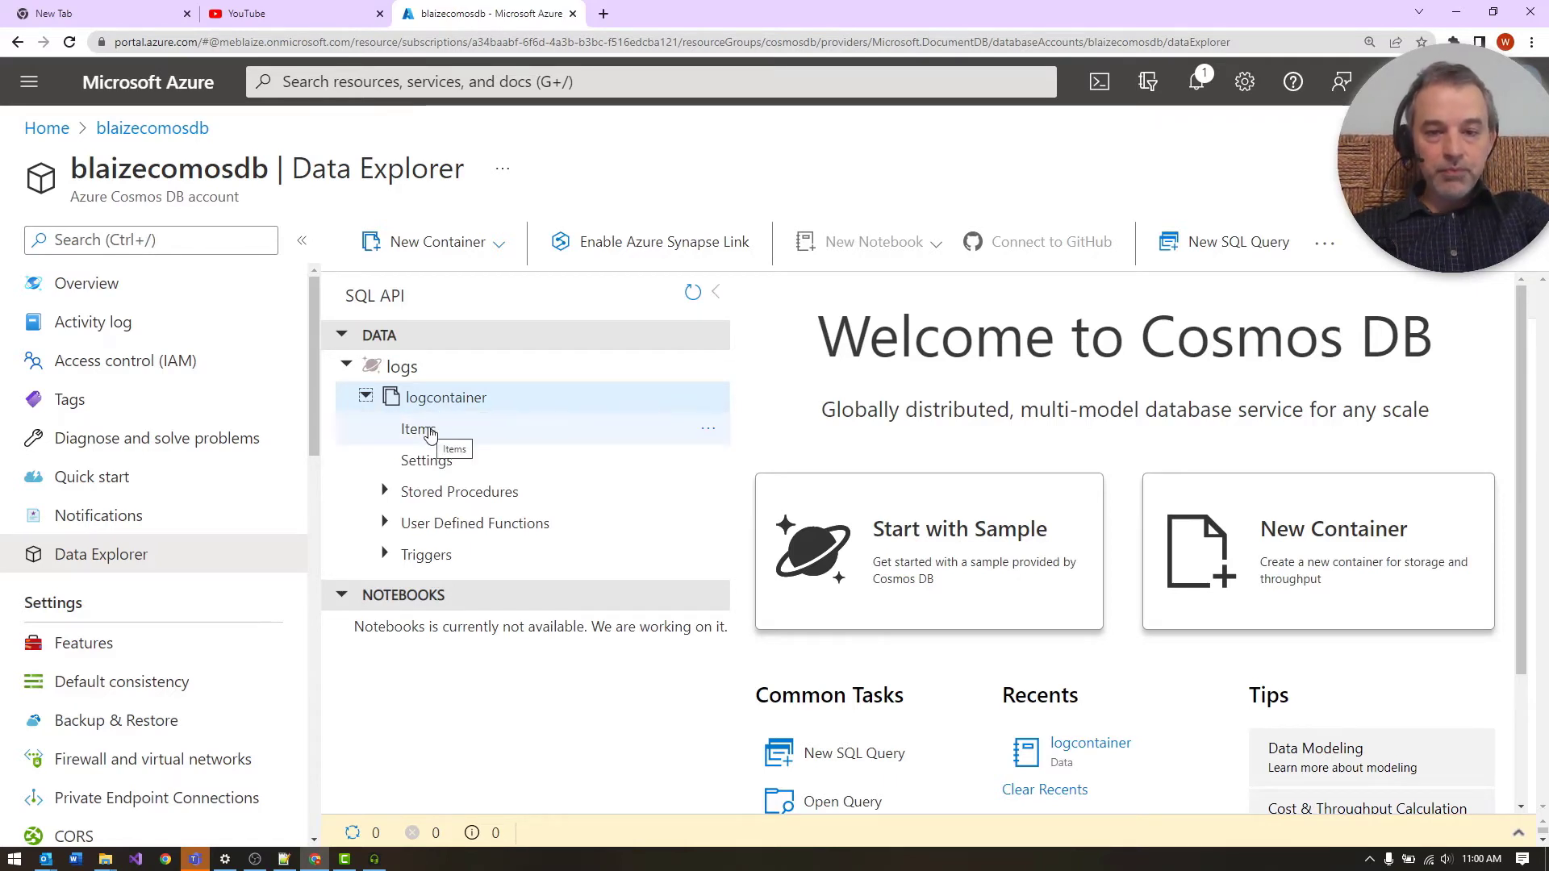
# Step: Browse logcontainer Items, opening filterlog documents and highlighting their msg field
pyautogui.click(419, 429)
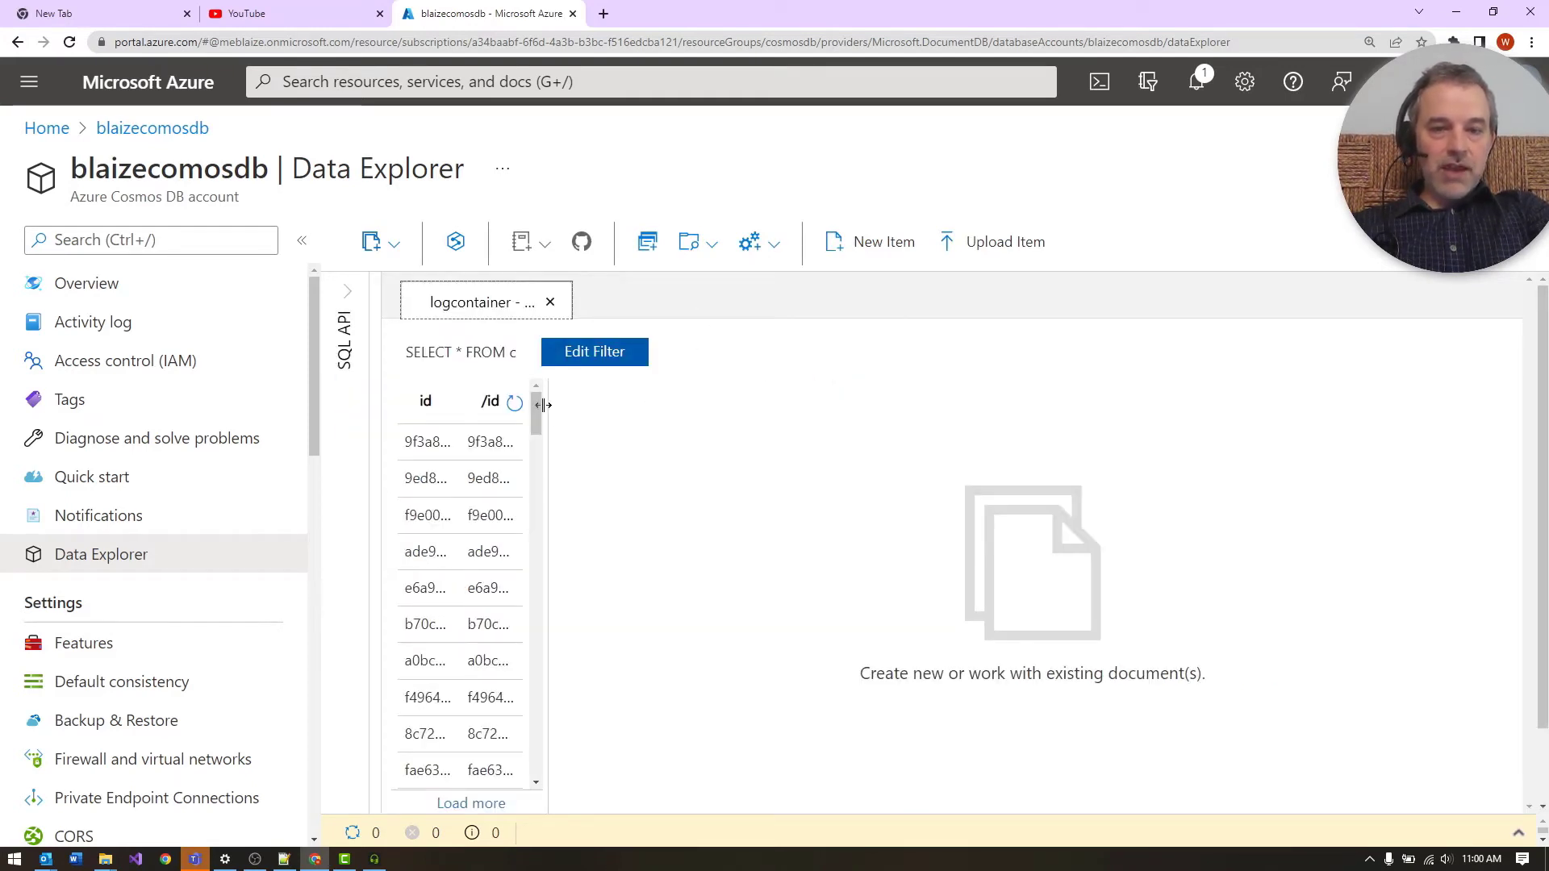
pyautogui.moveTo(541, 404); pyautogui.dragTo(690, 404)
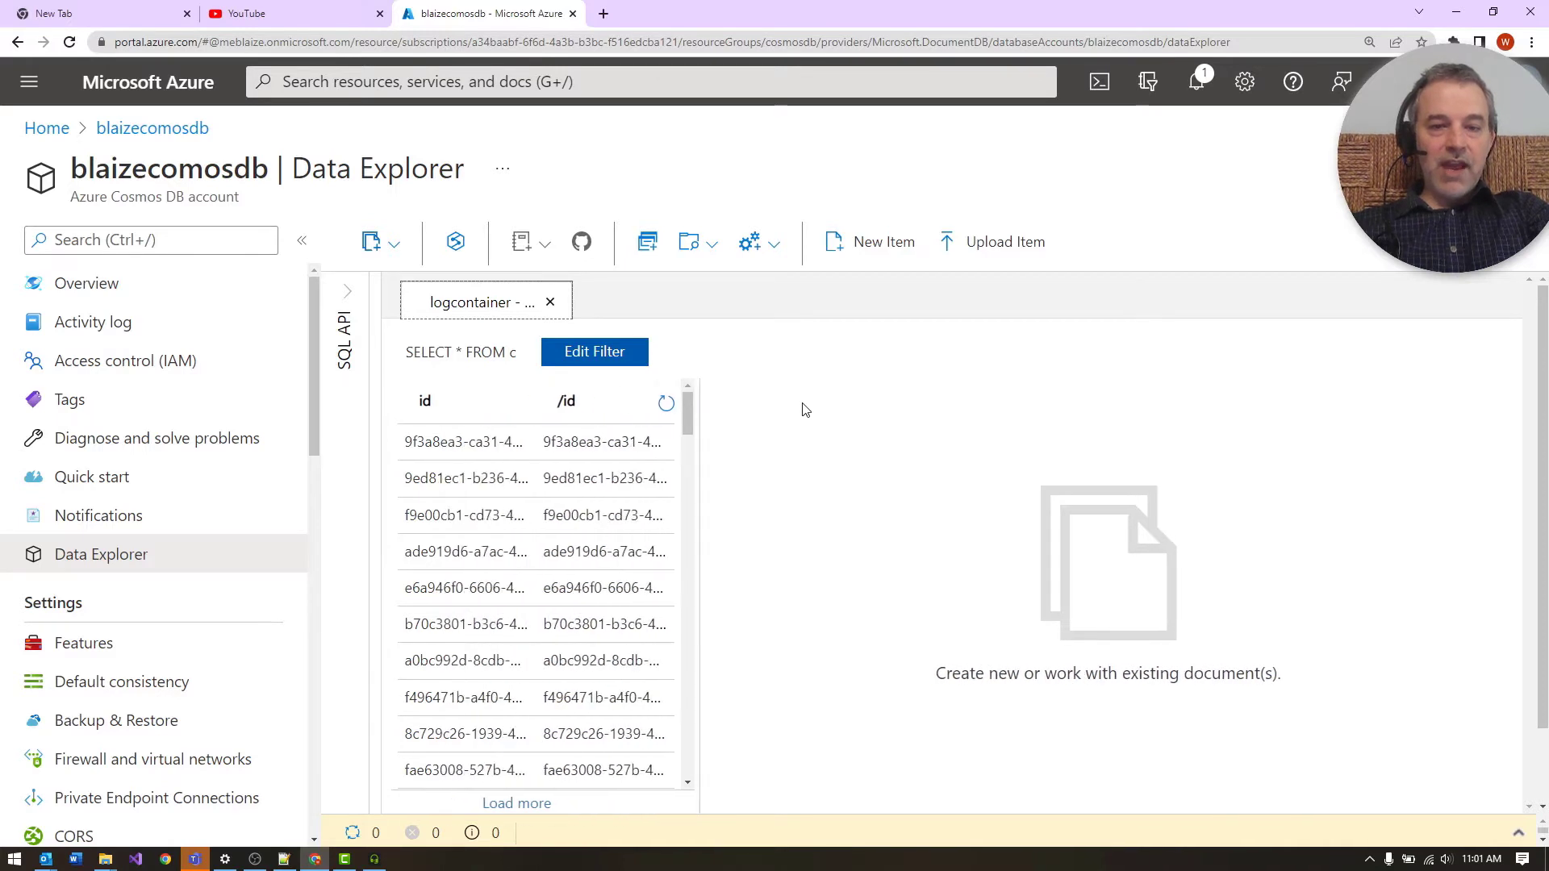
pyautogui.moveTo(691, 452)
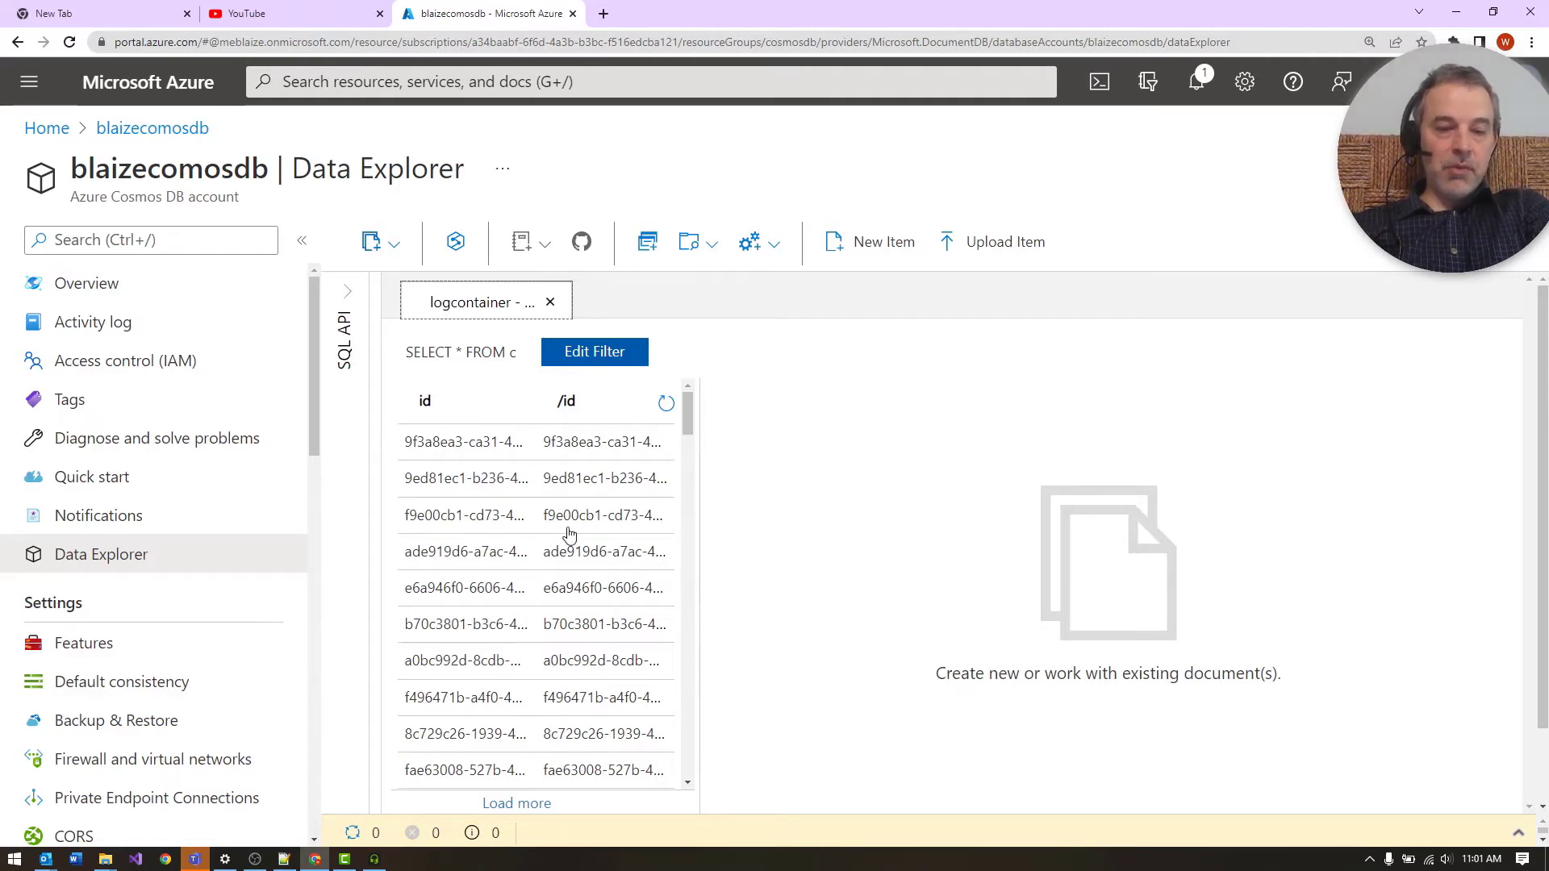
pyautogui.moveTo(466, 478)
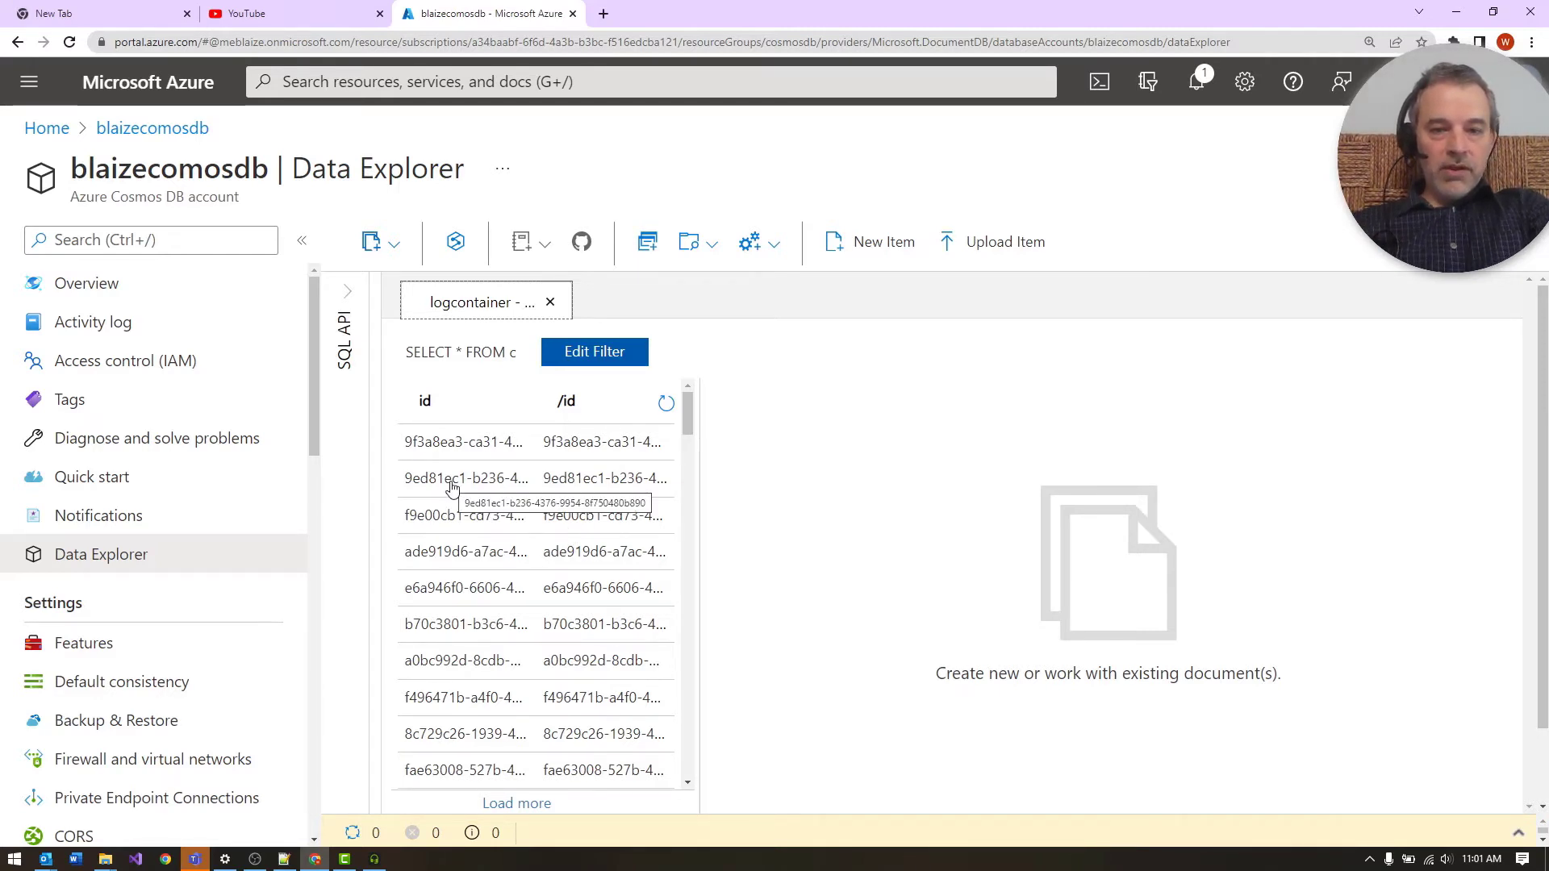
pyautogui.click(466, 477)
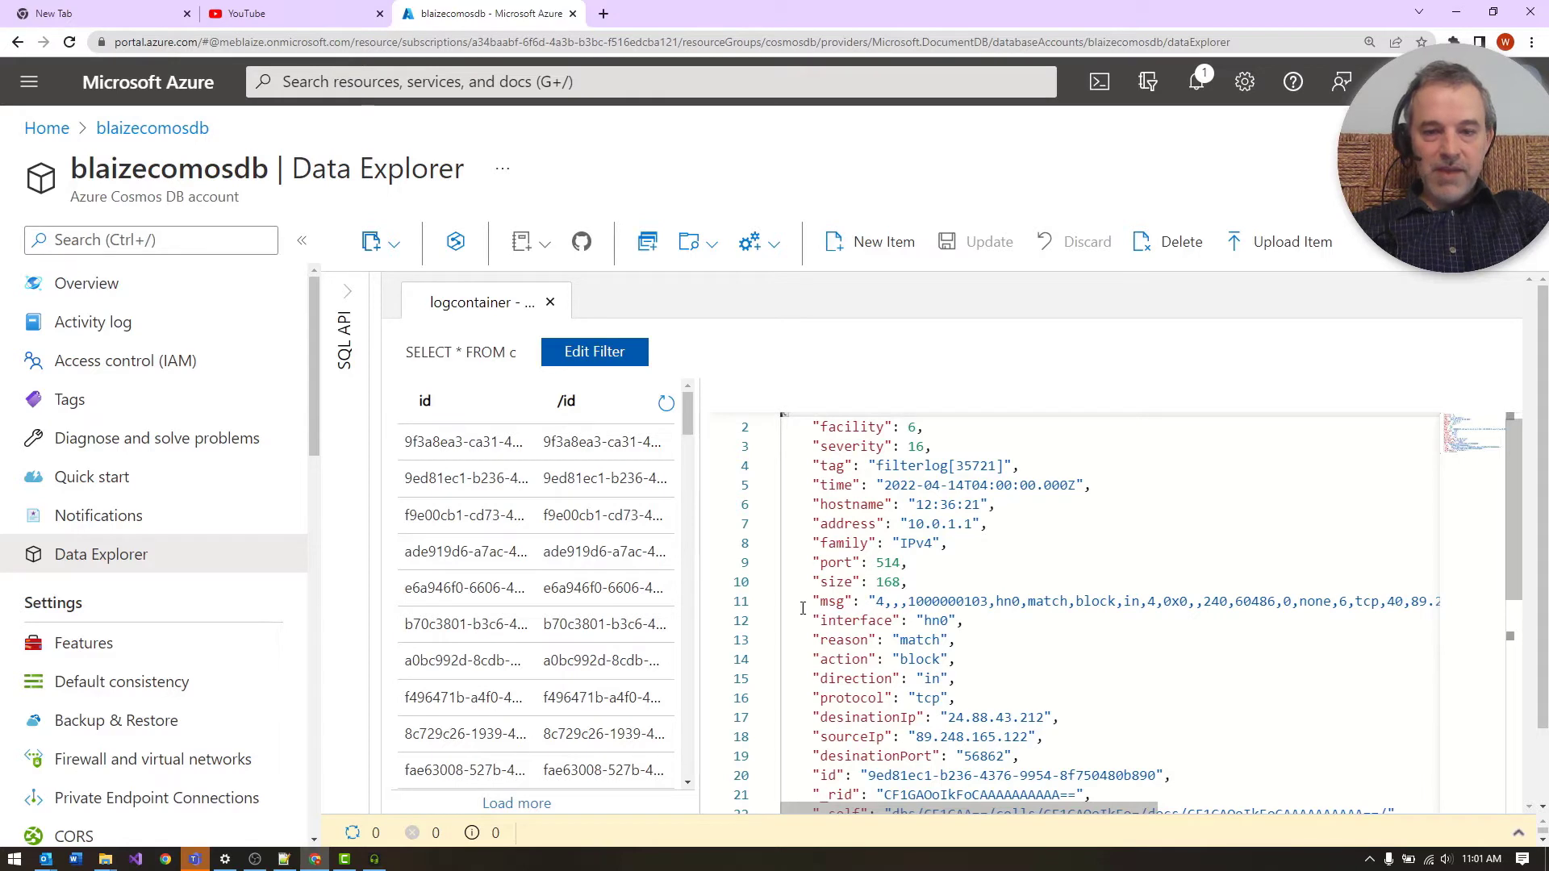
pyautogui.moveTo(812, 426); pyautogui.dragTo(812, 600)
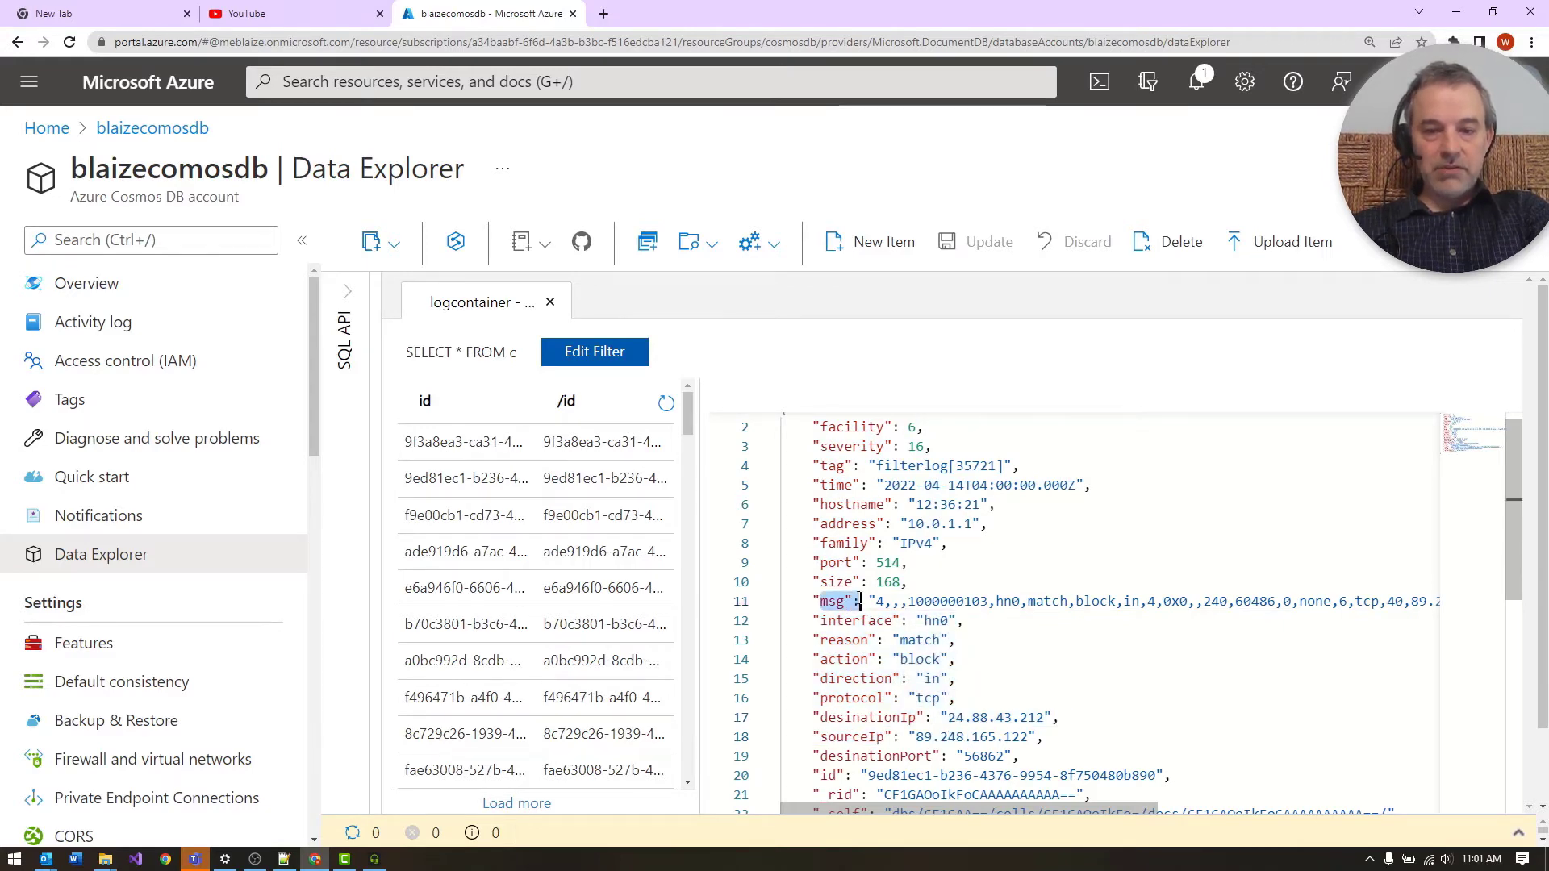
pyautogui.scroll(-3)
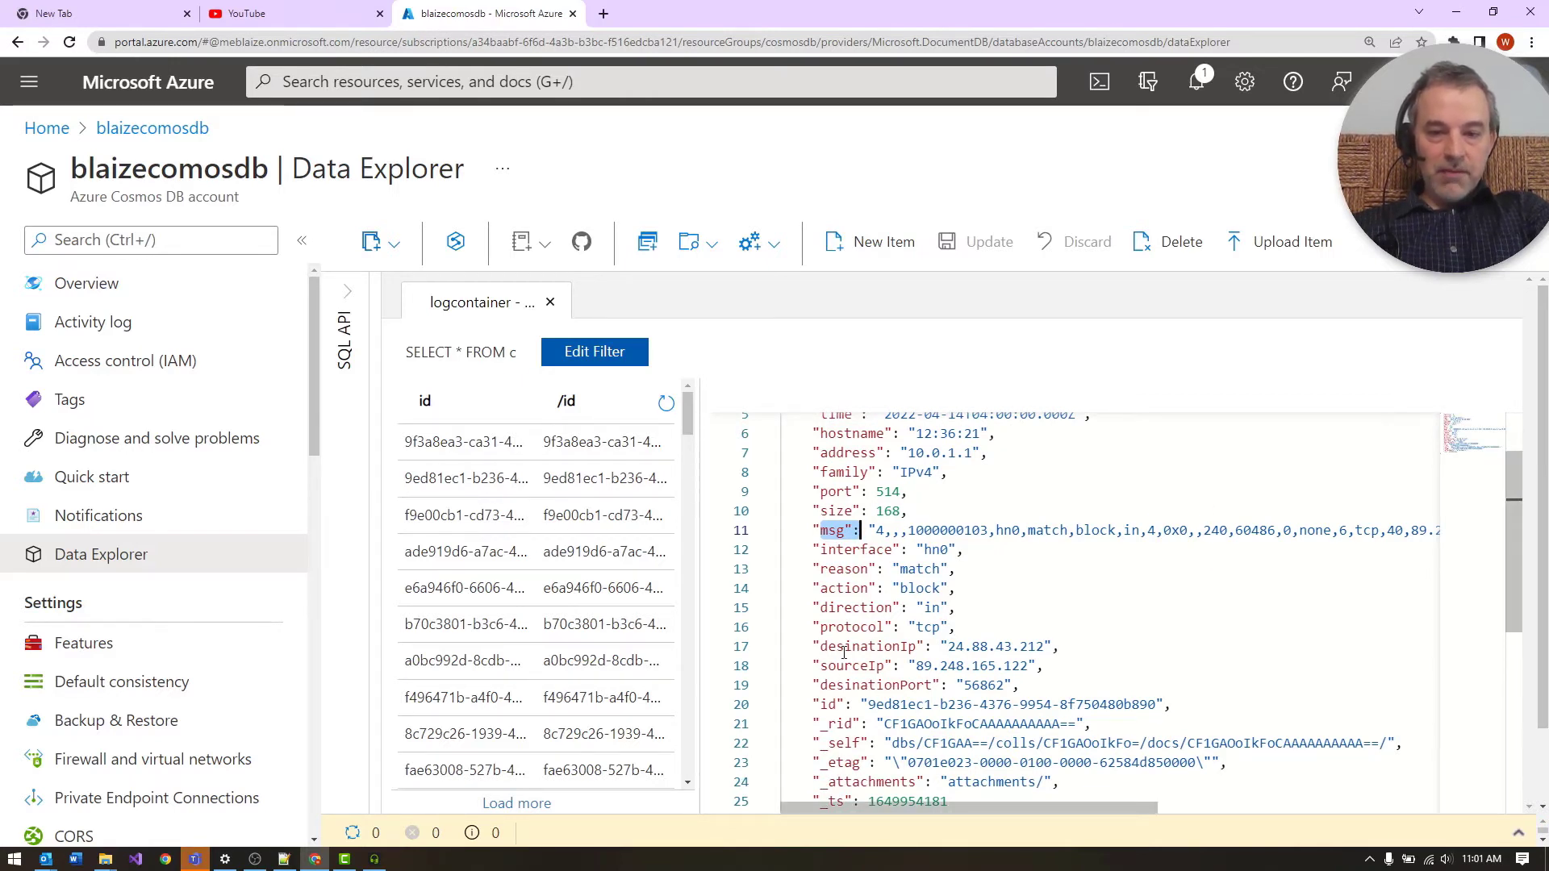
pyautogui.scroll(-3)
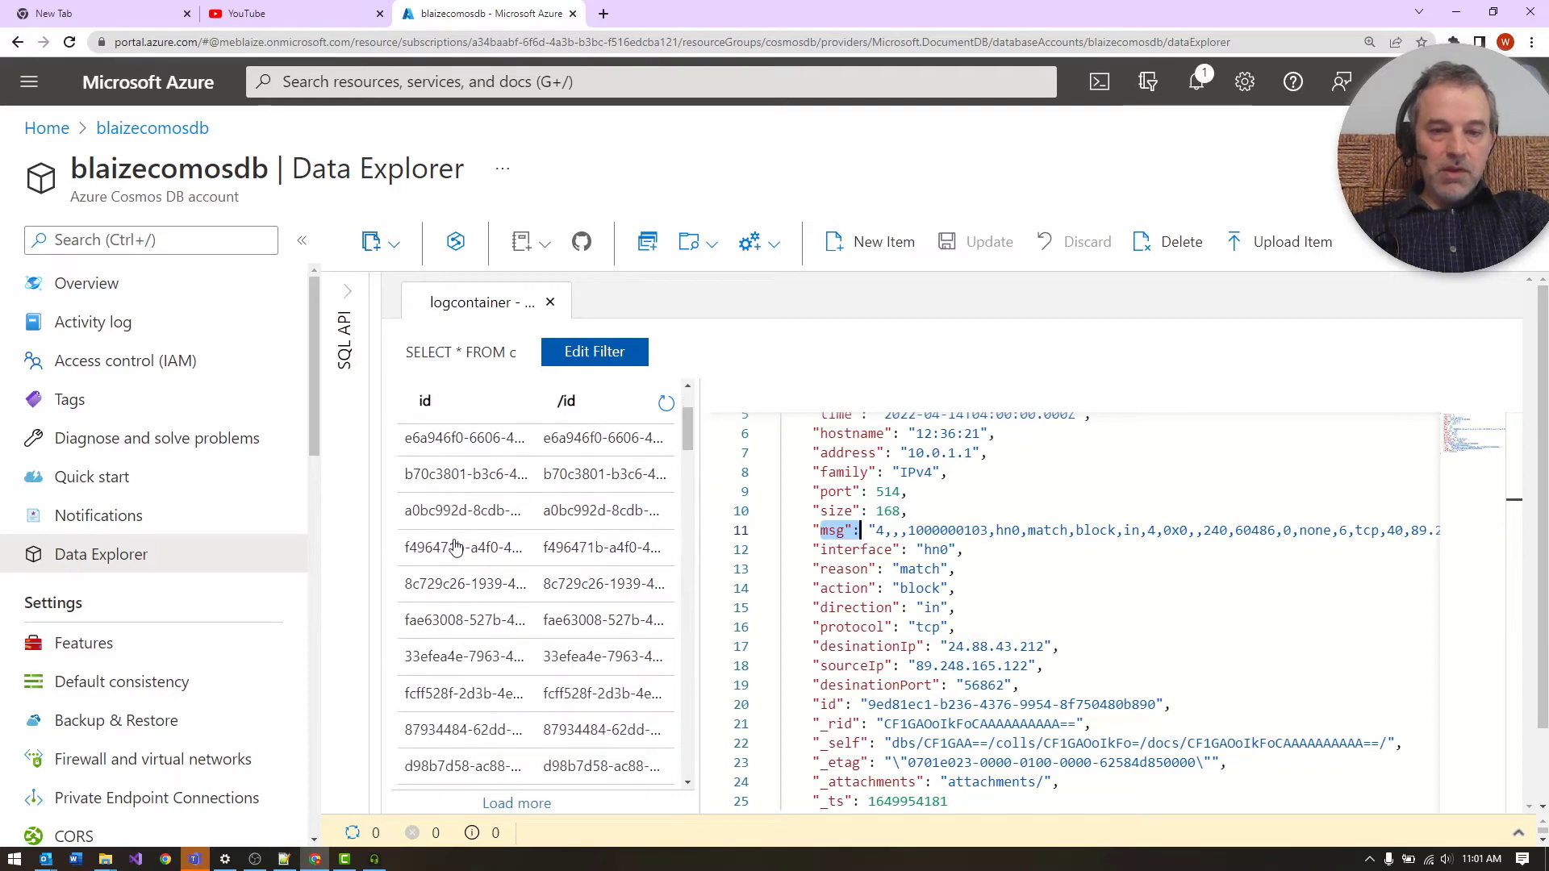
pyautogui.scroll(-3)
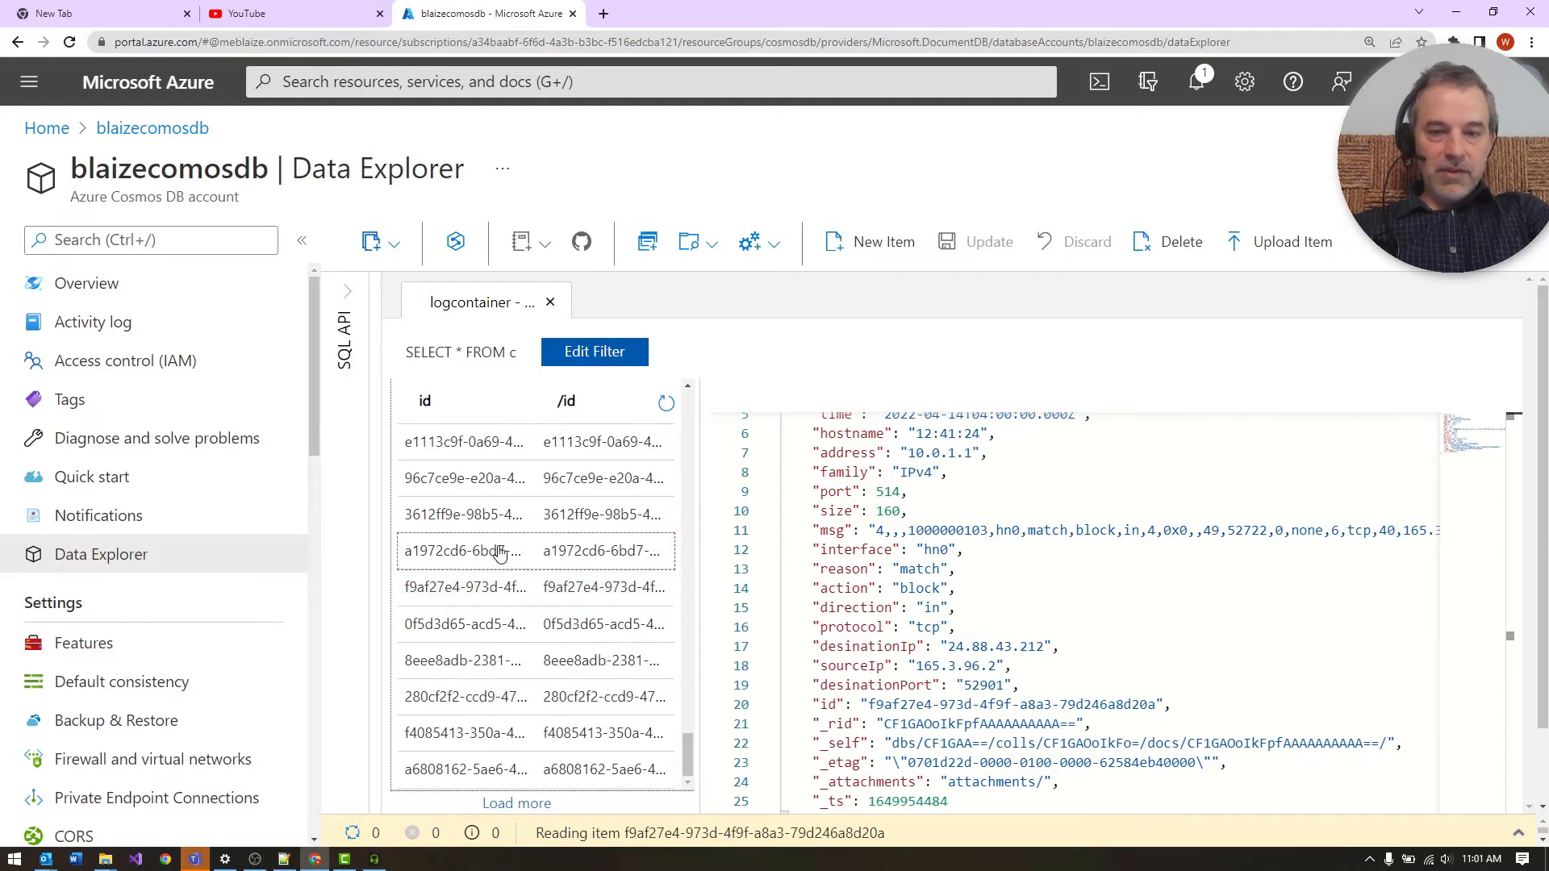
pyautogui.click(464, 514)
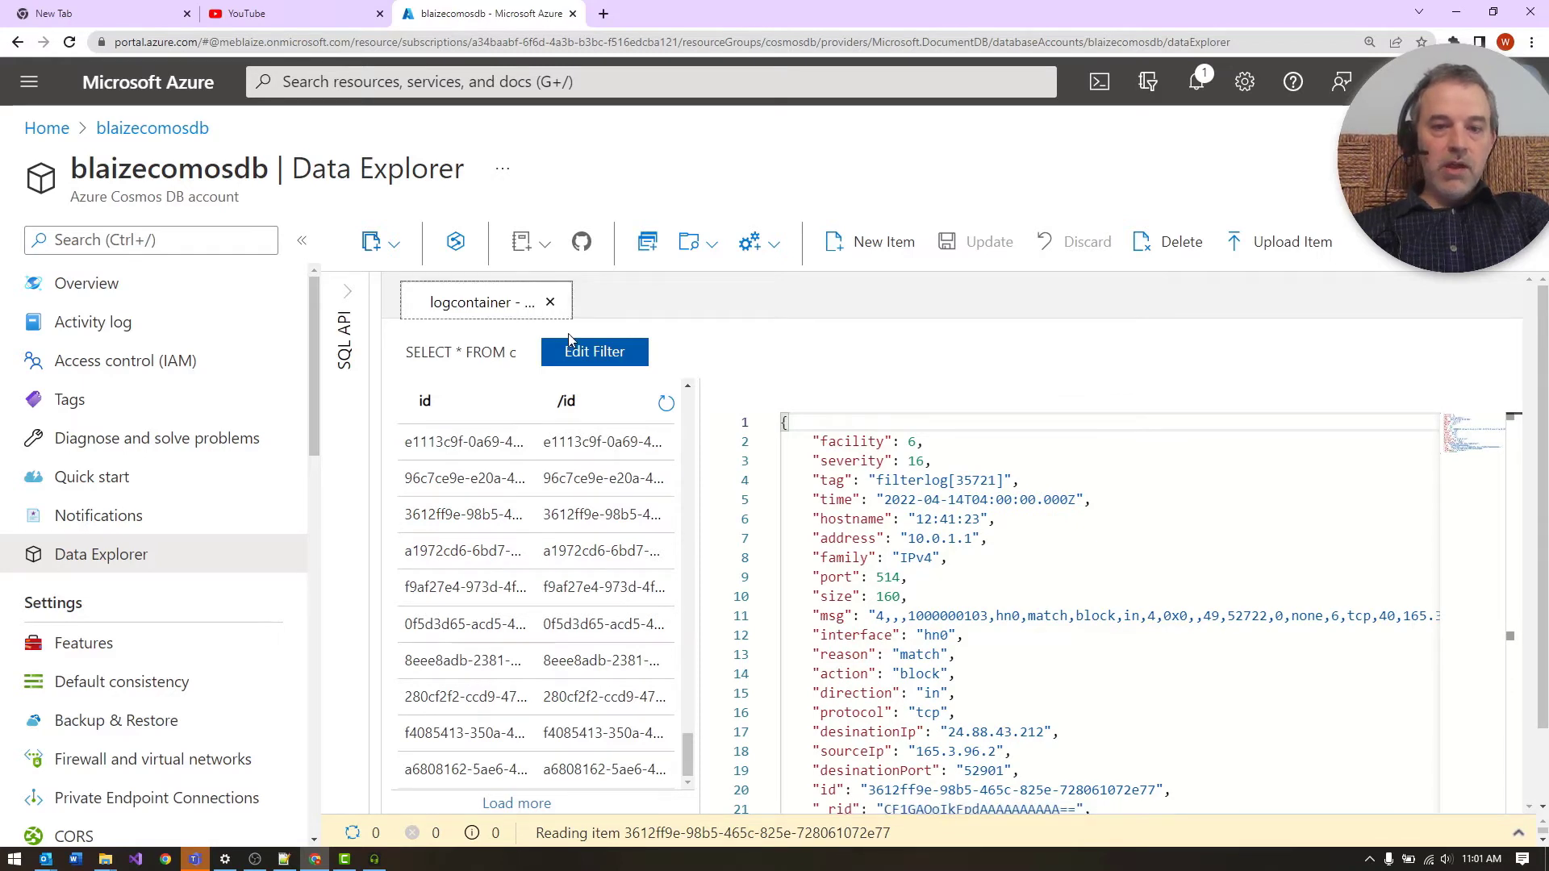
# Step: Filter the items with where c.tag != "filterlog[35721]"
pyautogui.click(594, 352)
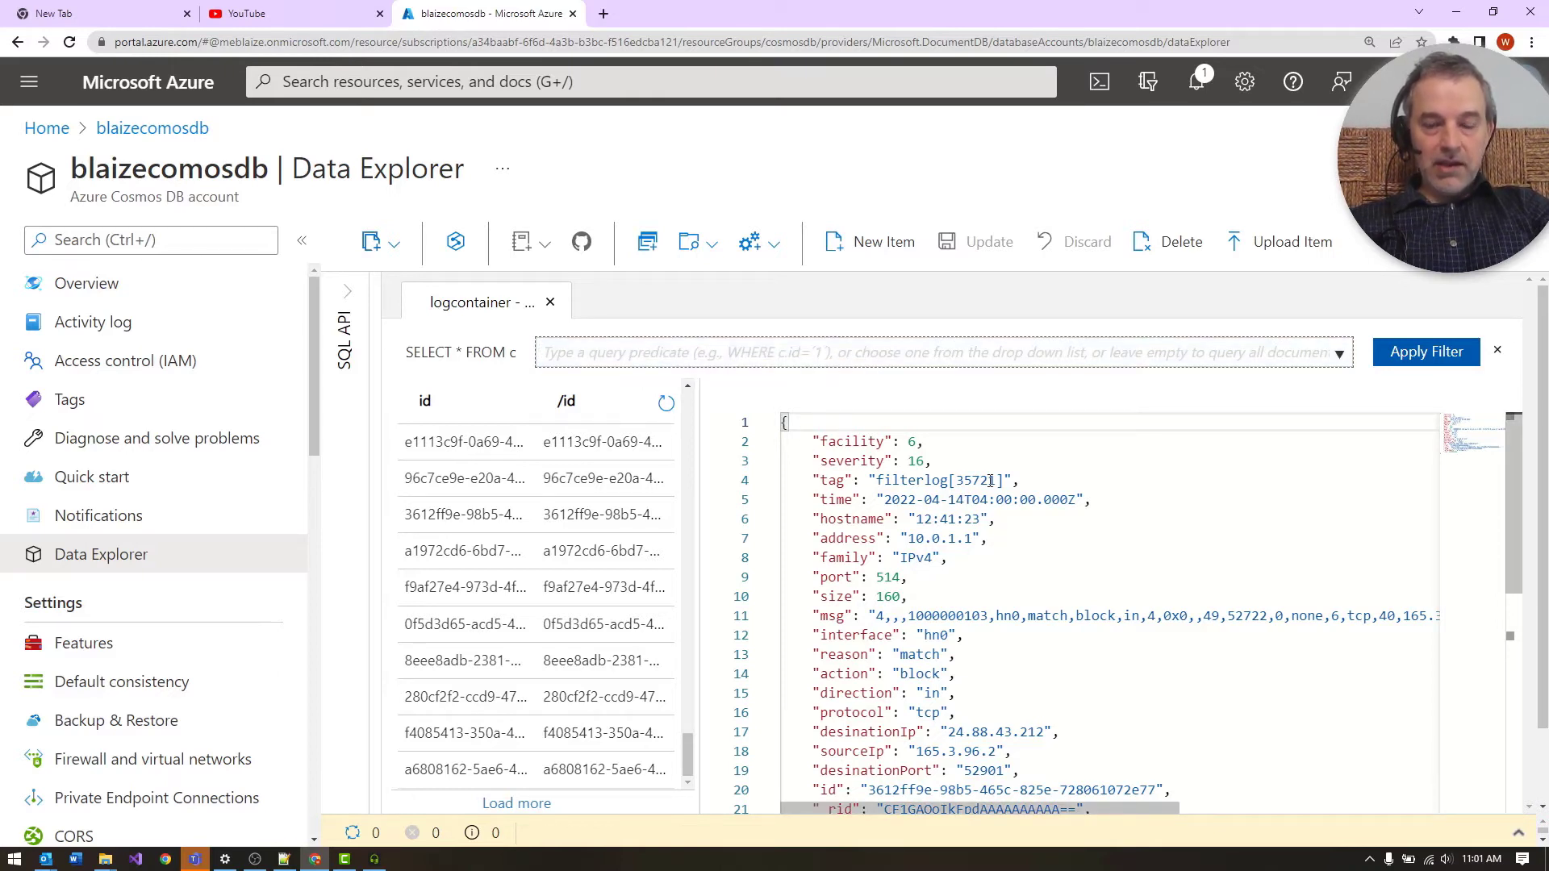
pyautogui.doubleClick(973, 480)
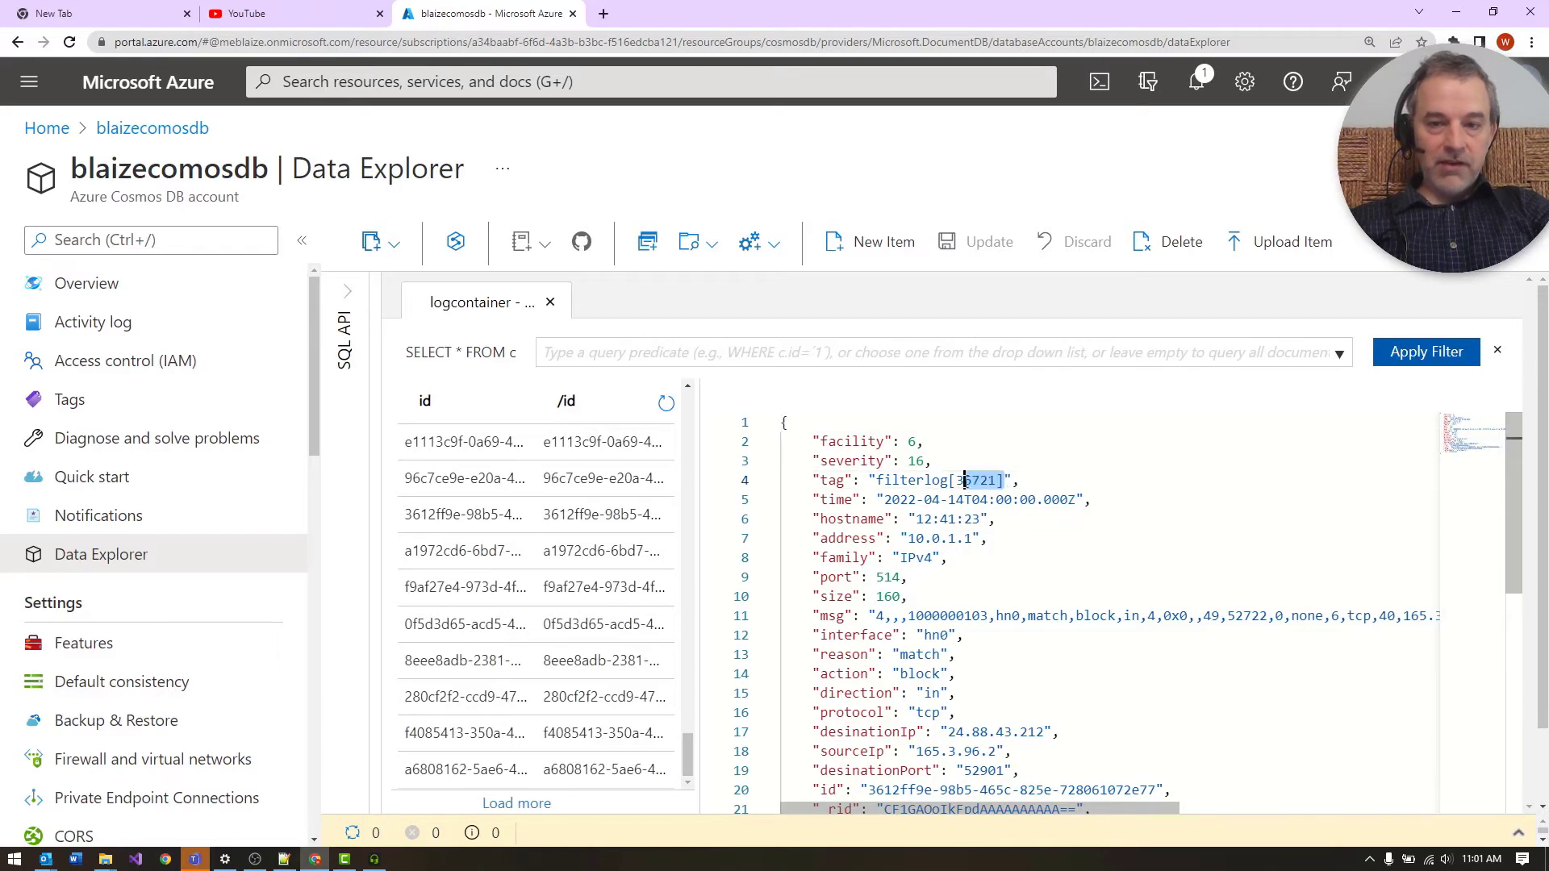
pyautogui.write('where c.tag !=')
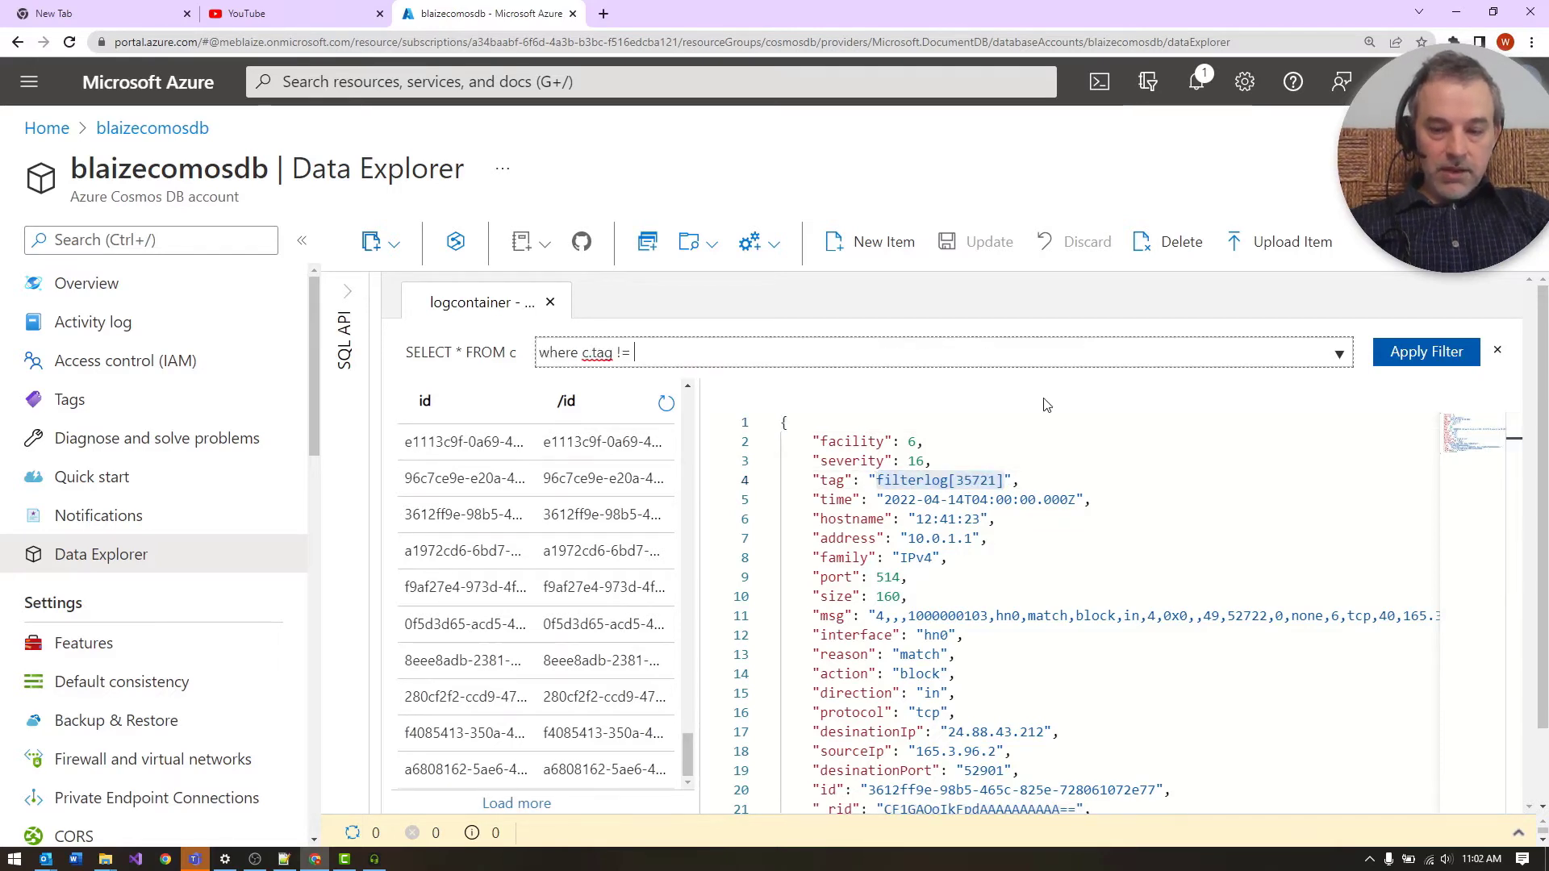
pyautogui.write('"filterlog[35721]"')
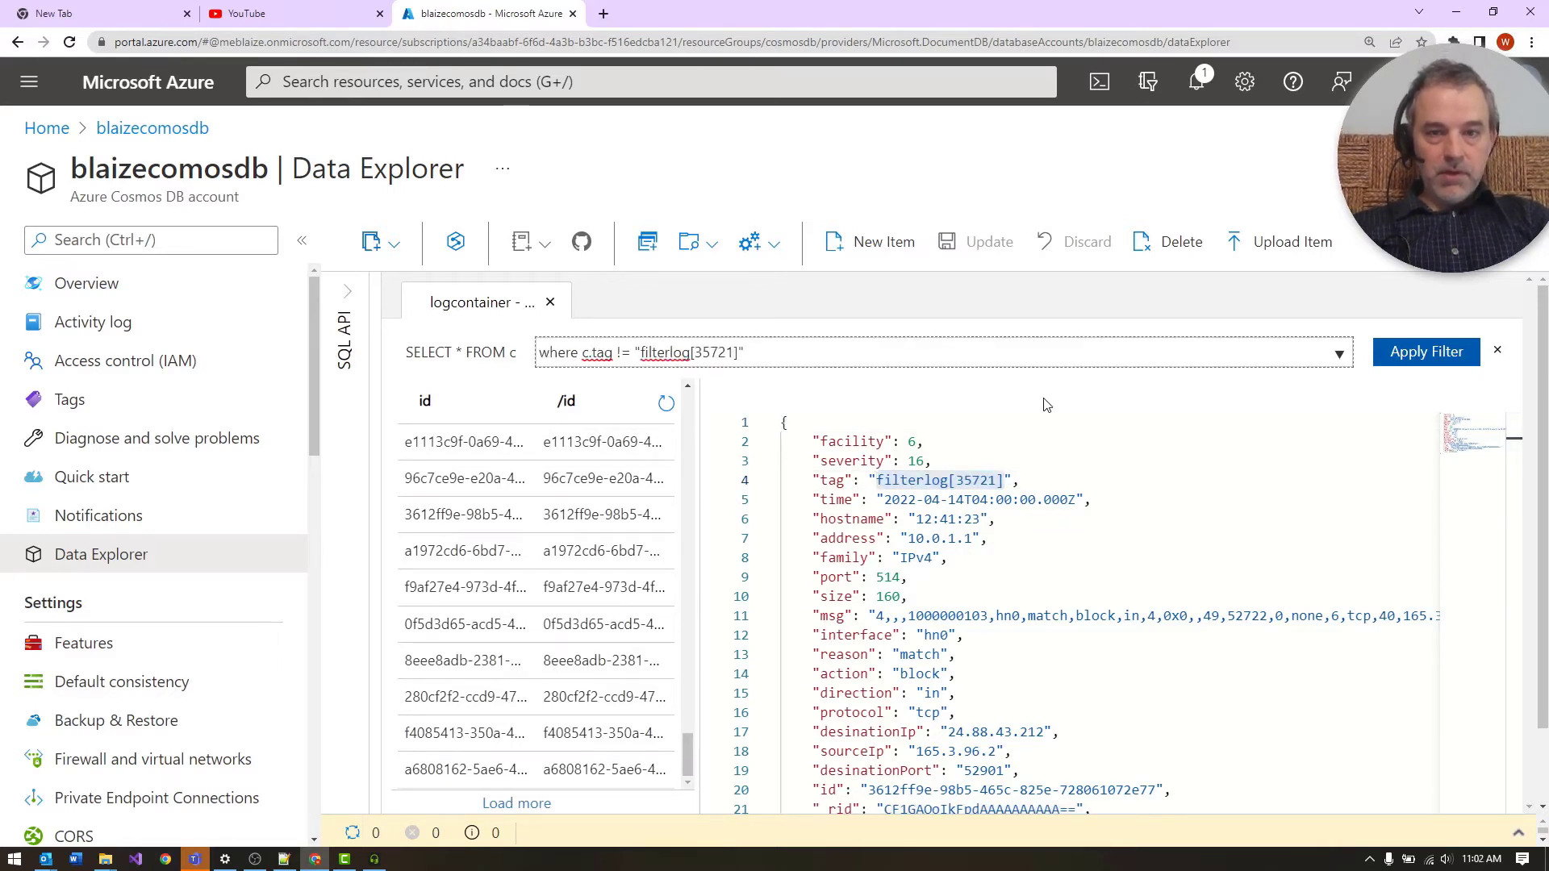
pyautogui.click(1425, 352)
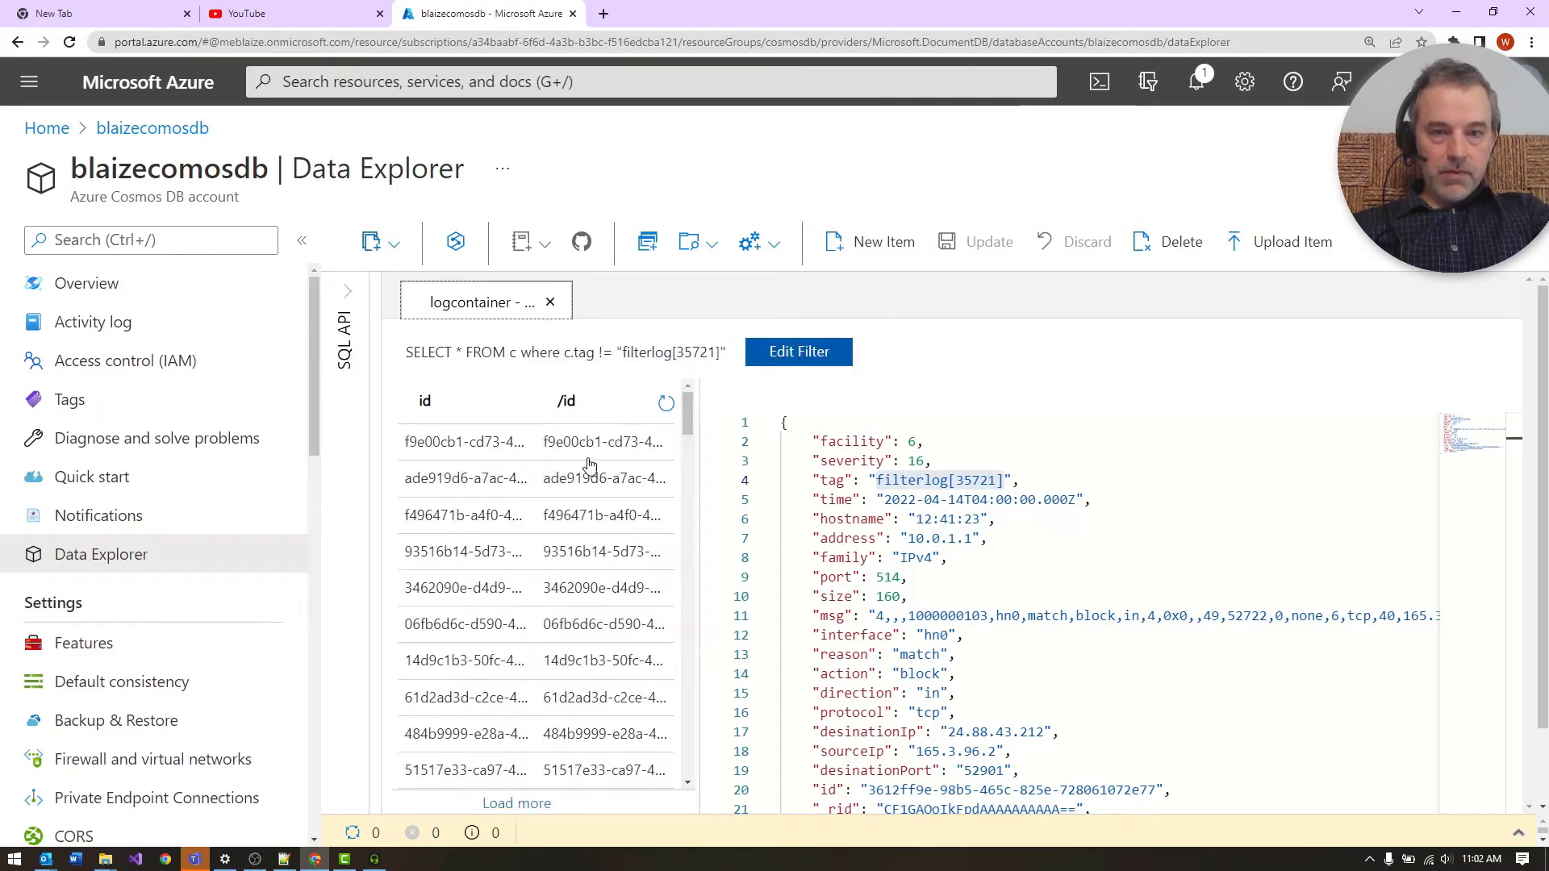
# Step: Open the nginx and cron documents returned by the filter
pyautogui.click(464, 441)
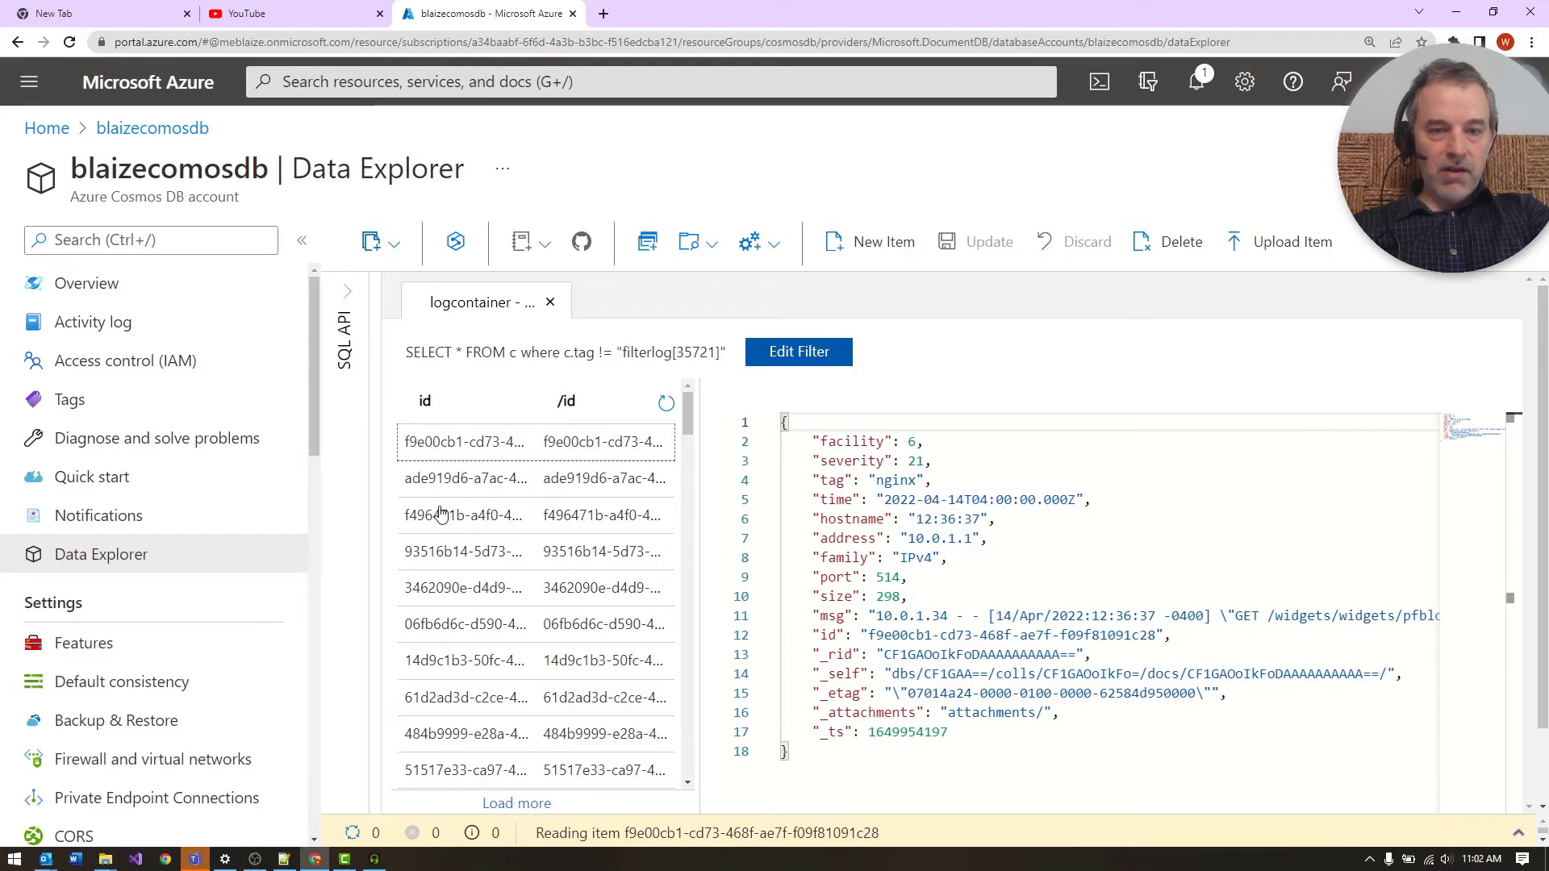
pyautogui.click(464, 589)
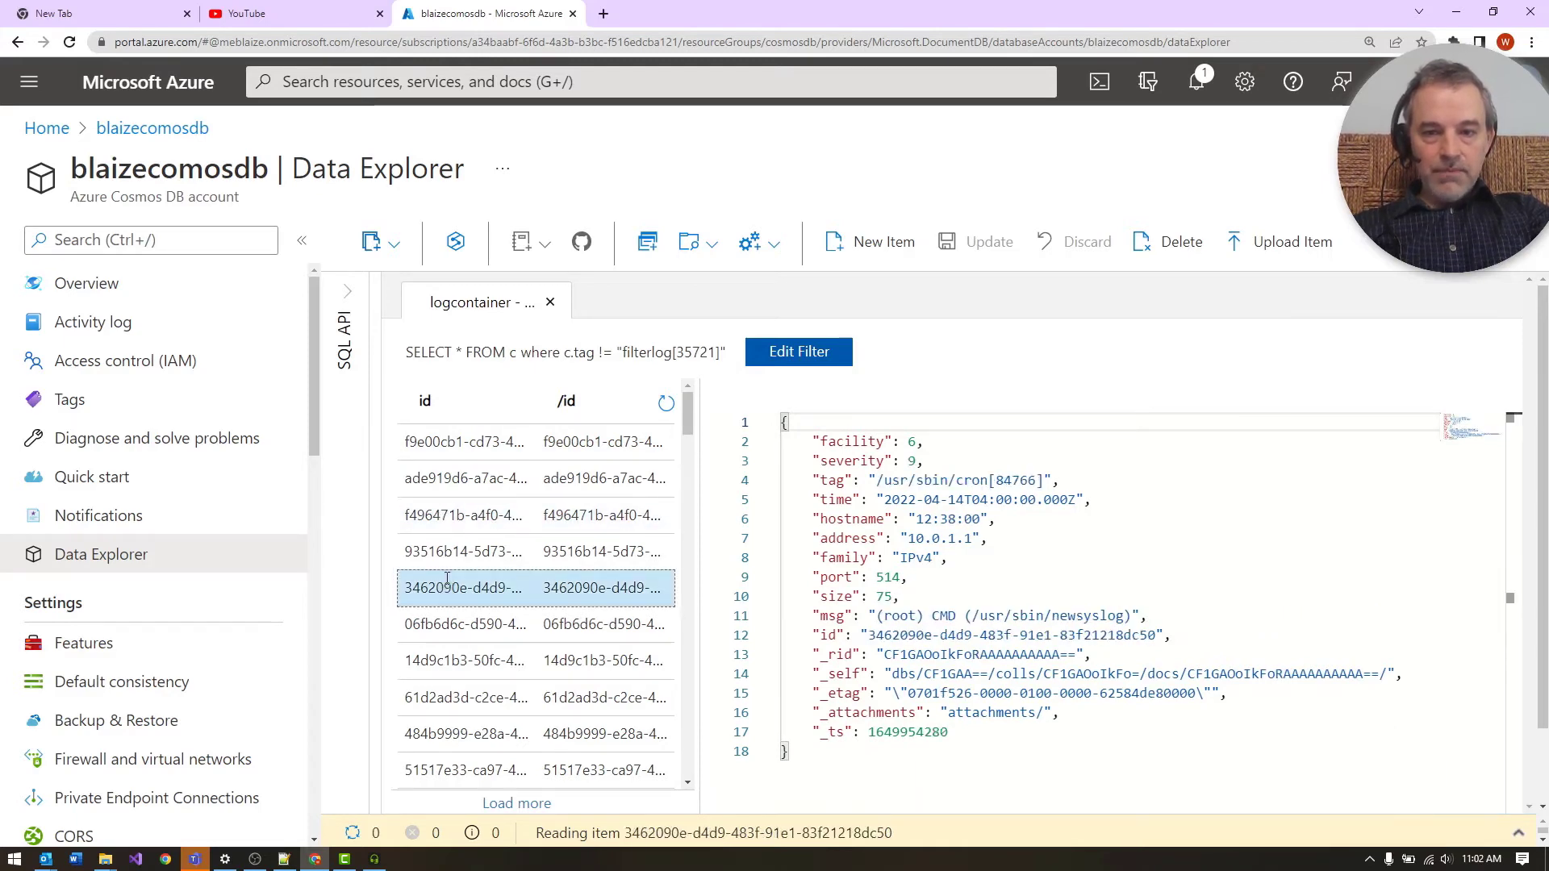
pyautogui.click(465, 515)
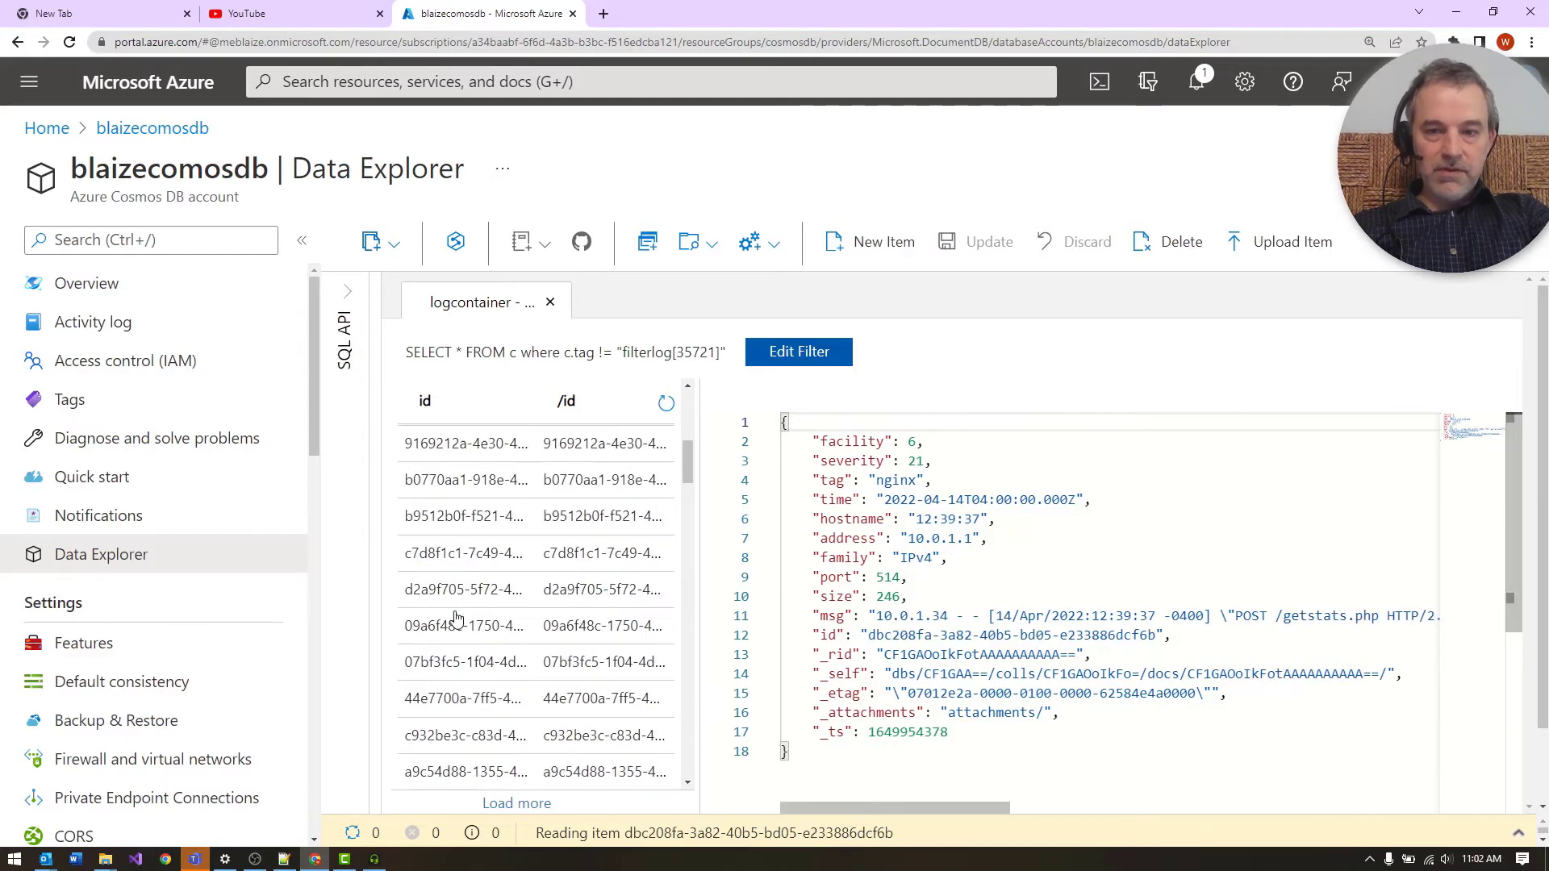
pyautogui.click(464, 624)
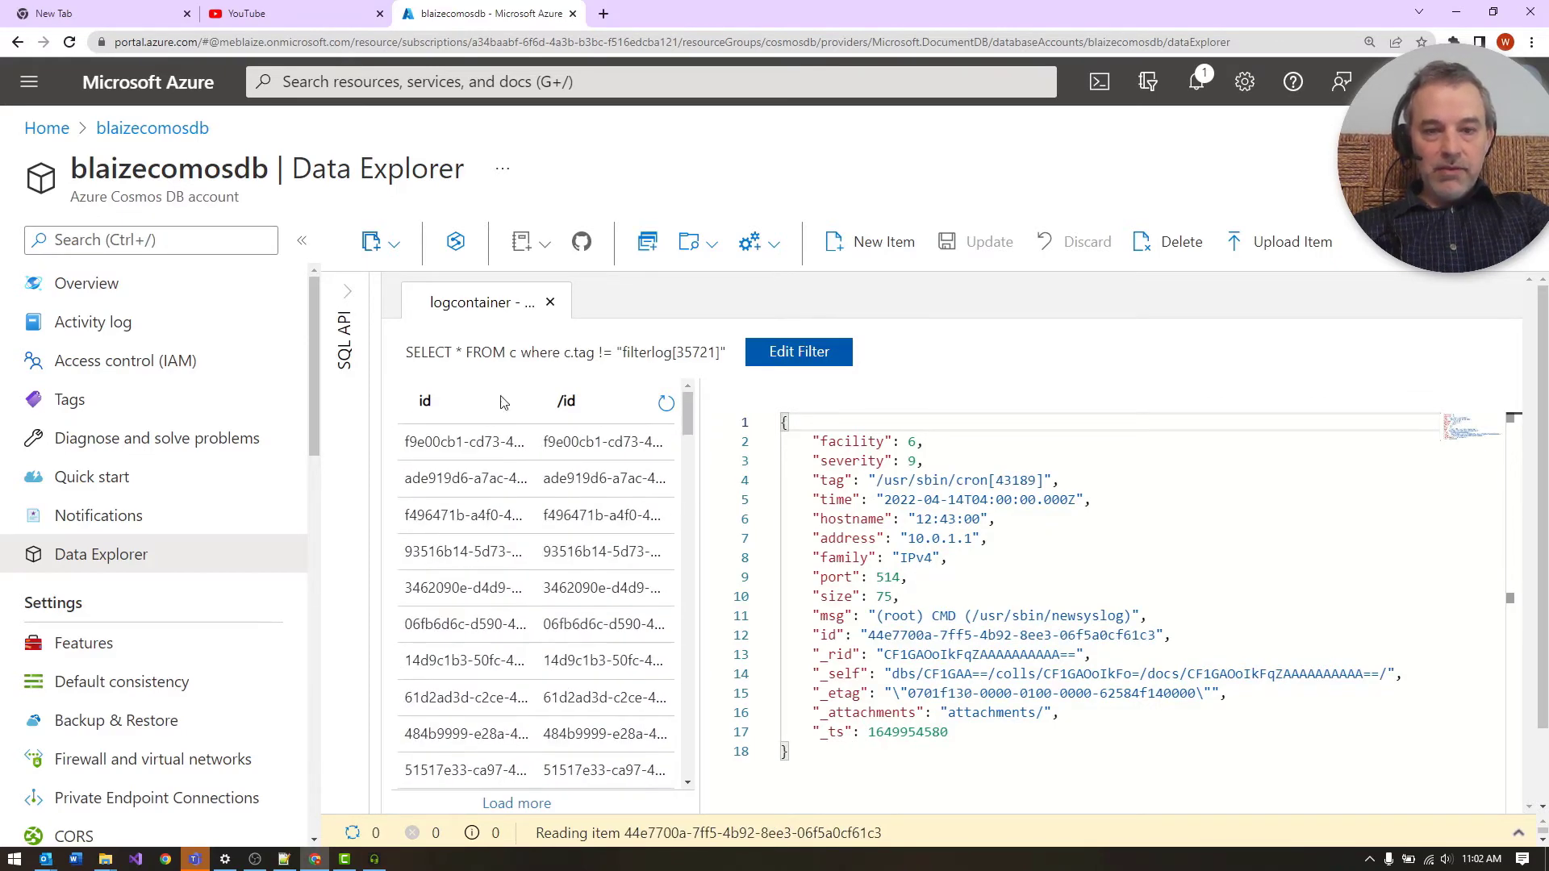
pyautogui.scroll(-3)
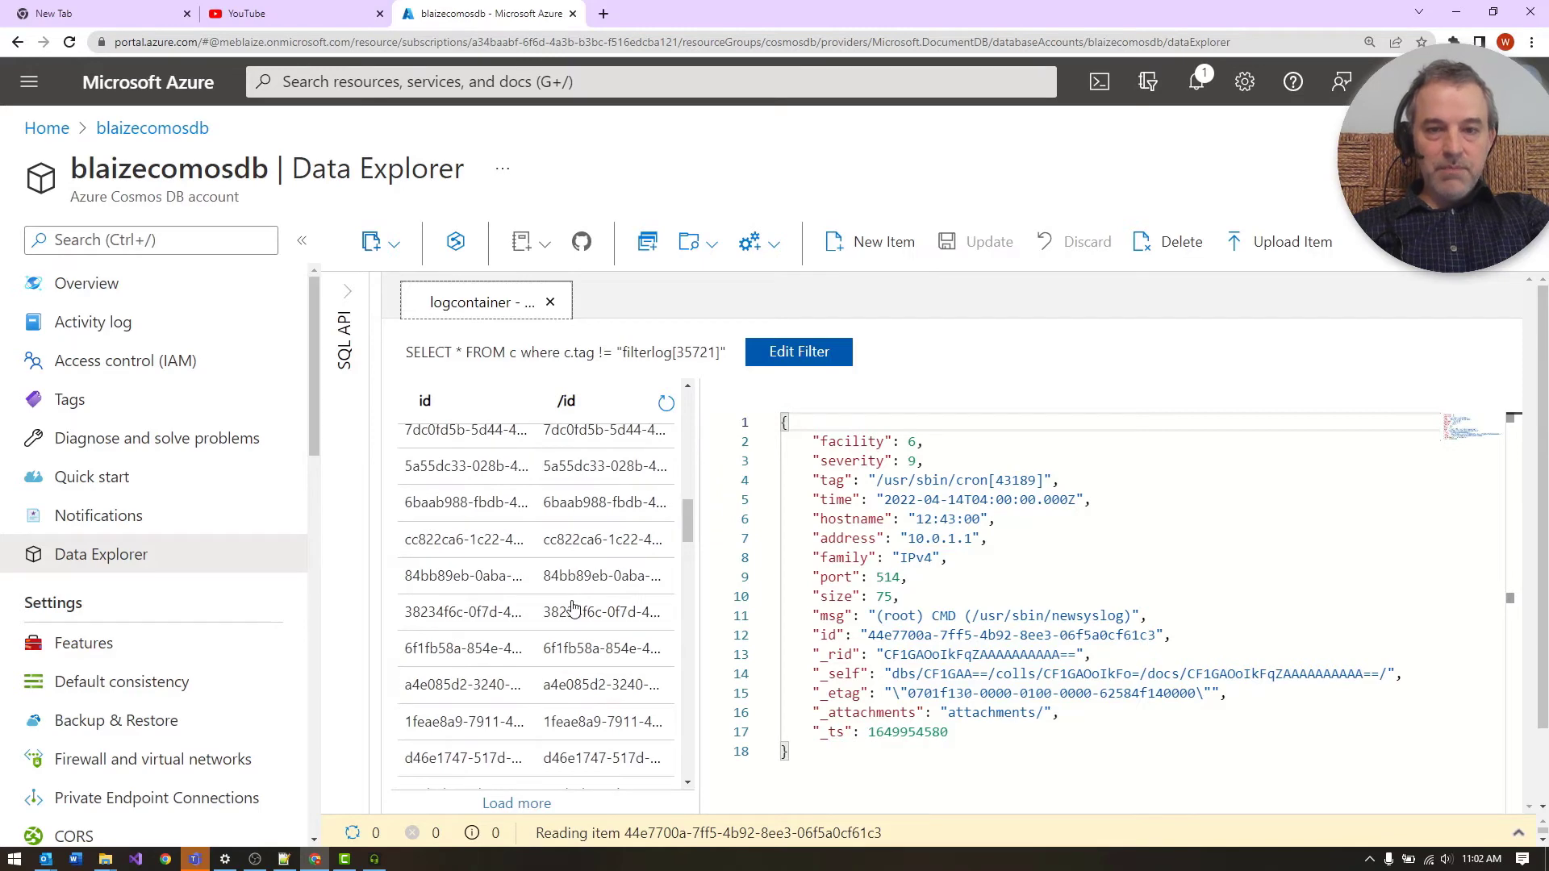
pyautogui.click(798, 351)
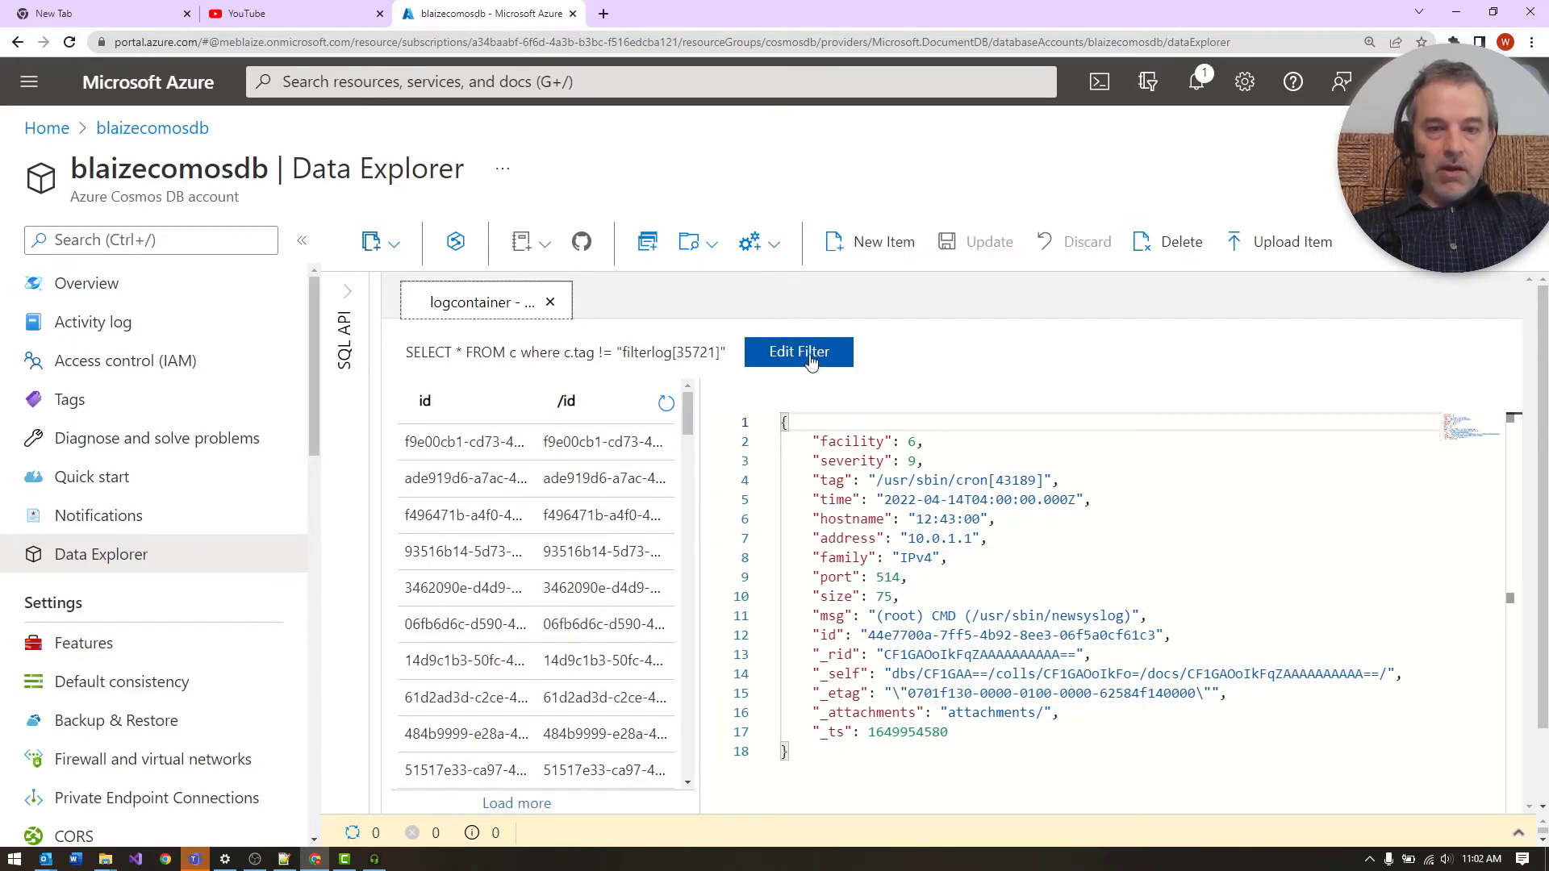
# Step: Apply where c.tag = "filterlog[35721]", fixing the == syntax error, and view the document
pyautogui.click(798, 352)
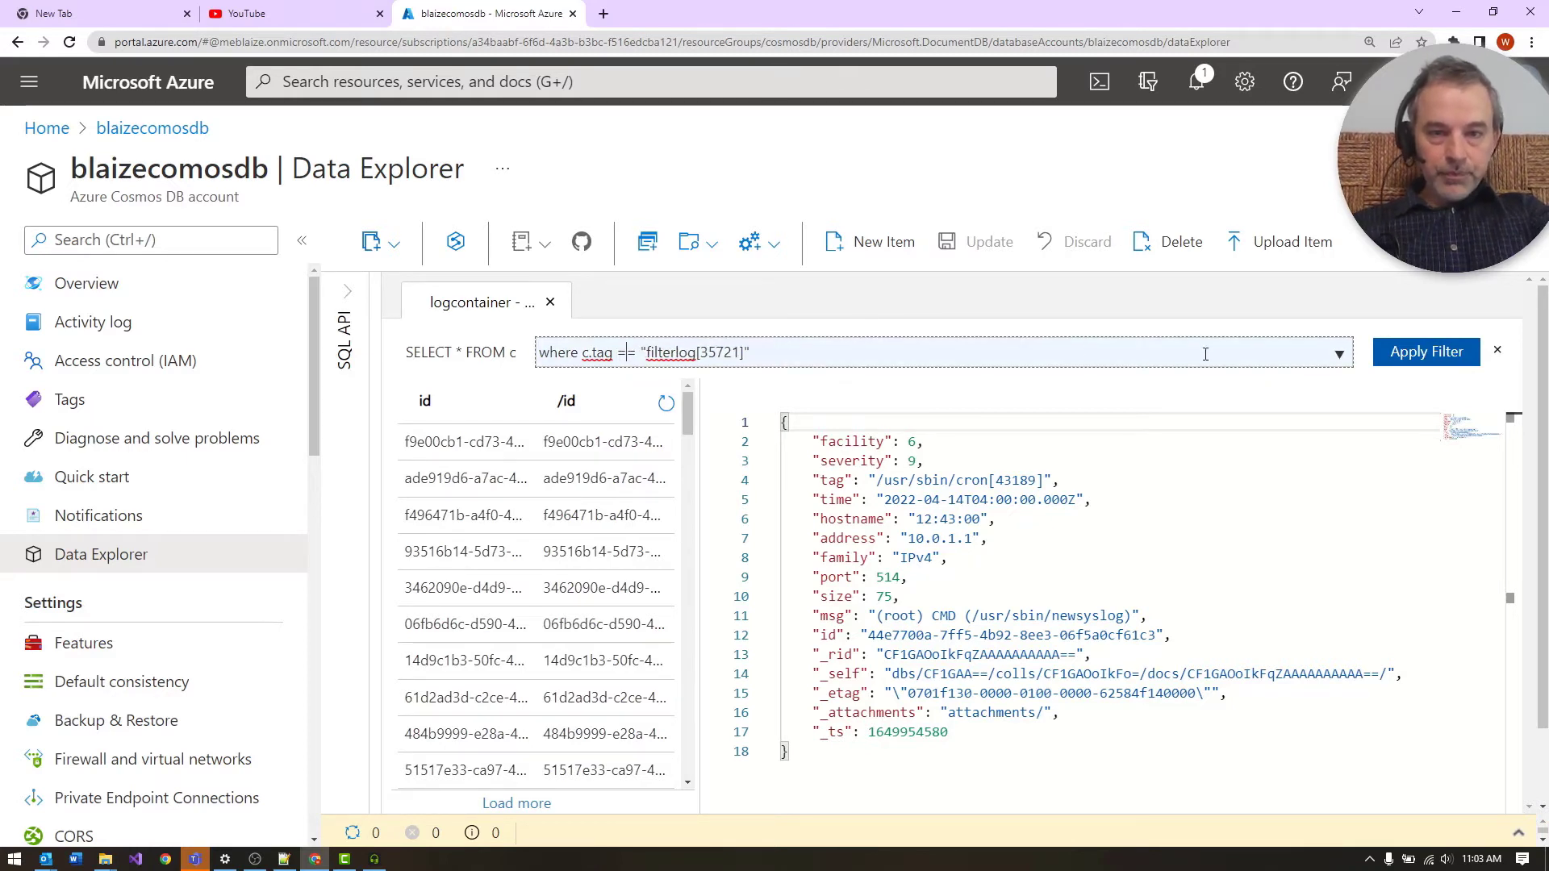
pyautogui.click(1425, 352)
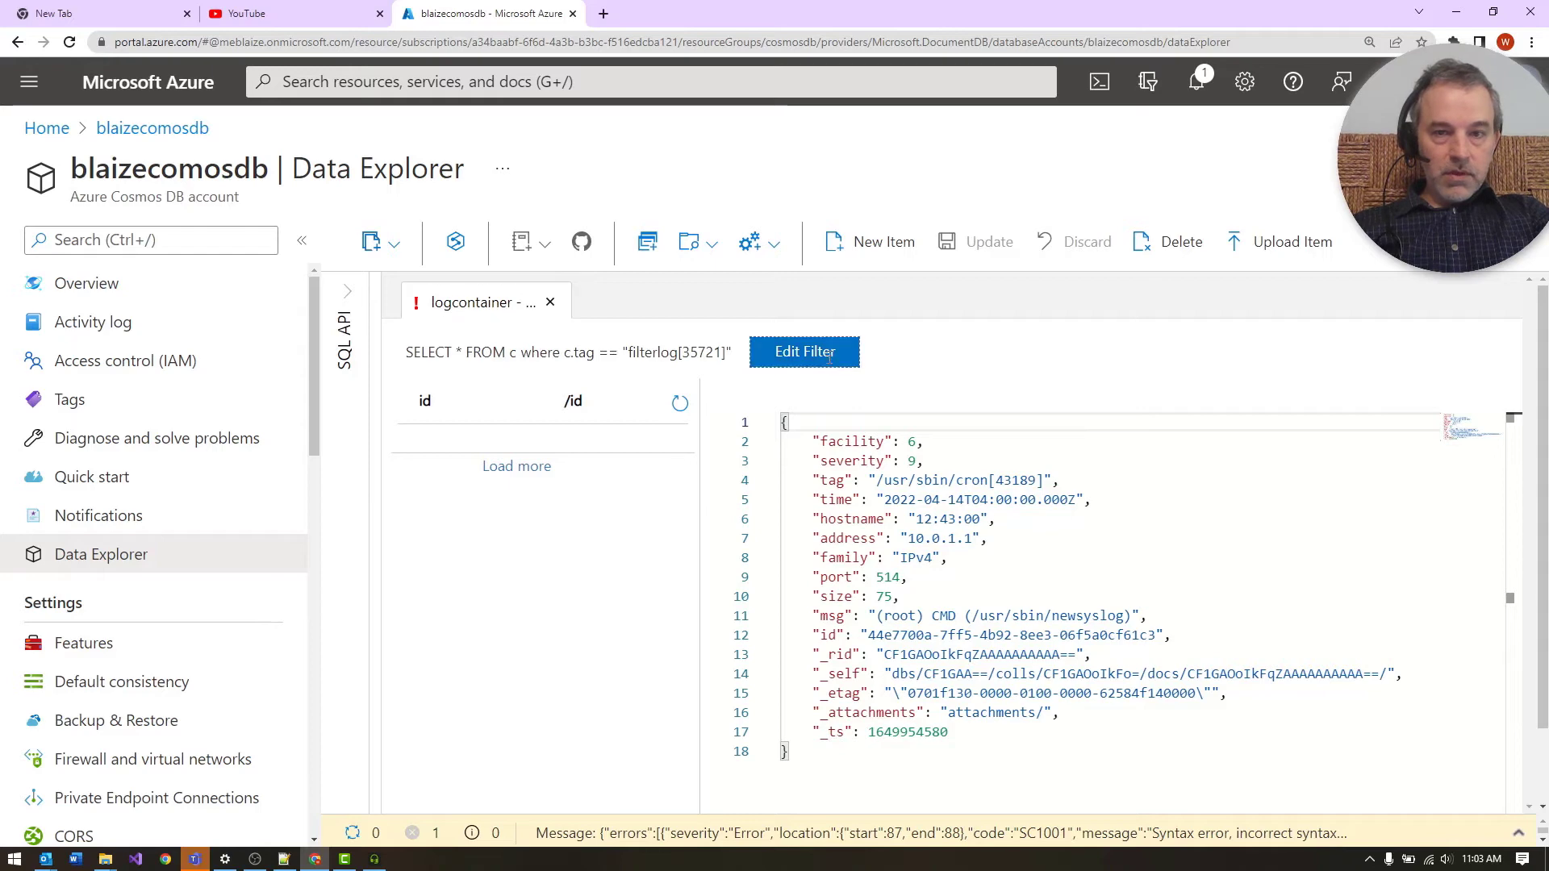
pyautogui.click(804, 352)
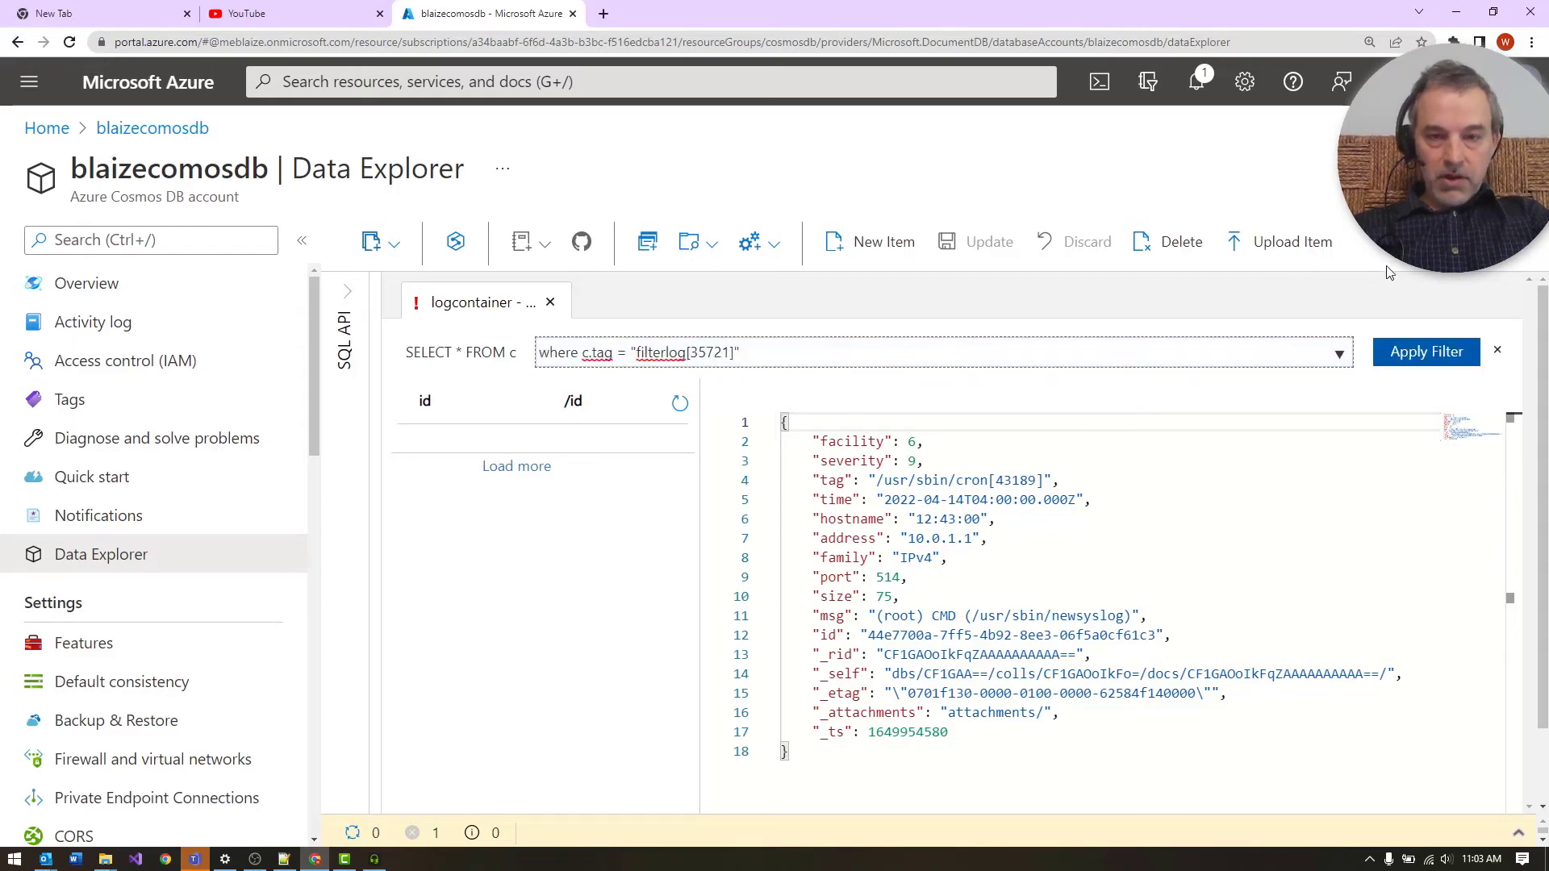
pyautogui.click(1426, 352)
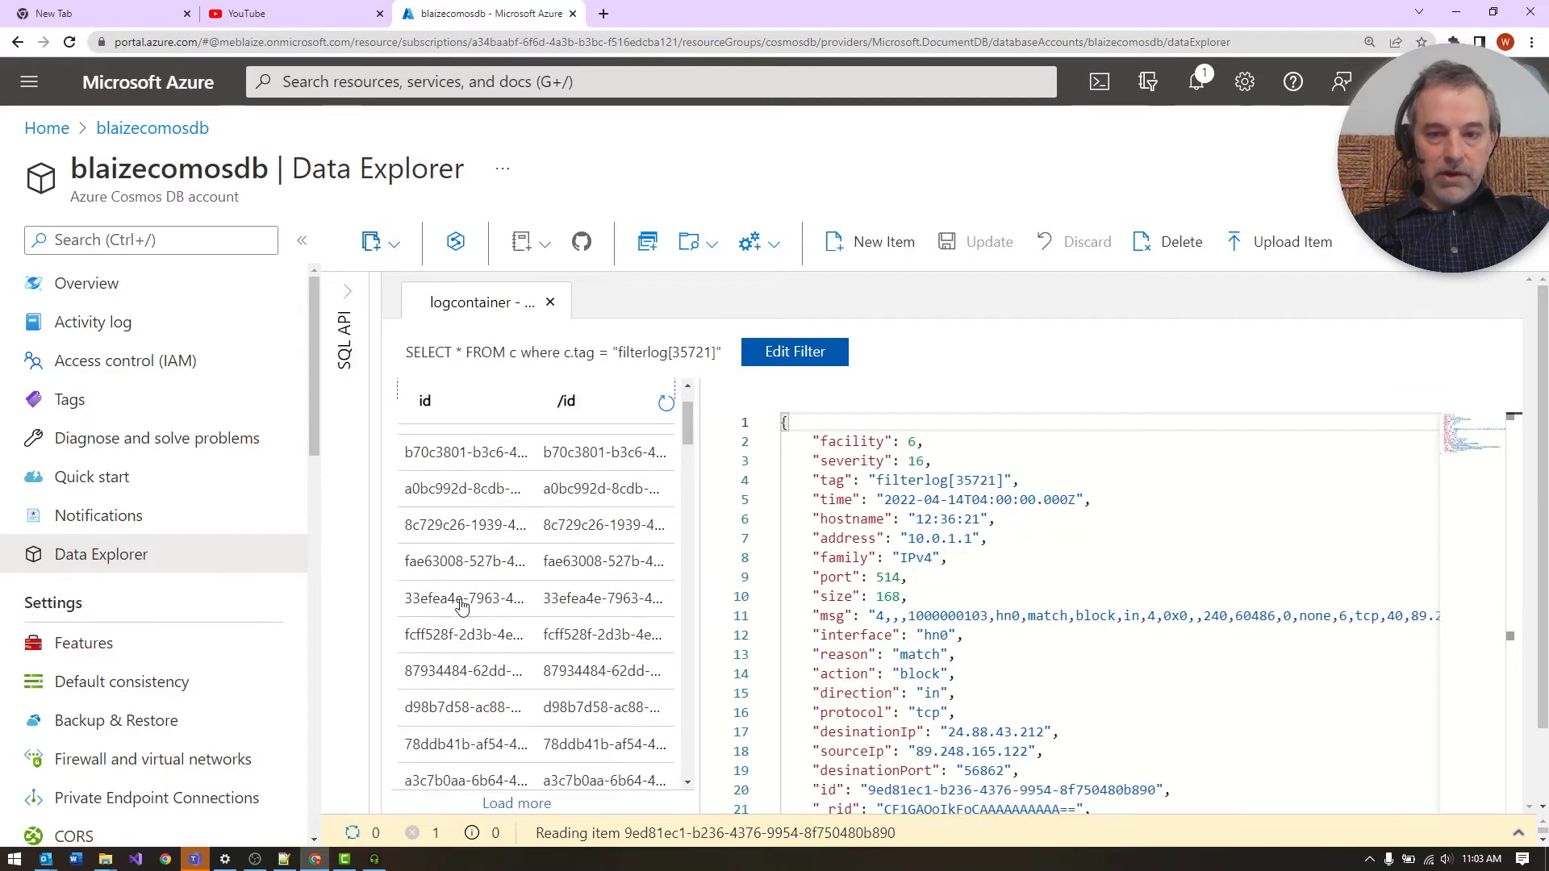
pyautogui.scroll(-3)
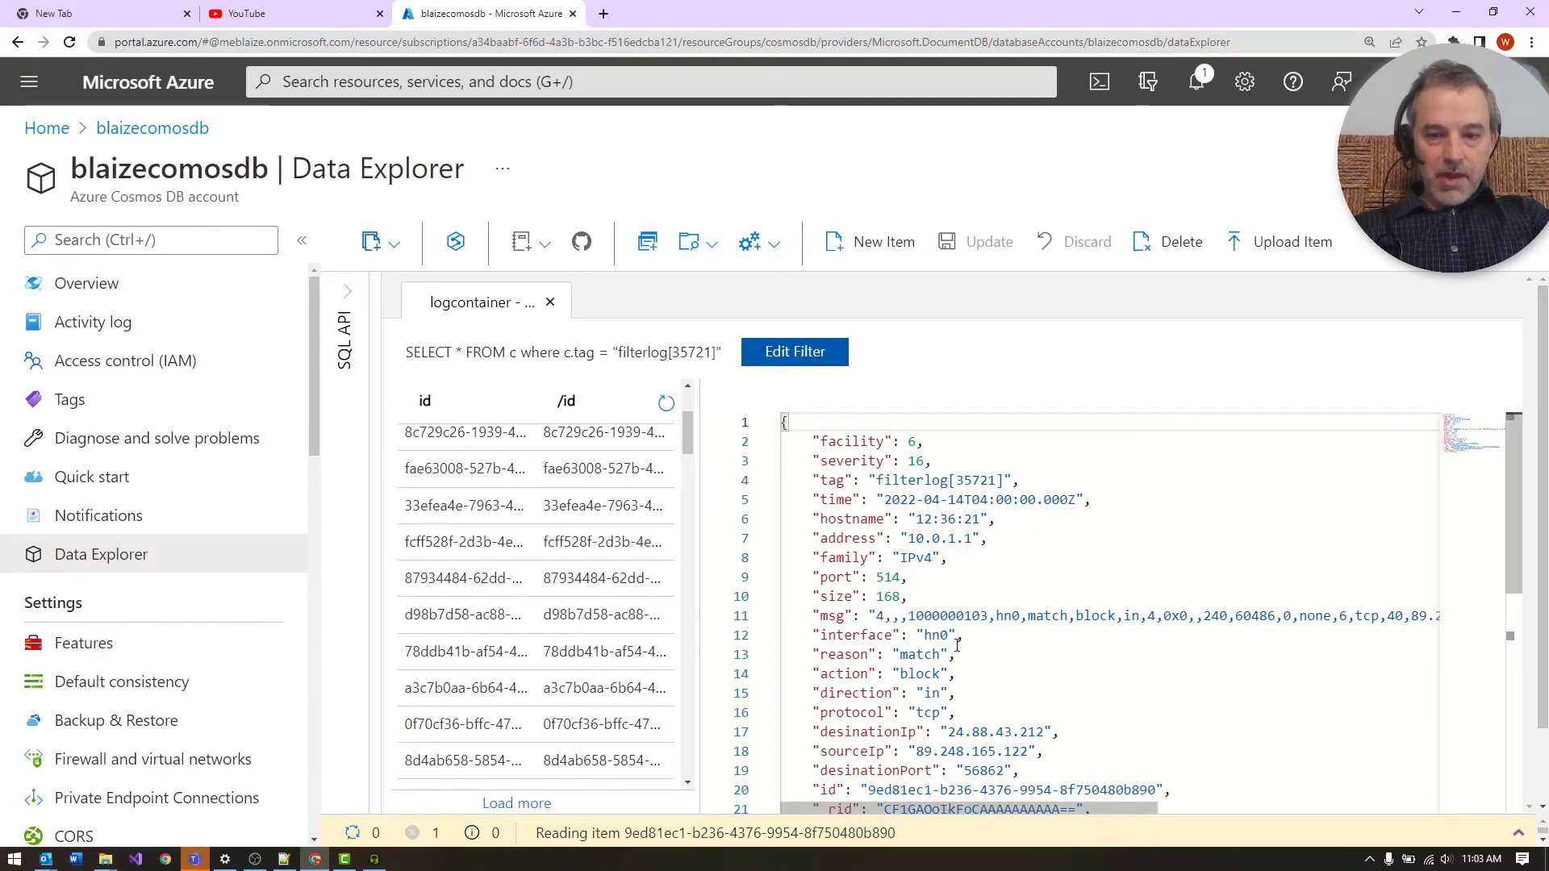
pyautogui.scroll(-3)
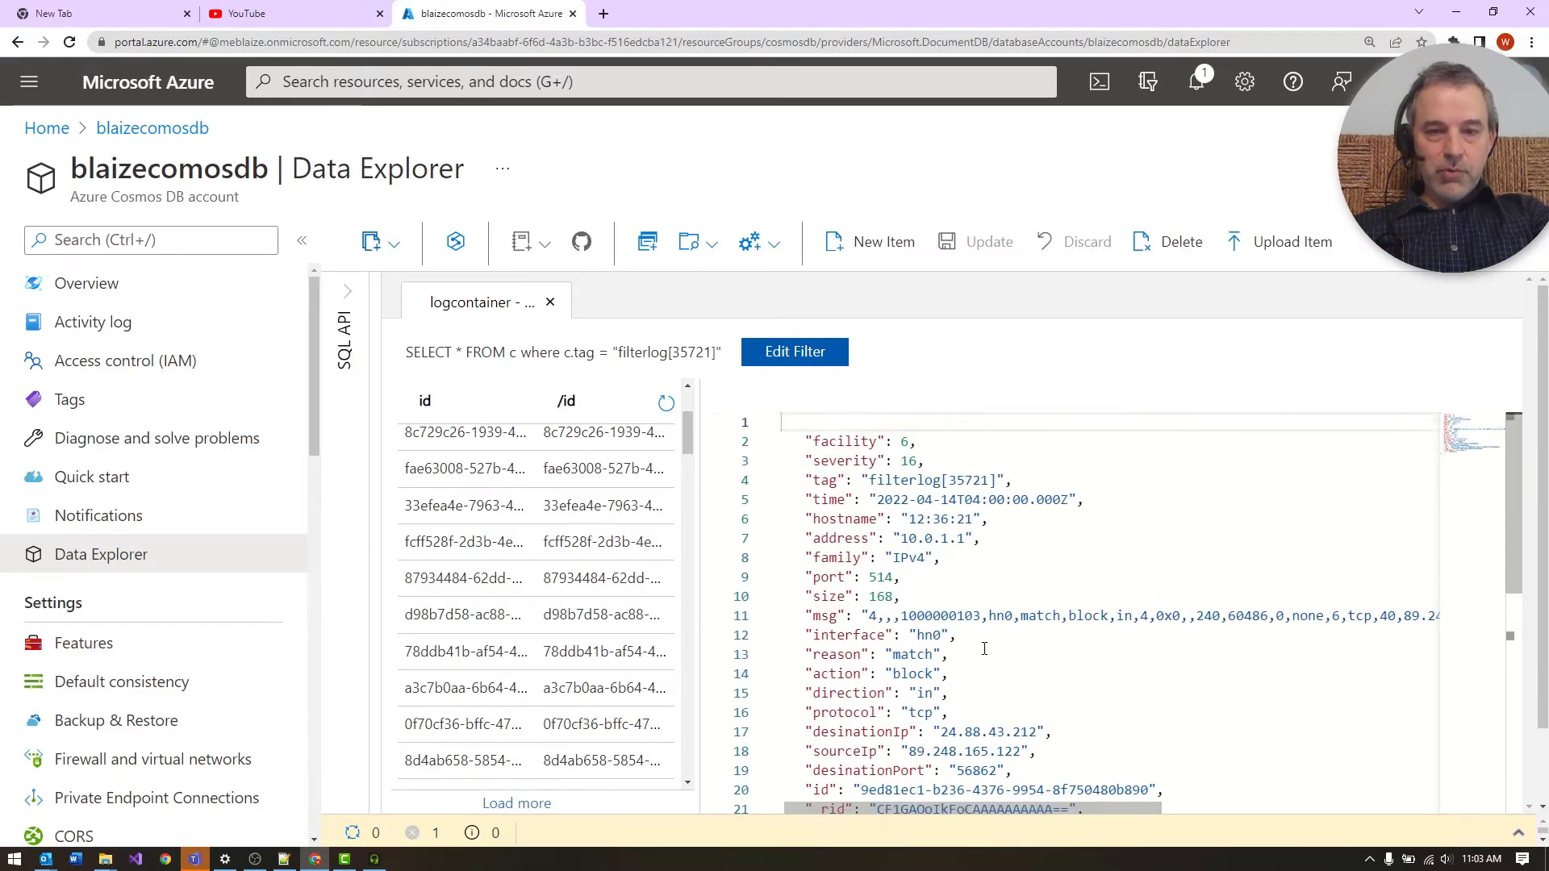
pyautogui.moveTo(794, 351)
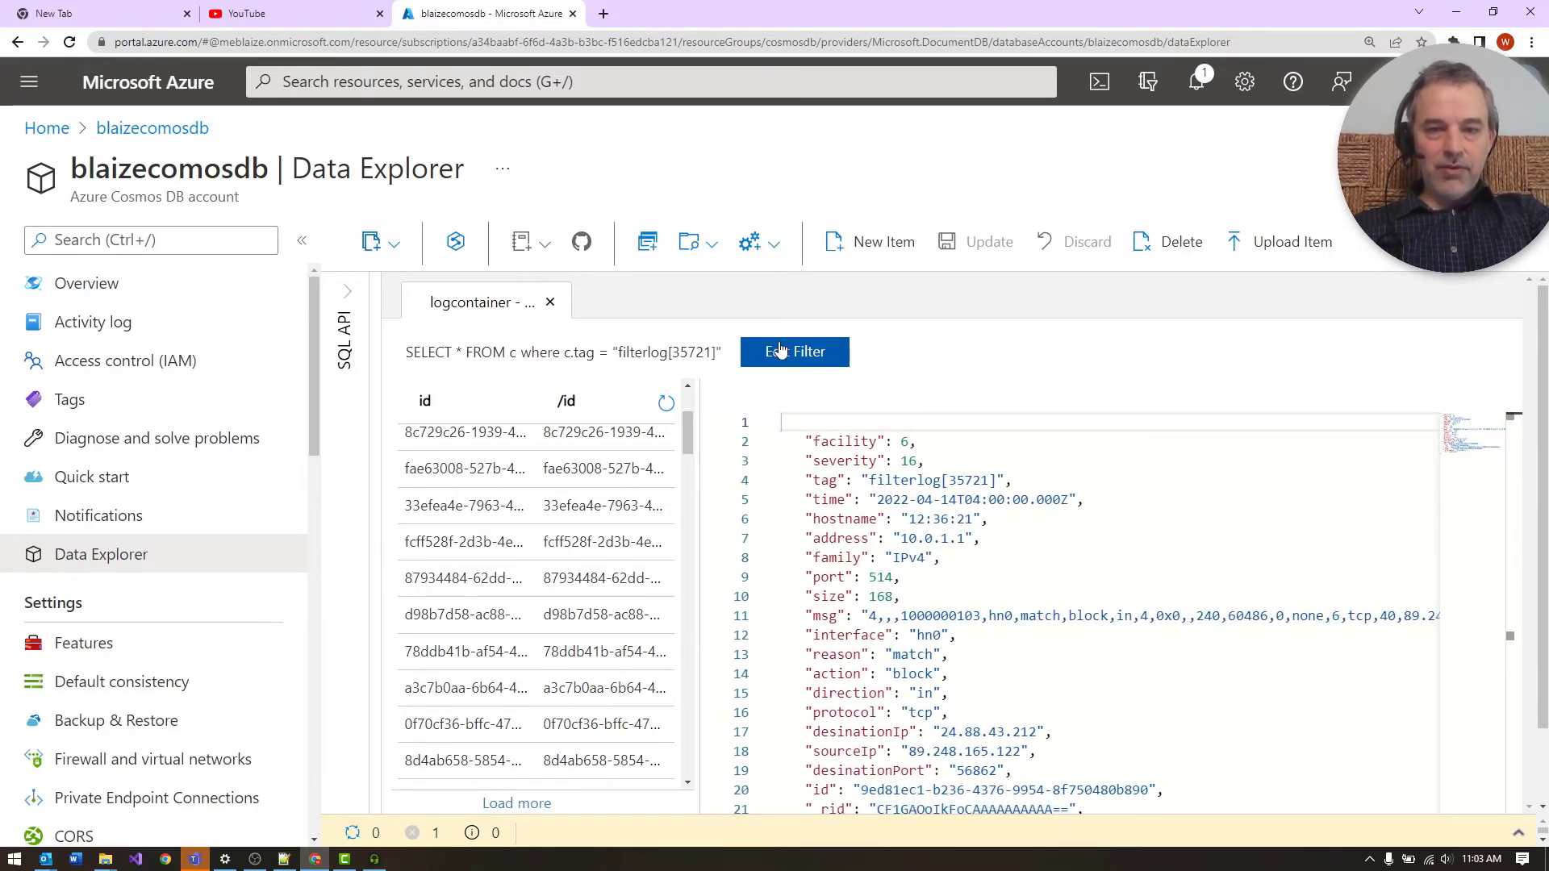
# Step: Filter with where c.sourcePort != null and open two matching filterlog documents
pyautogui.click(793, 352)
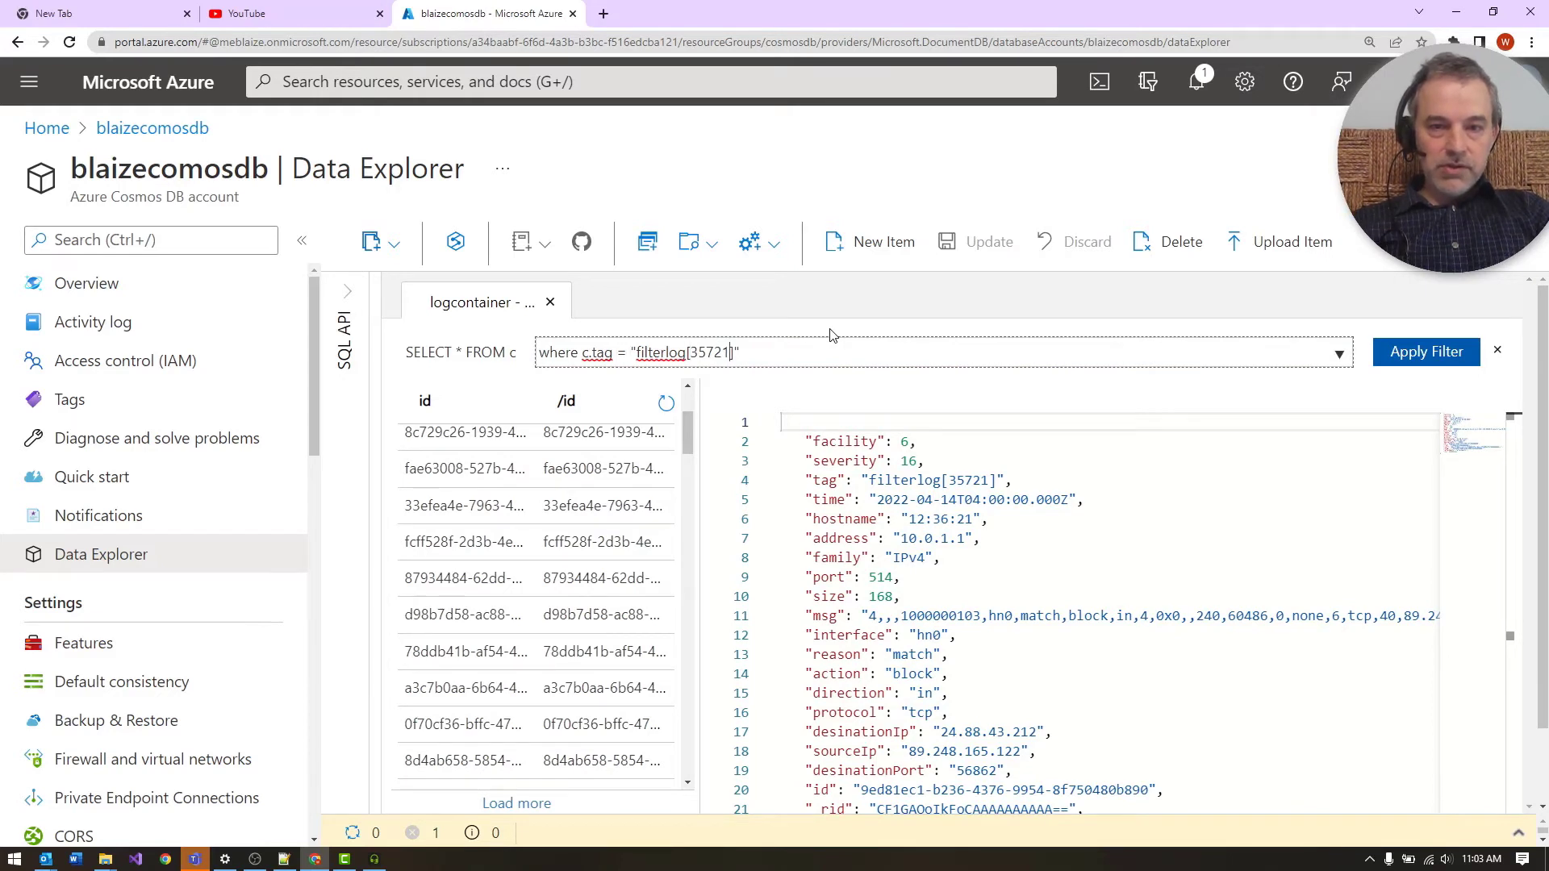
pyautogui.doubleClick(682, 352)
pyautogui.write('where c.sourcePort != null')
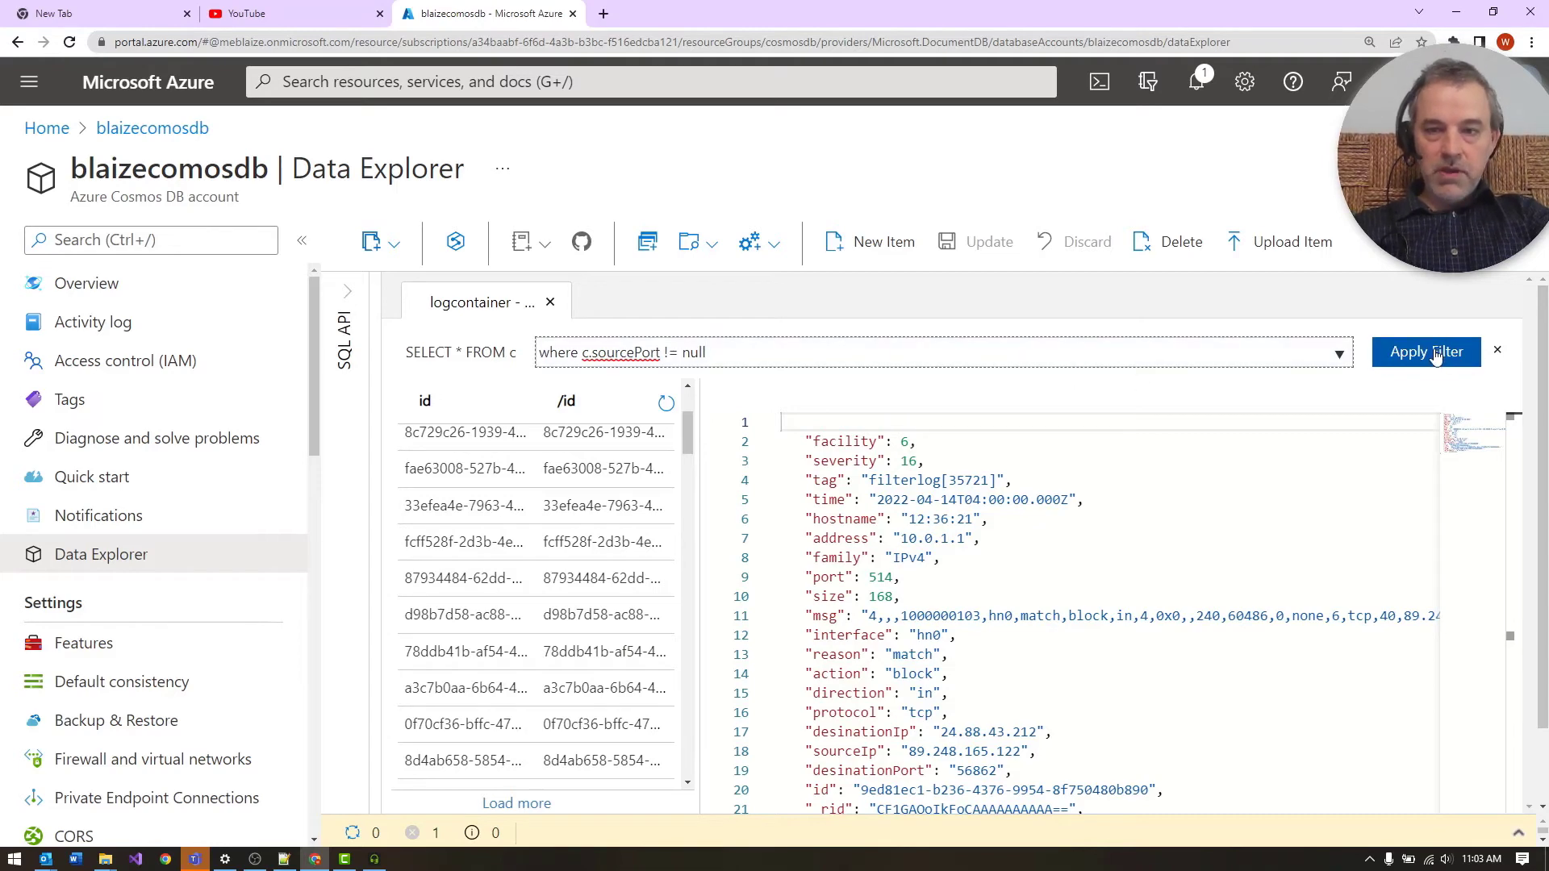
pyautogui.click(1425, 352)
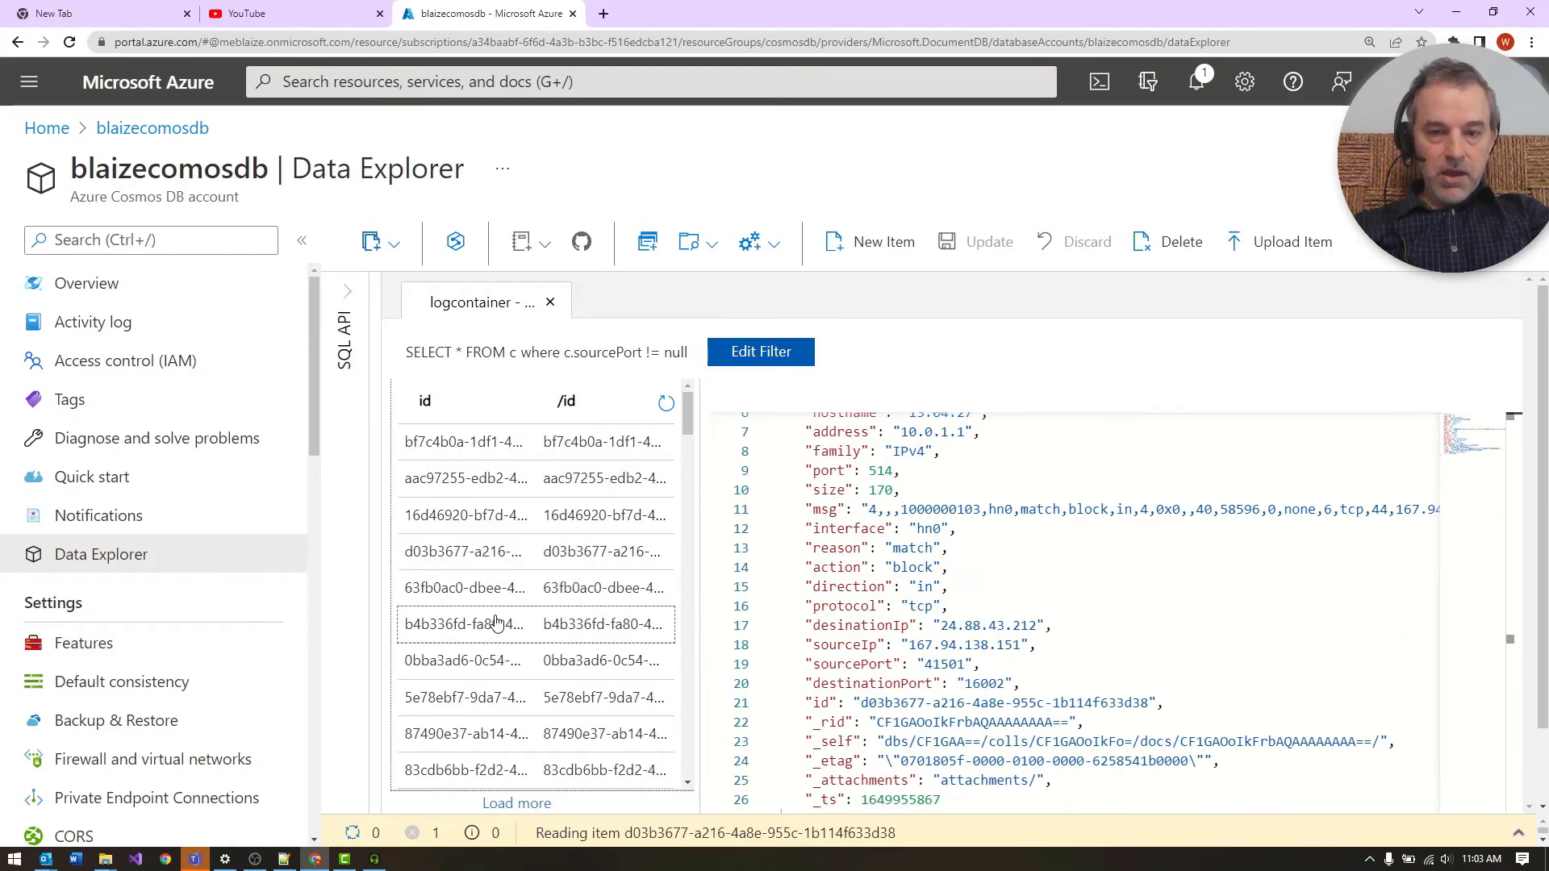
pyautogui.click(465, 479)
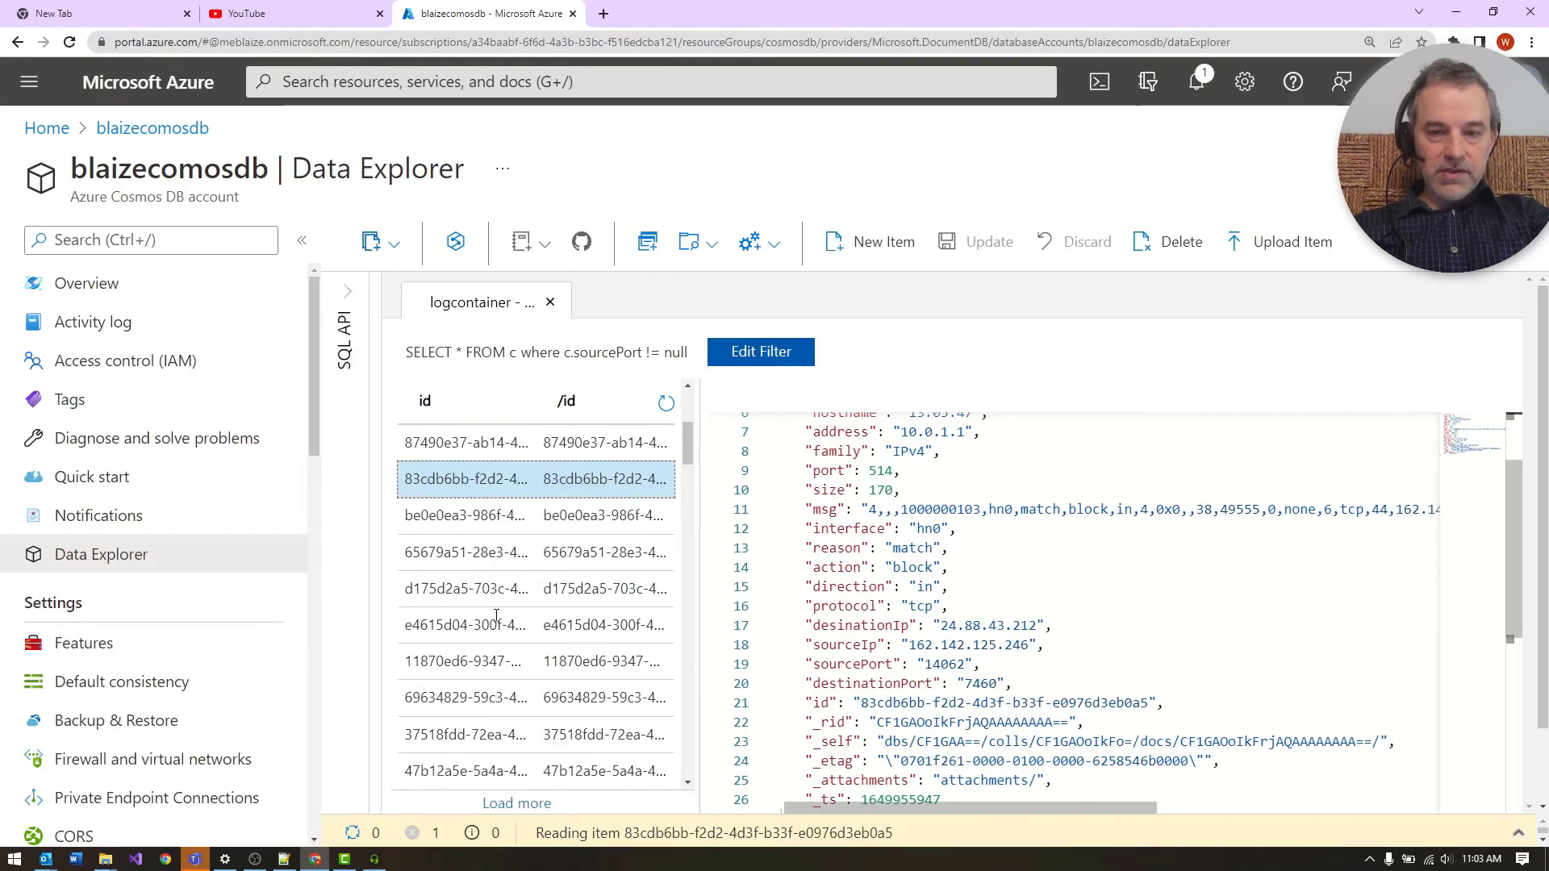
pyautogui.click(465, 610)
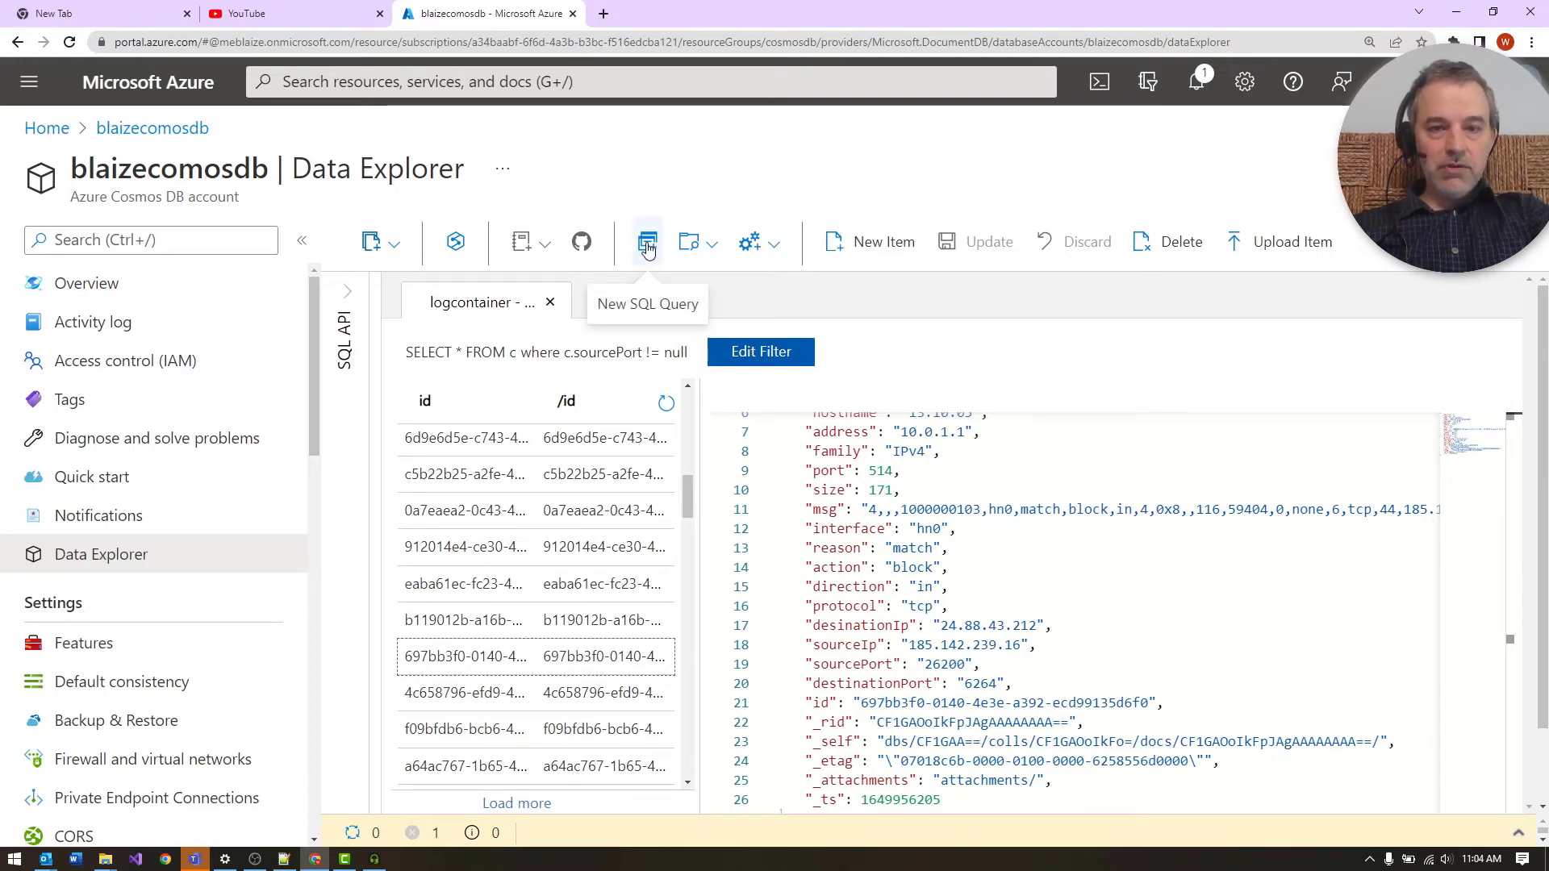
# Step: Execute SELECT c.sourceIp, c.sourcePort FROM c where c.sourcePort != null as a new query
pyautogui.click(646, 242)
pyautogui.write('SELECT c.sourceIp, c.sourcePort FROM c')
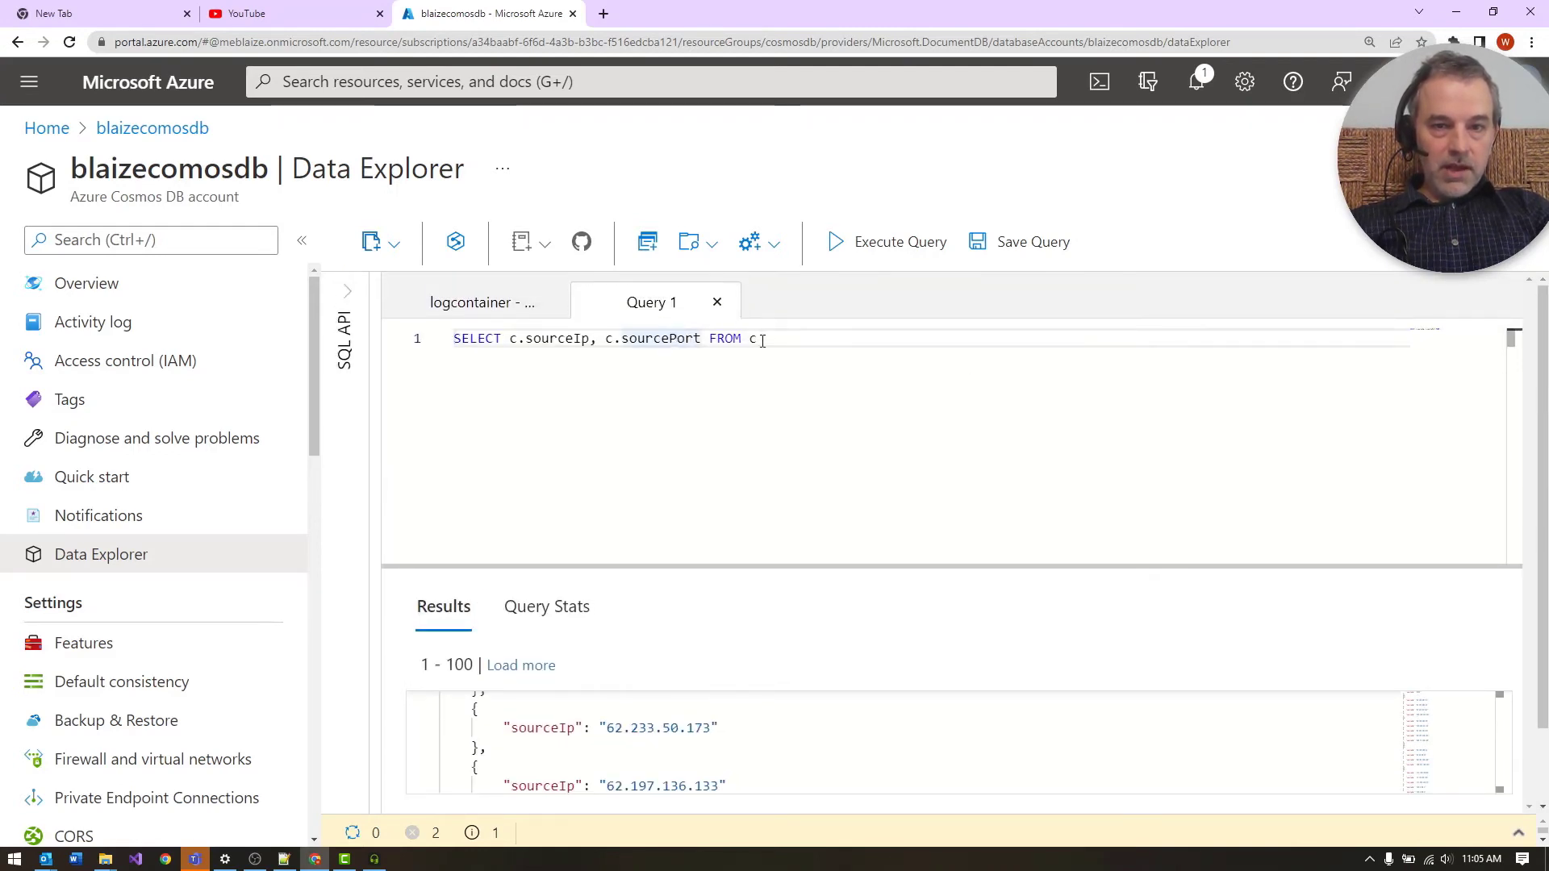
pyautogui.write('eht')
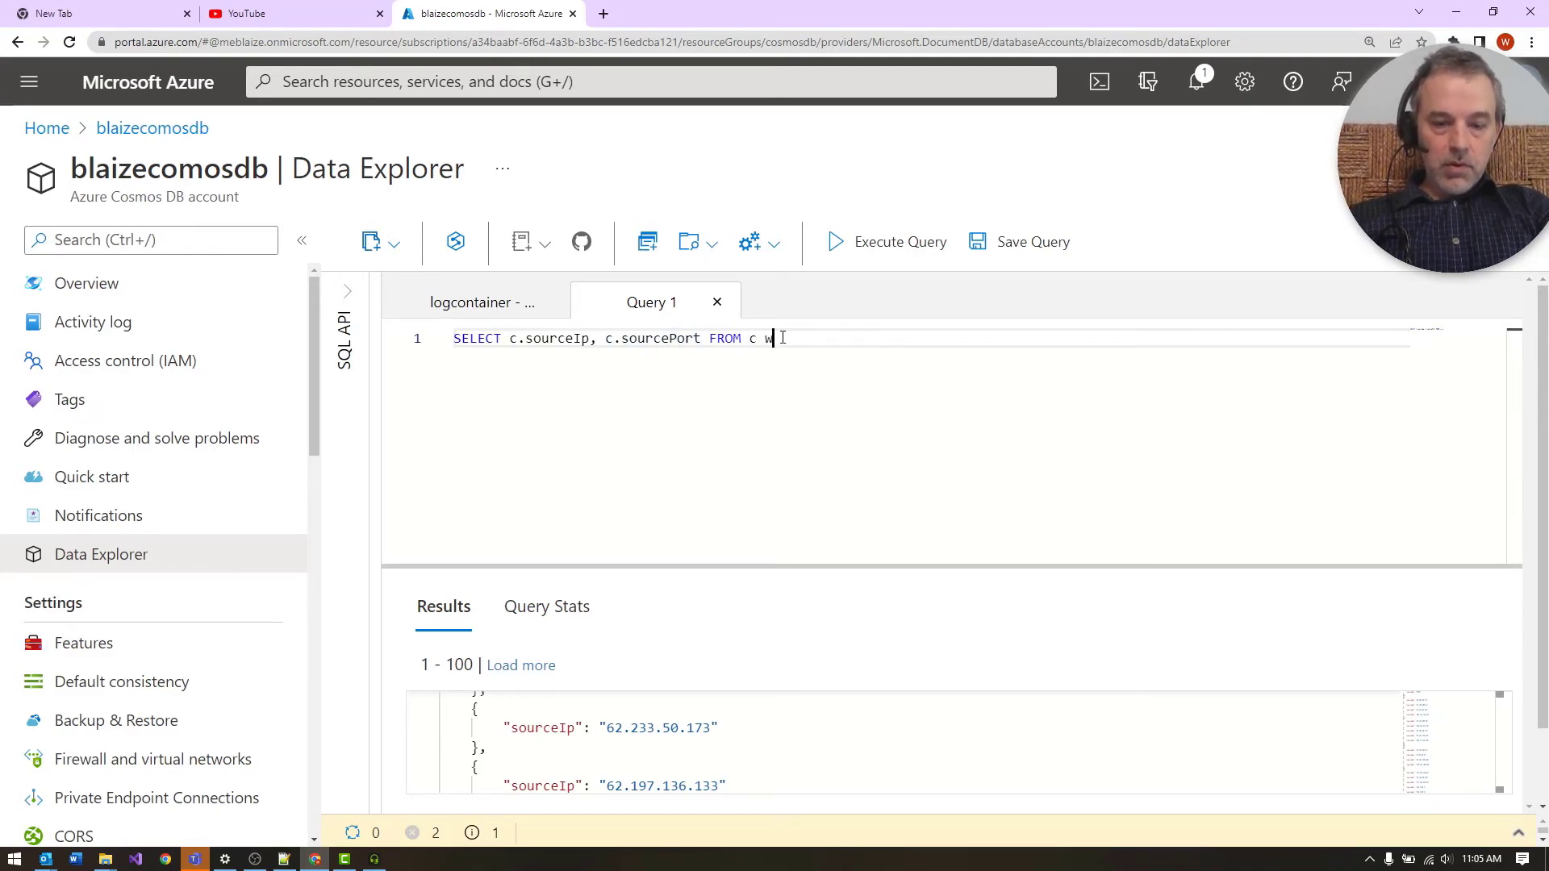
pyautogui.write('here c.s')
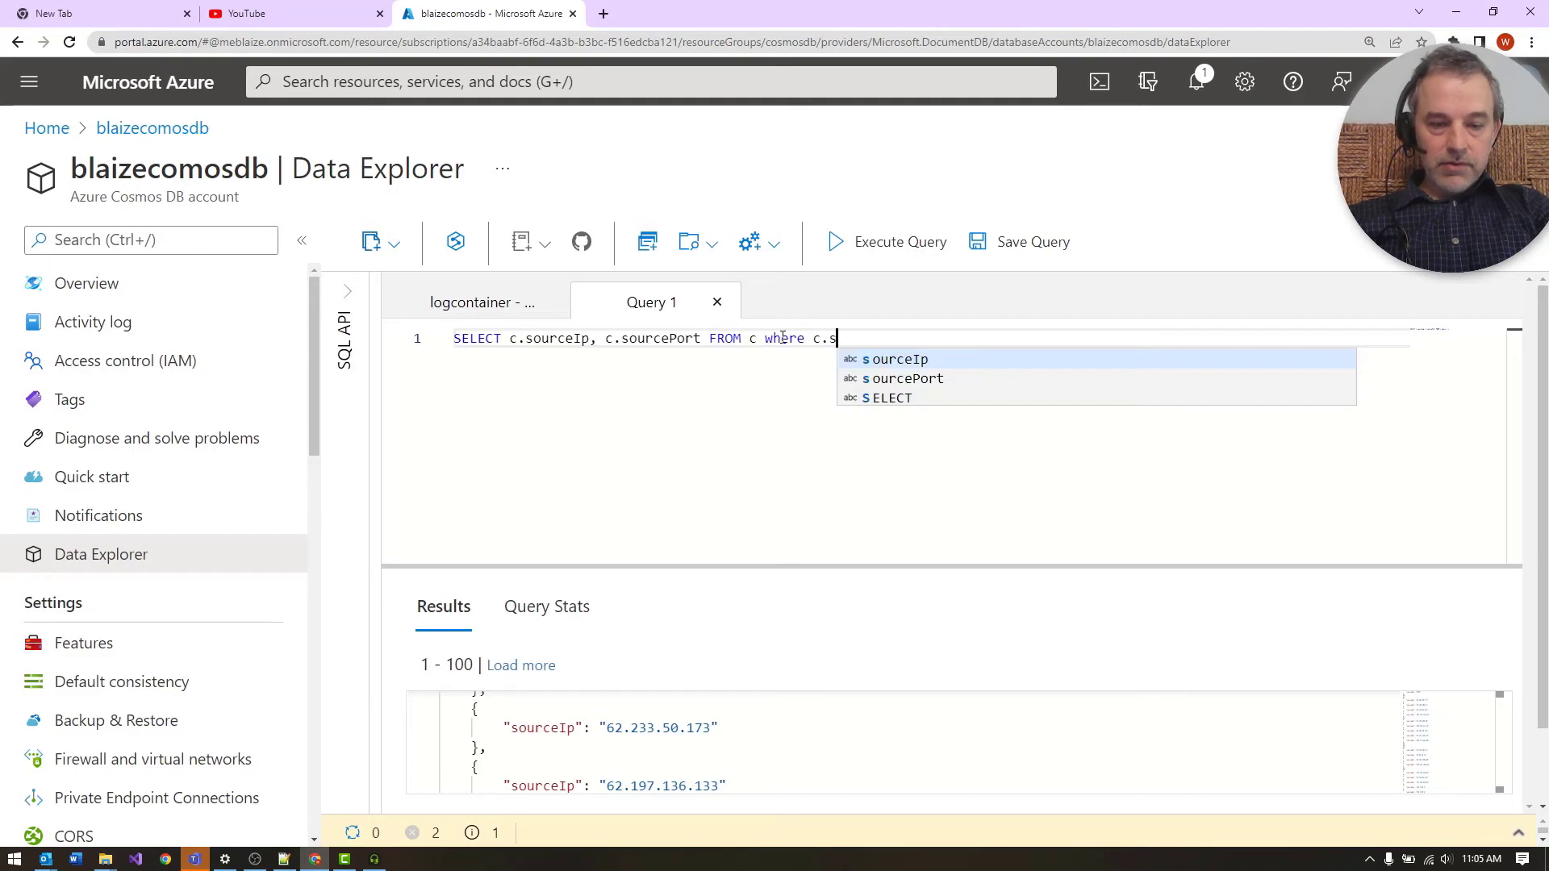
pyautogui.write('ourcePort')
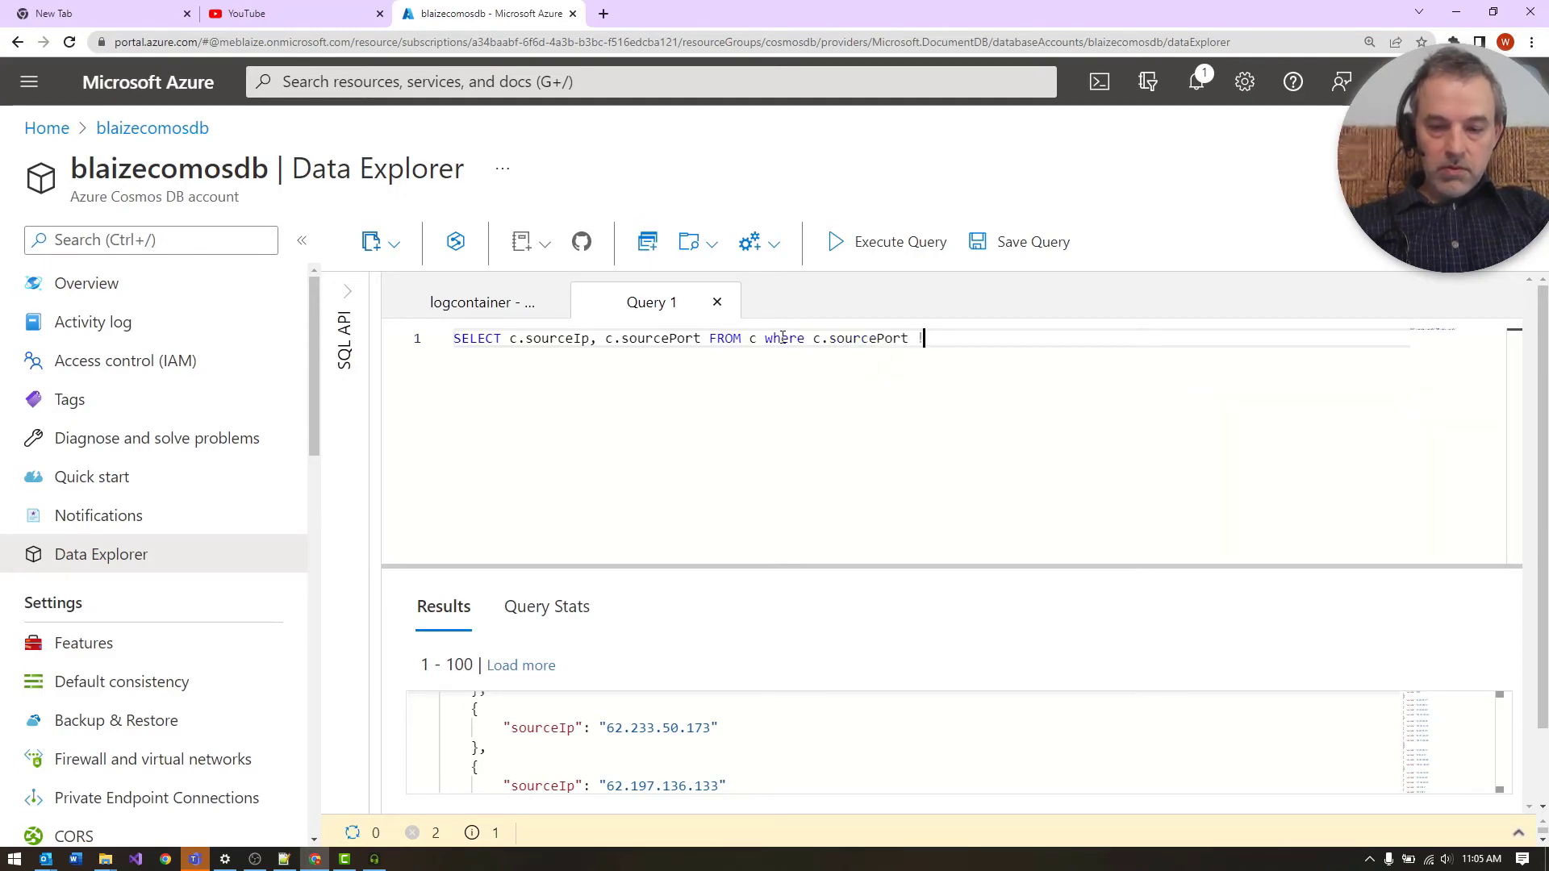
pyautogui.click(898, 242)
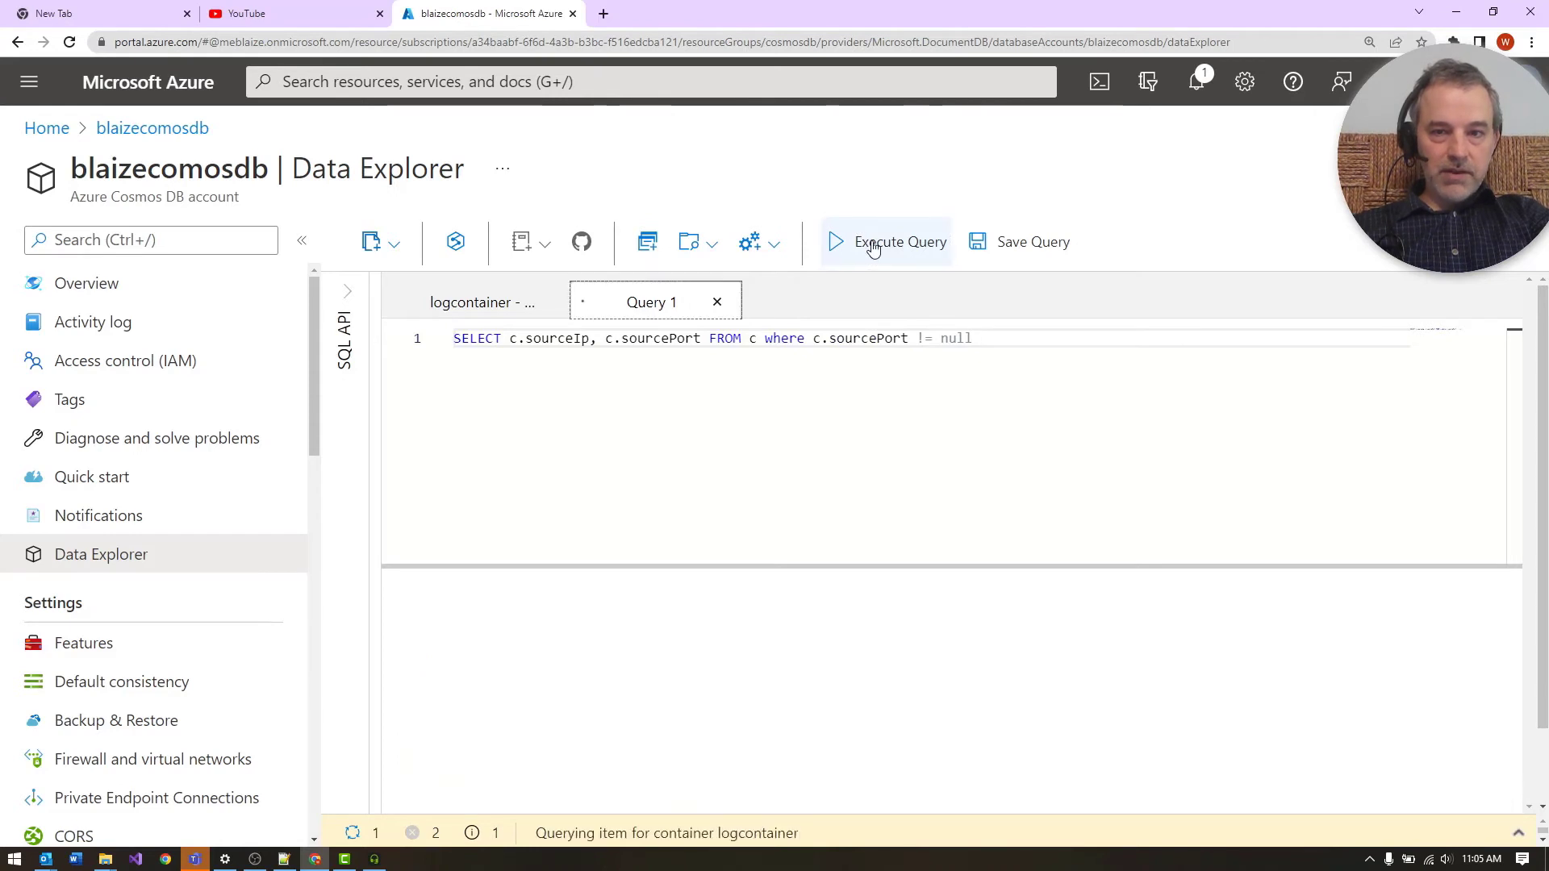
pyautogui.click(886, 242)
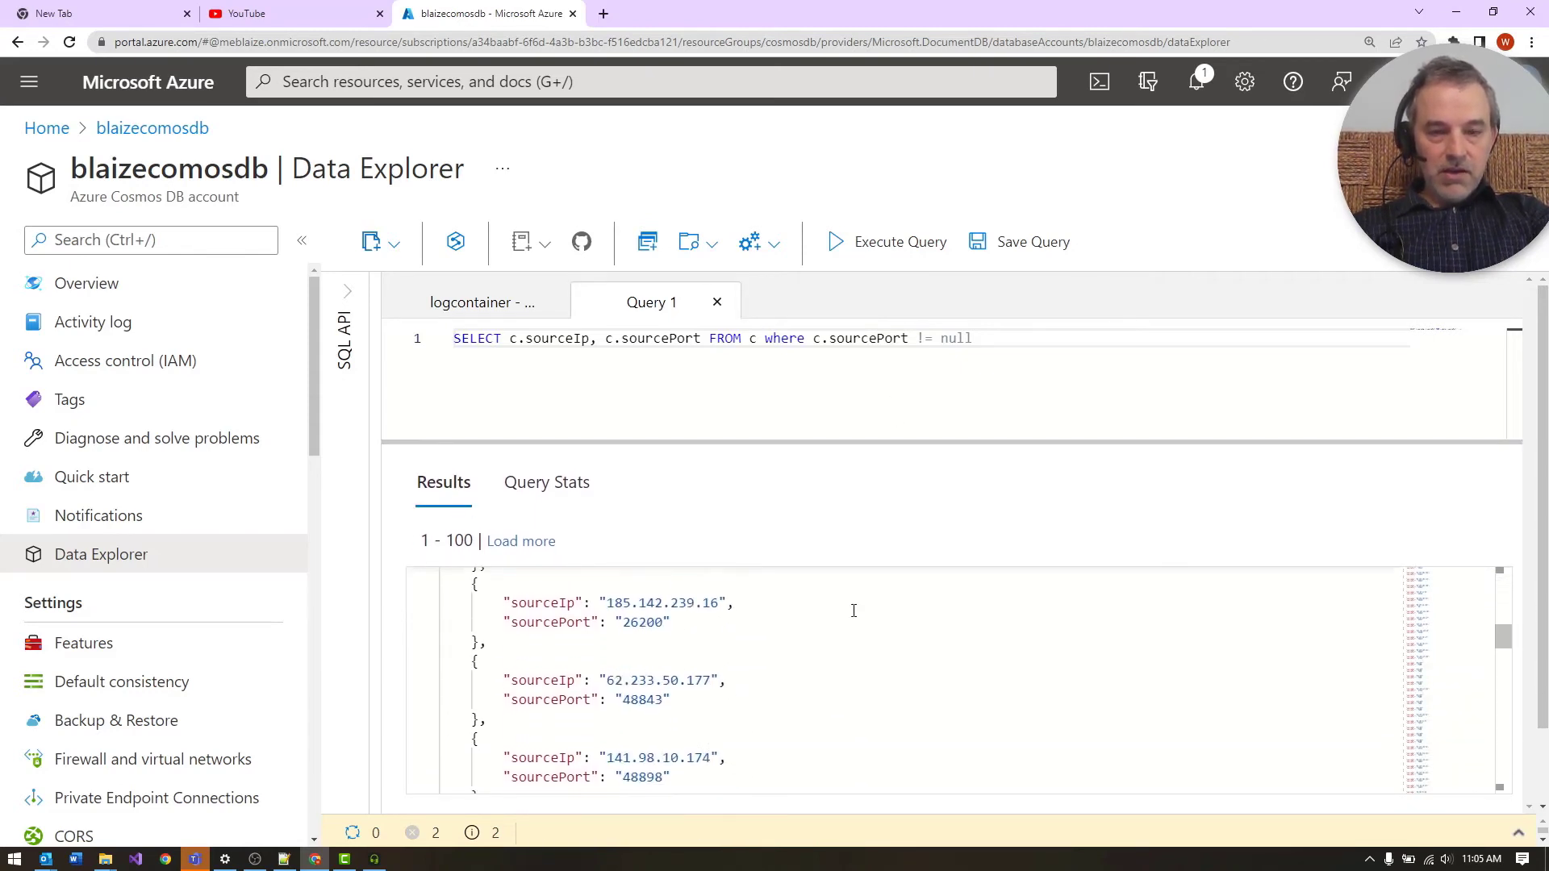
pyautogui.scroll(-3)
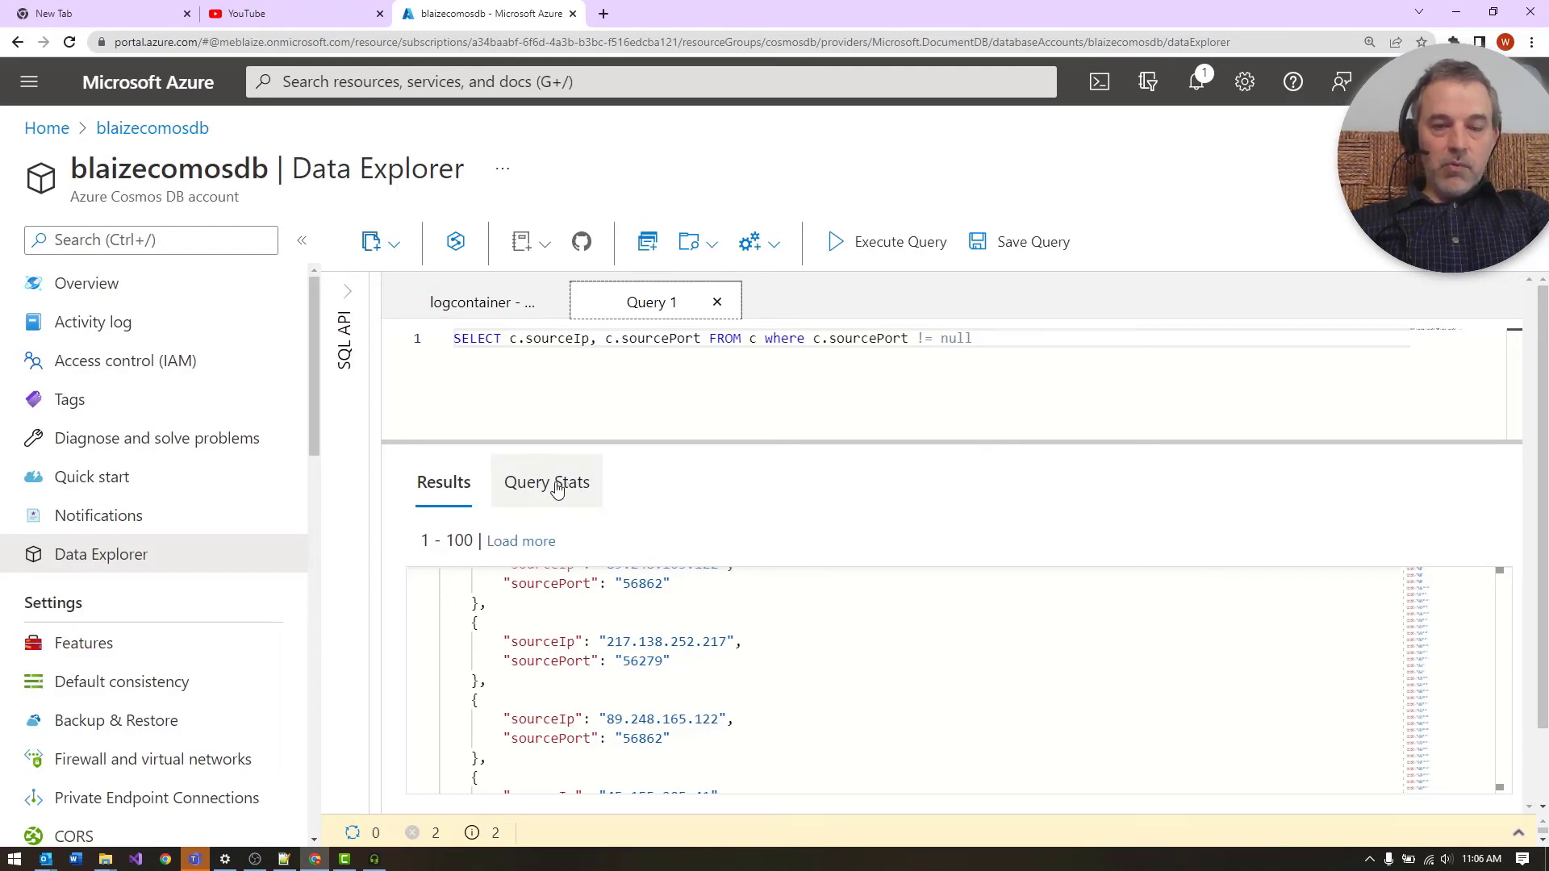
# Step: Open Query Stats and scroll the metrics showing 12.4 RUs and 200 documents retrieved
pyautogui.click(546, 483)
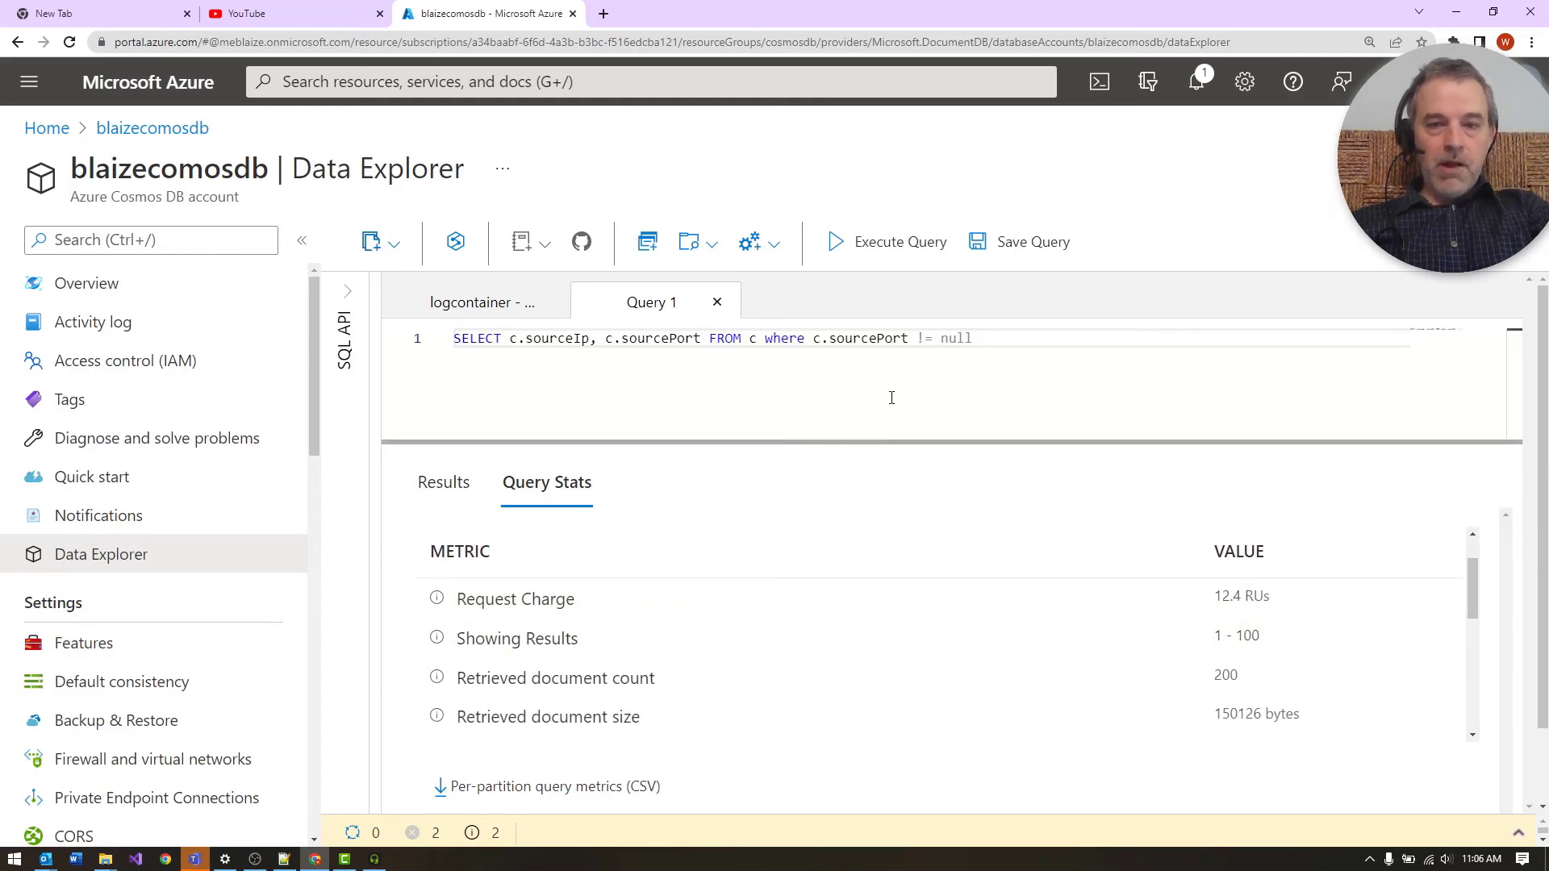
pyautogui.moveTo(900, 599)
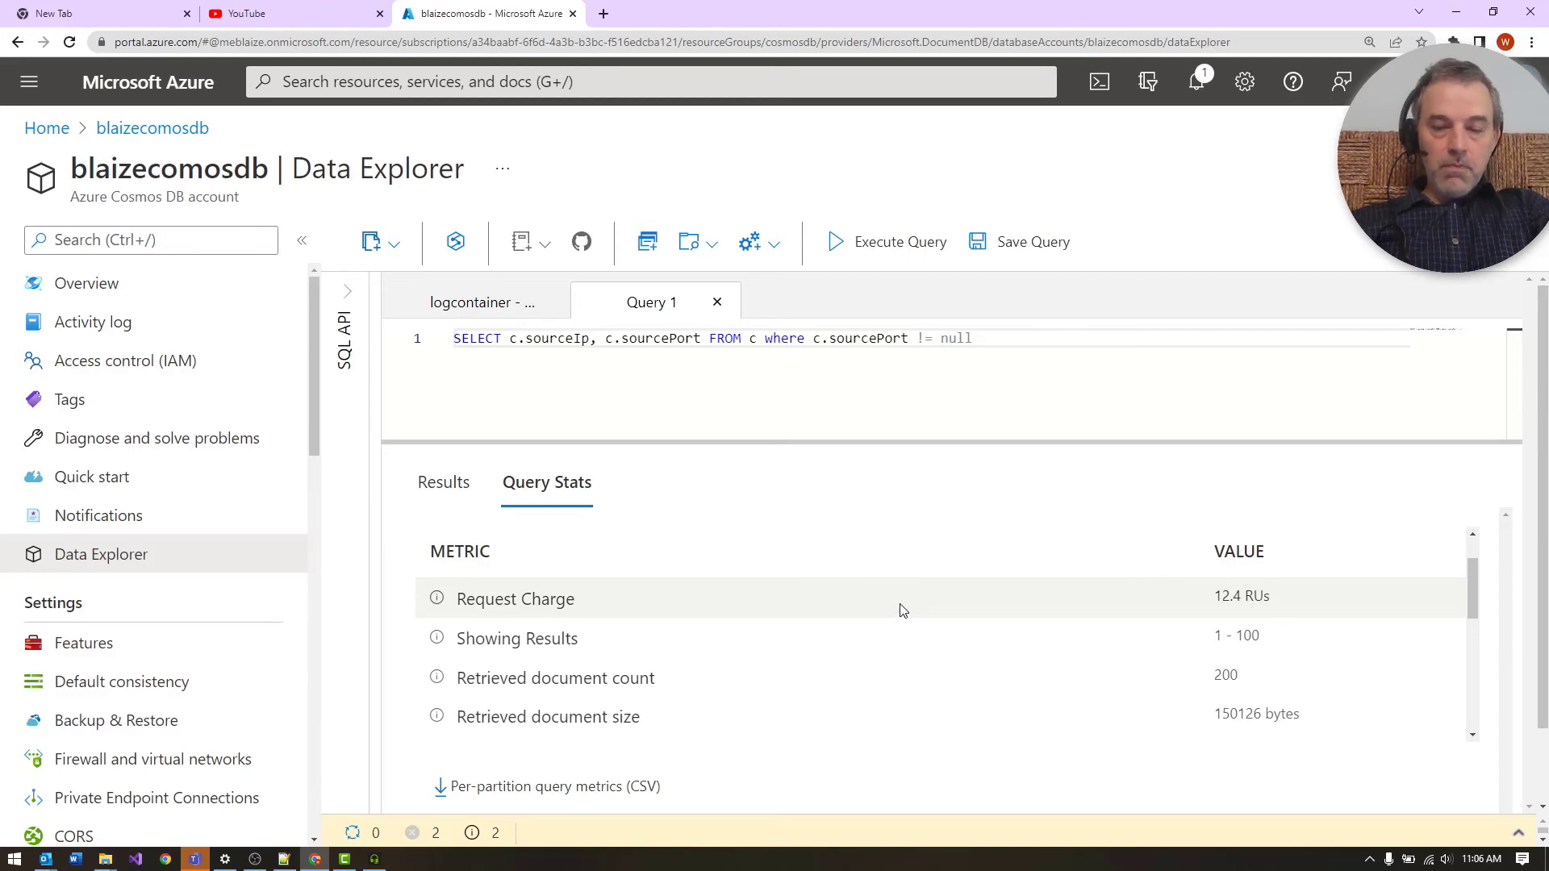
pyautogui.moveTo(845, 533)
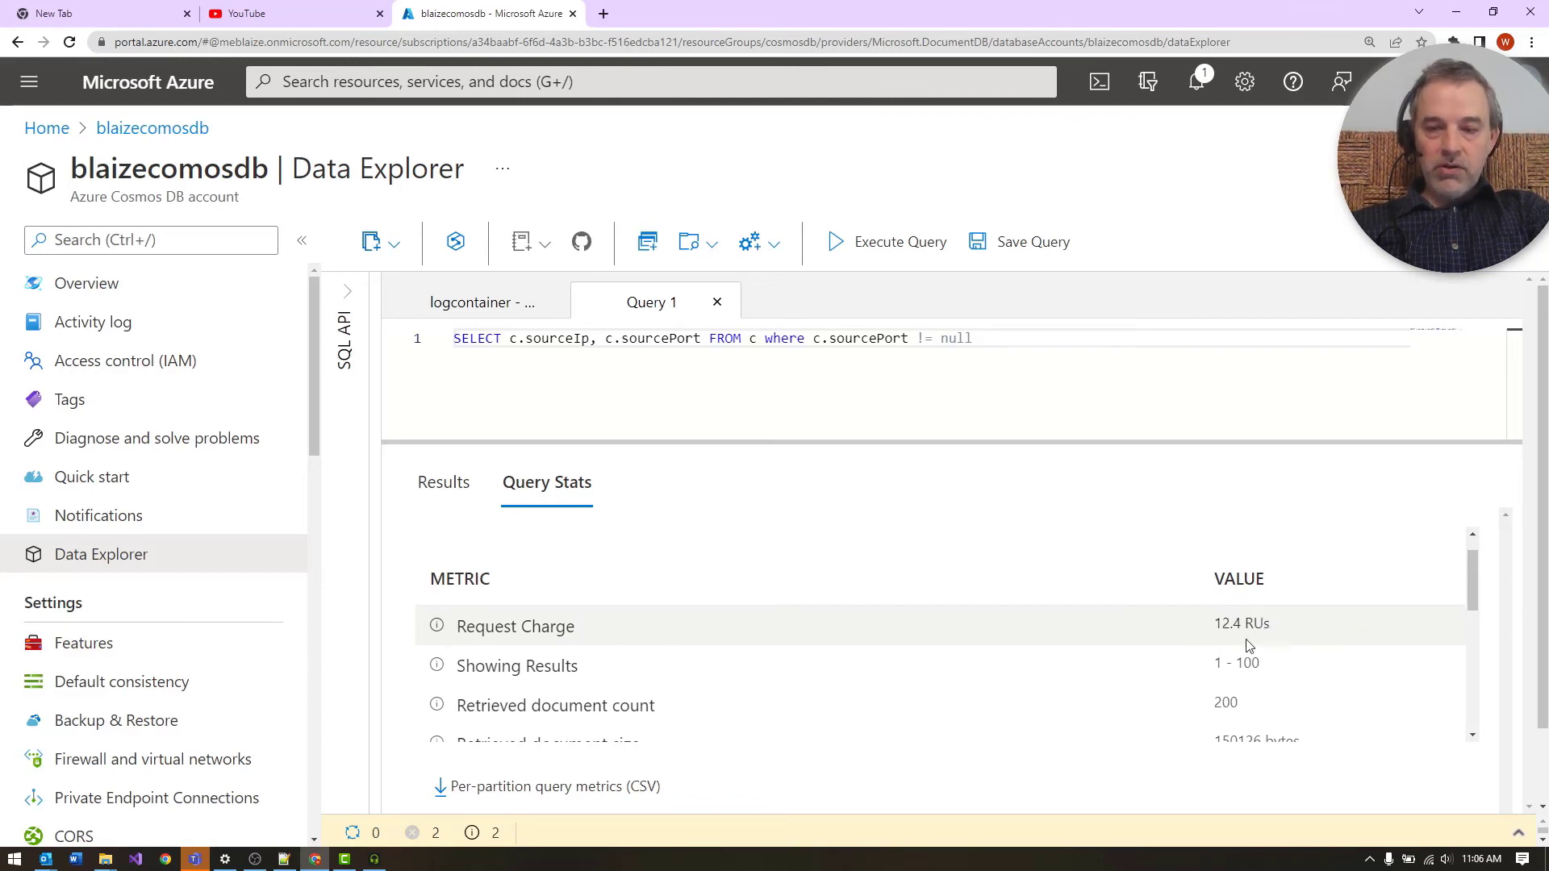
pyautogui.scroll(-3)
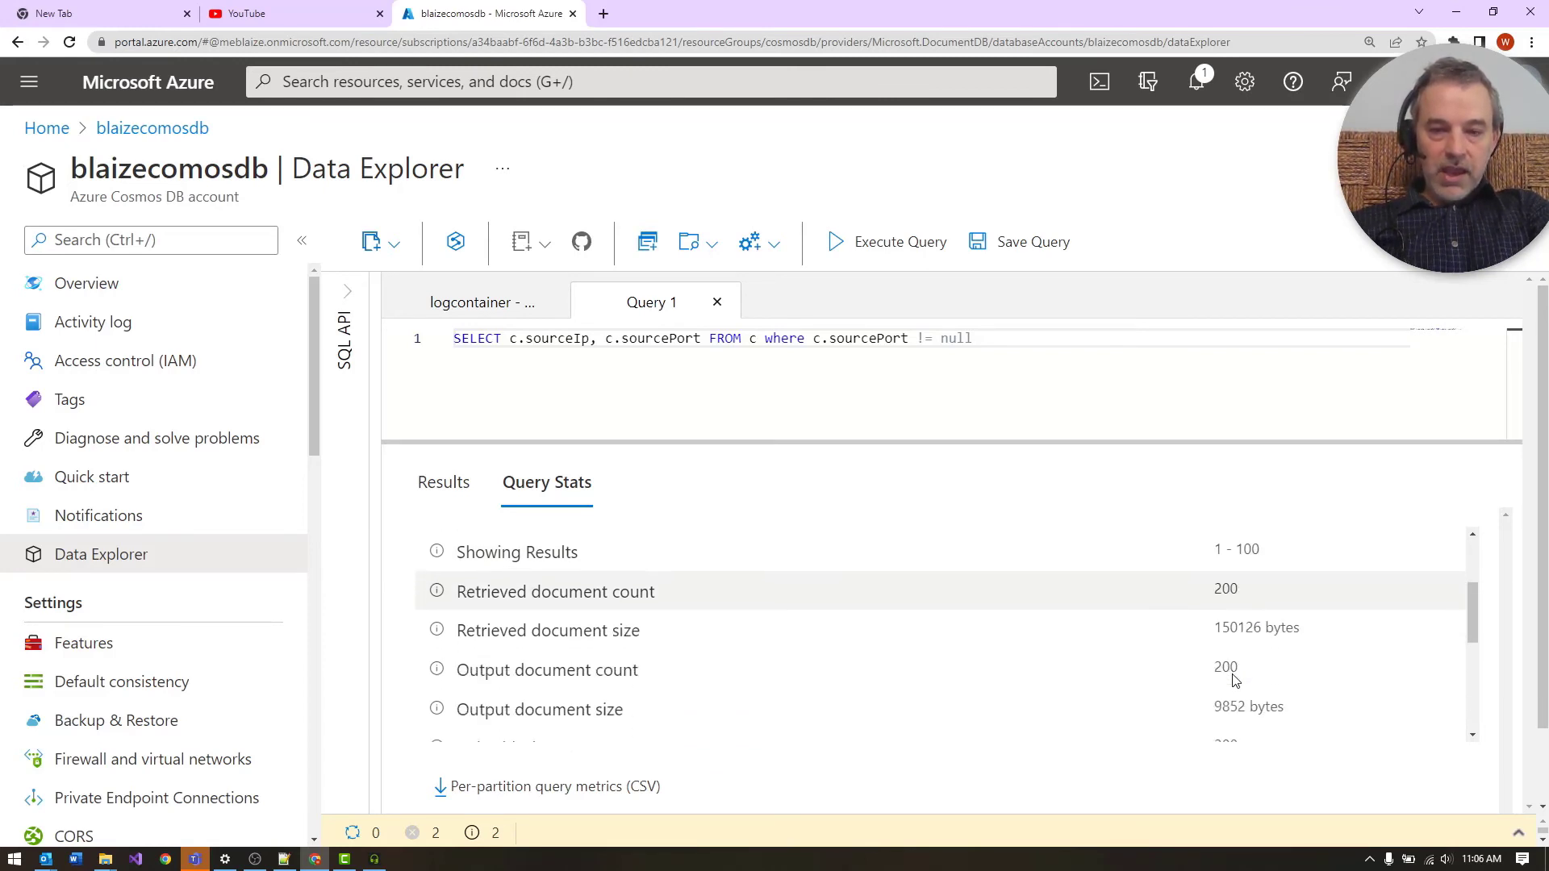
pyautogui.scroll(-3)
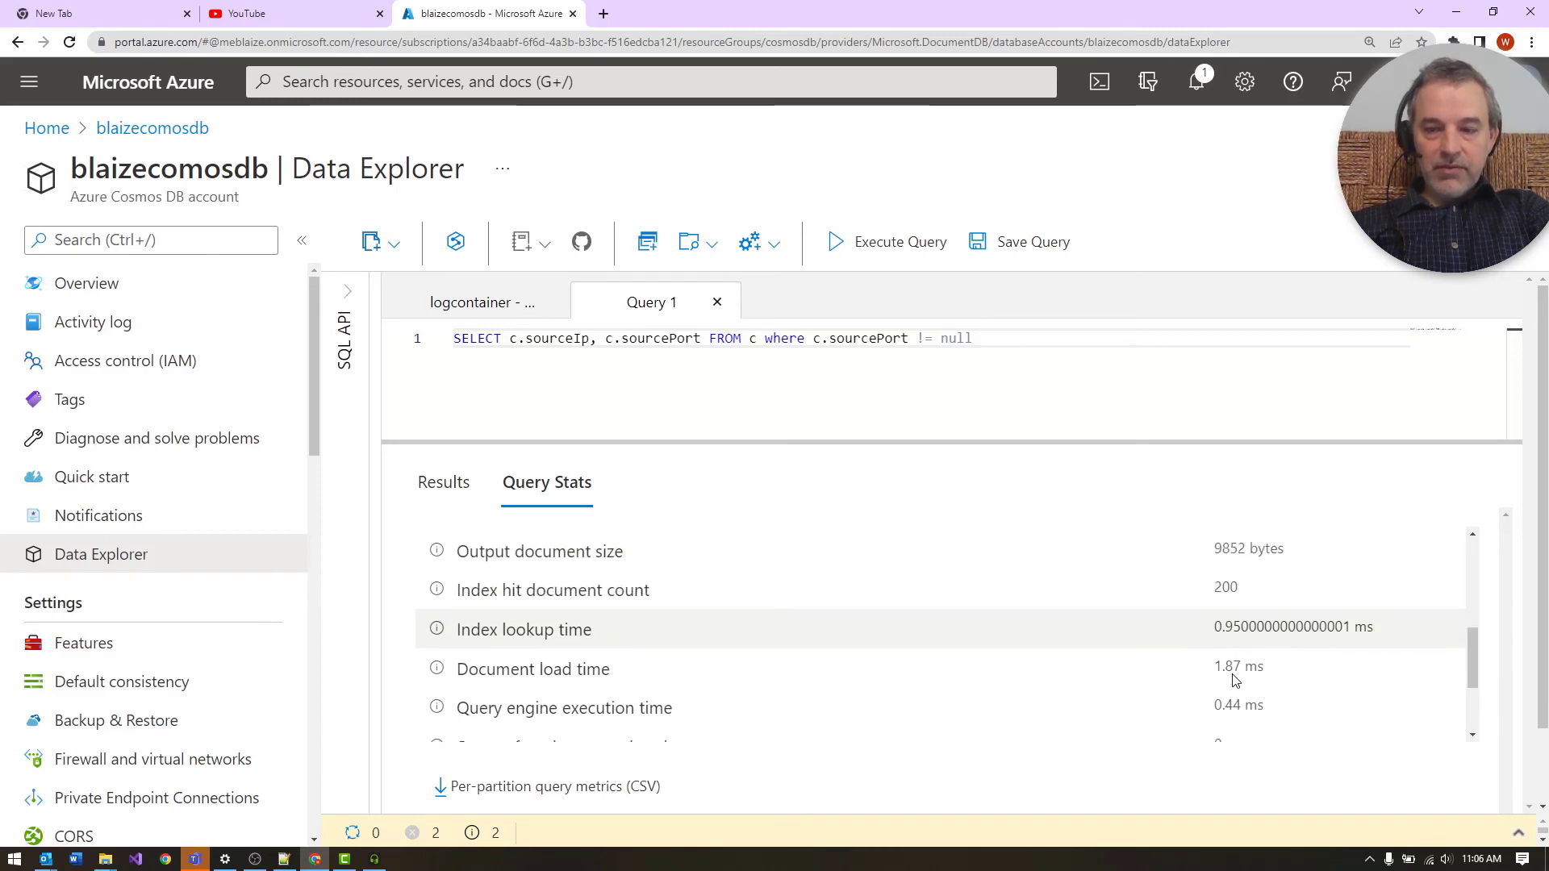
pyautogui.scroll(-3)
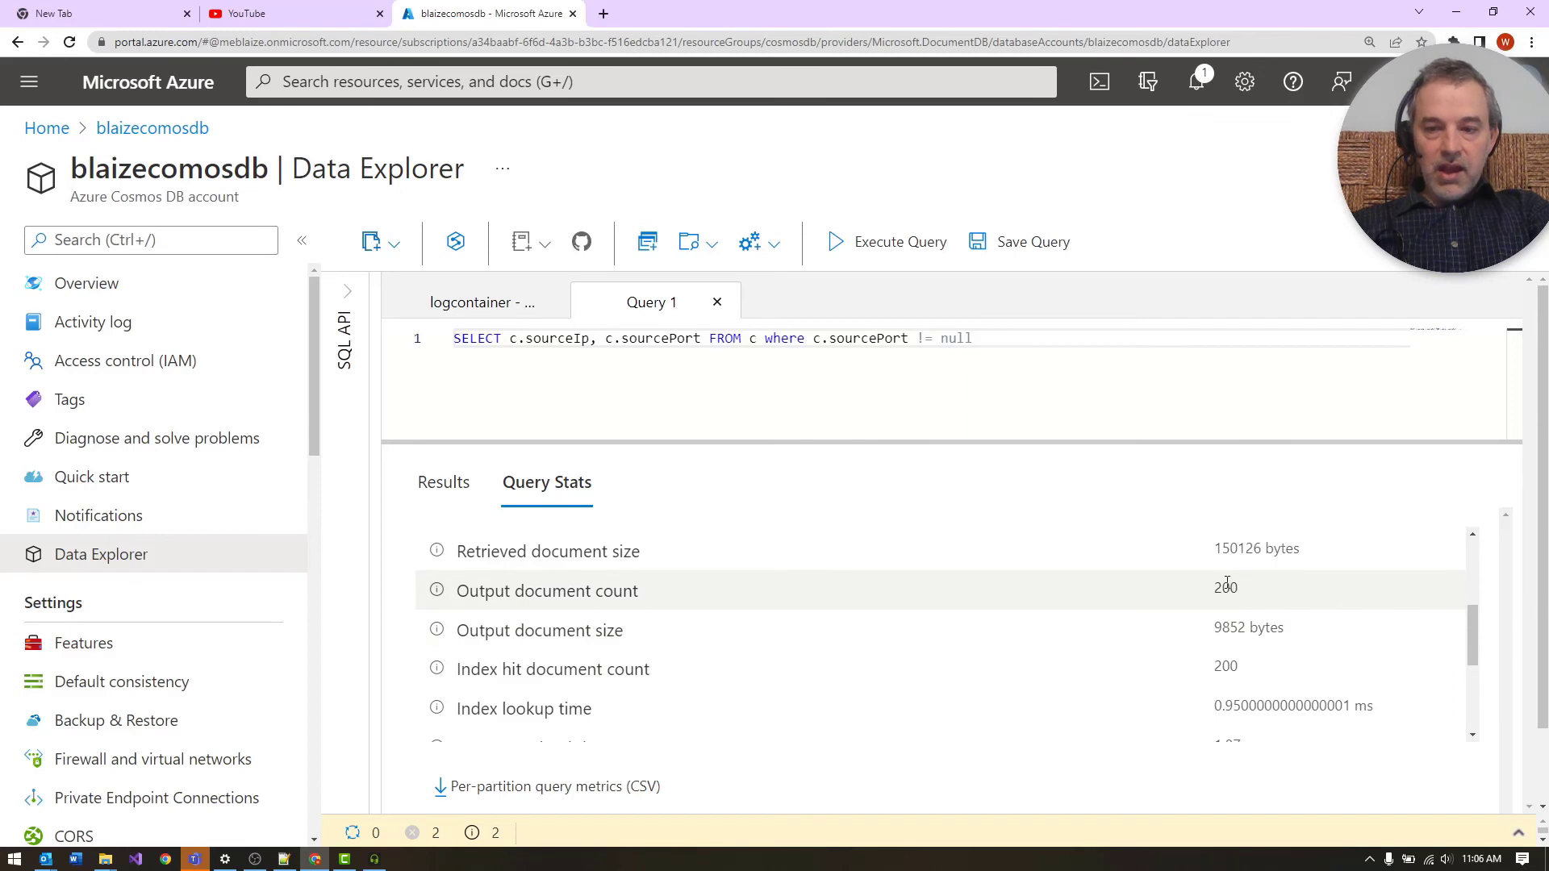
pyautogui.scroll(-3)
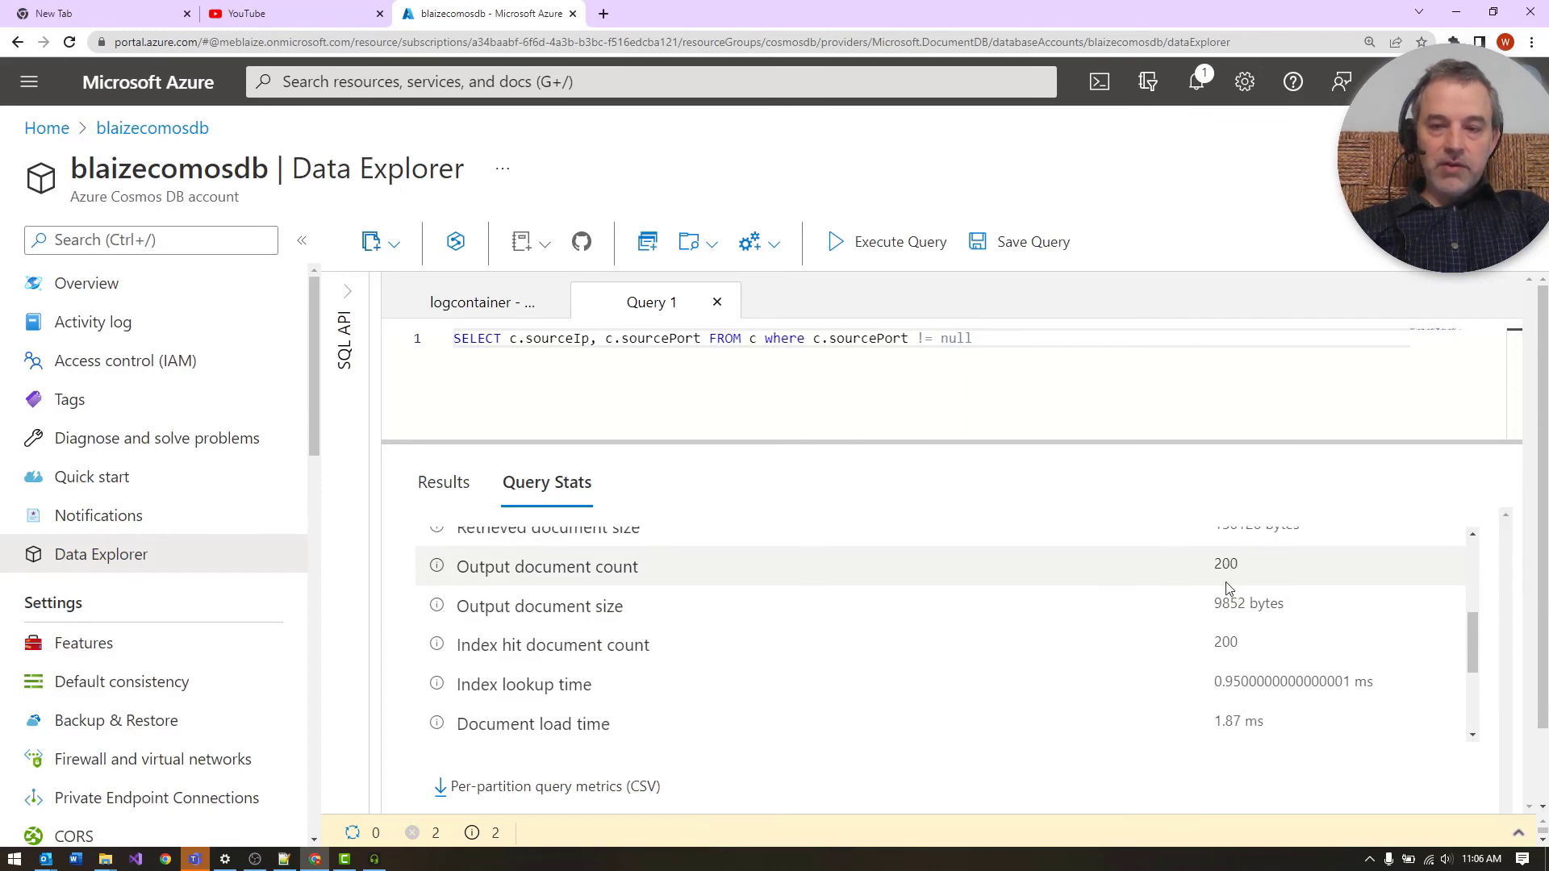
pyautogui.scroll(-3)
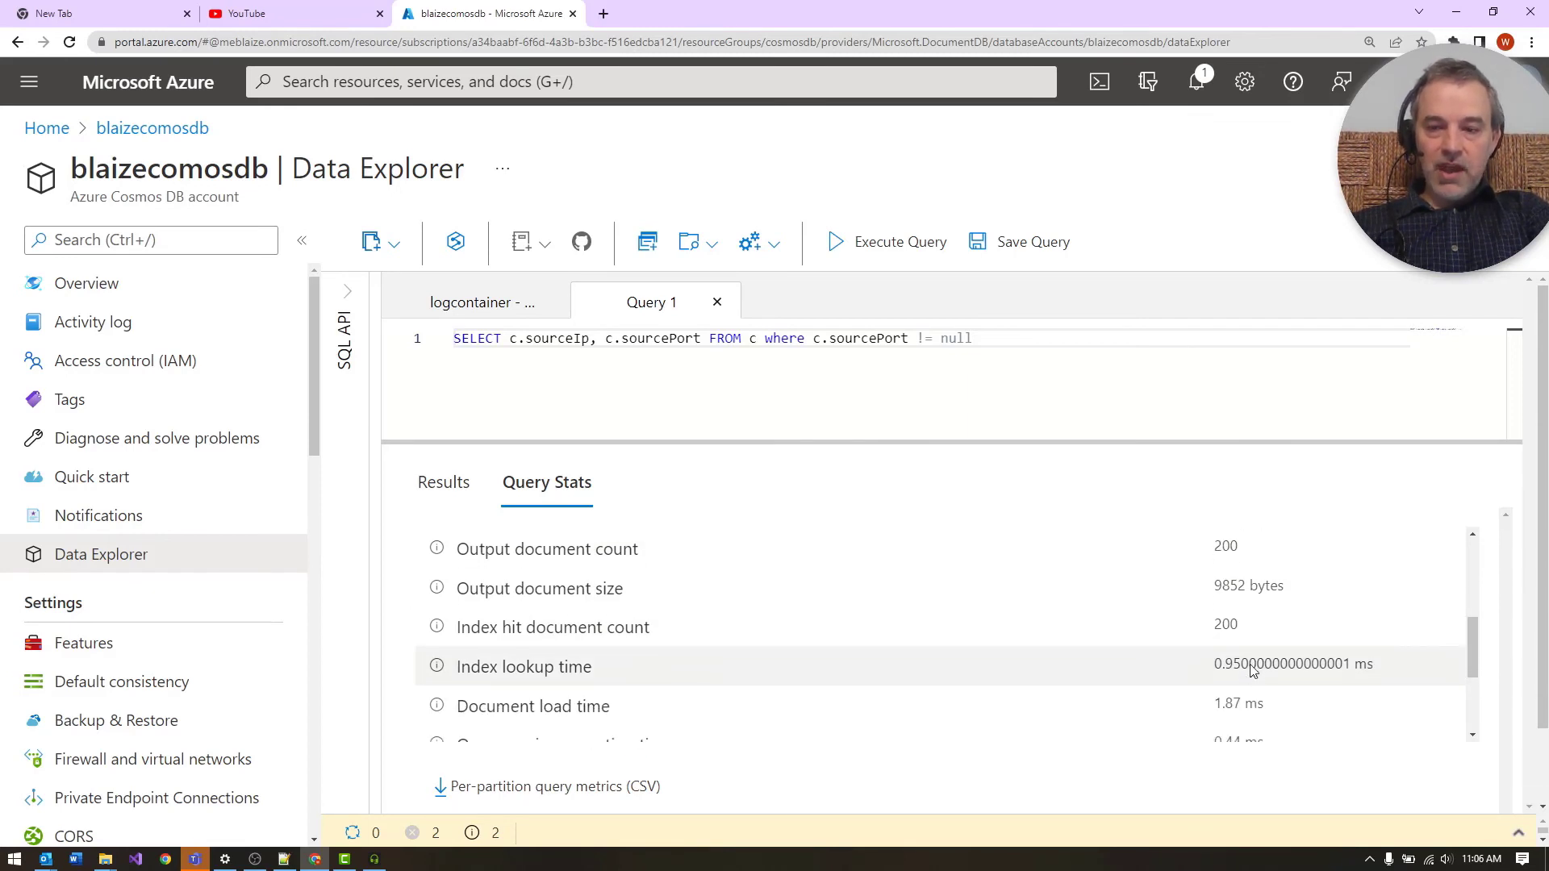
pyautogui.scroll(-3)
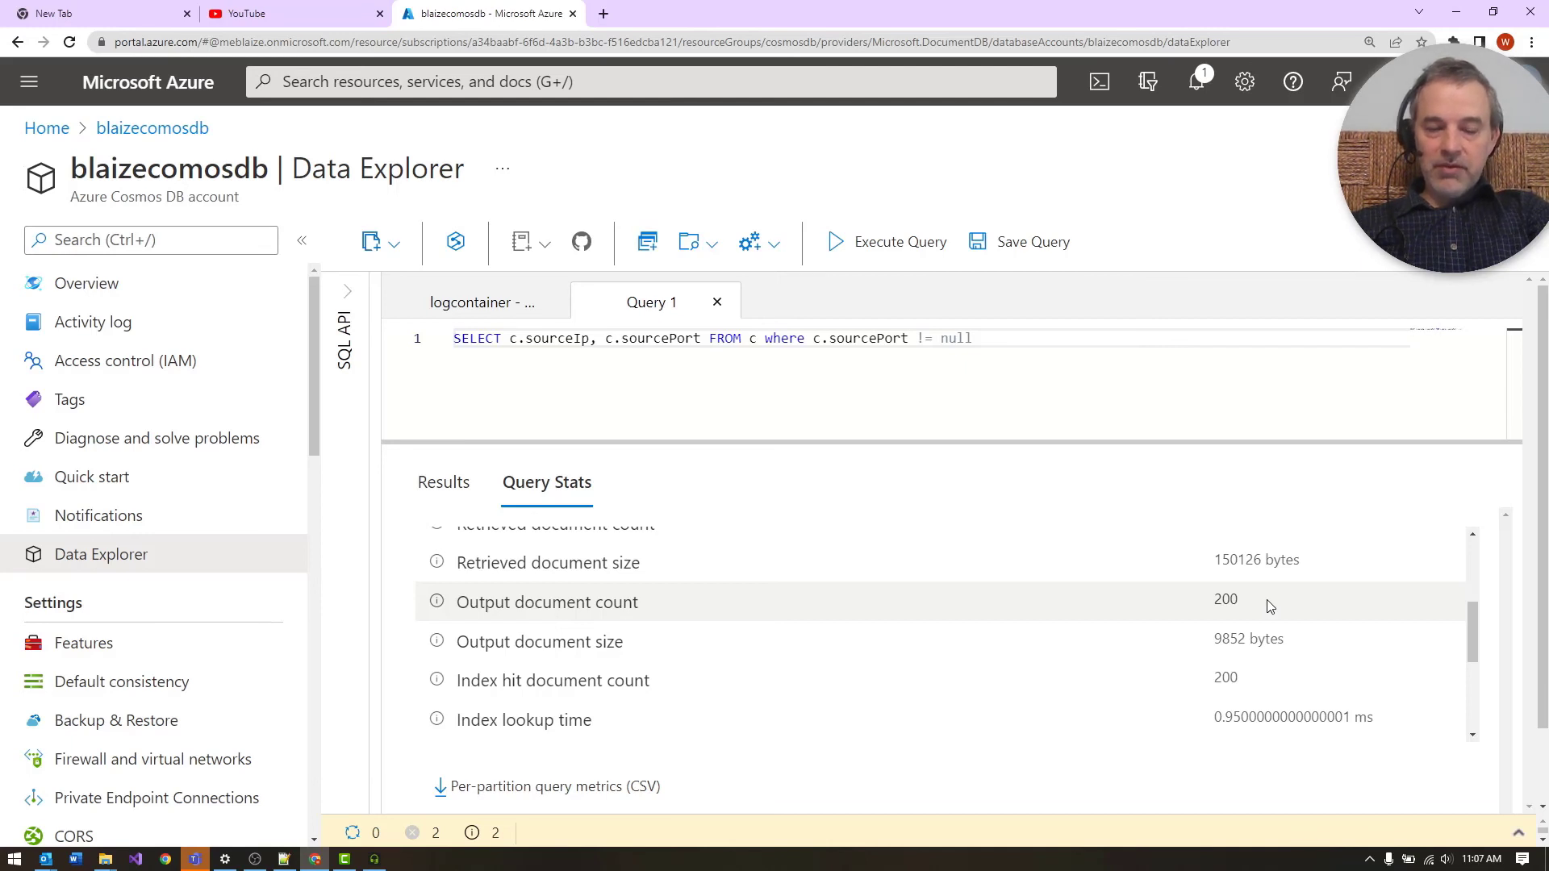
pyautogui.moveTo(1281, 633)
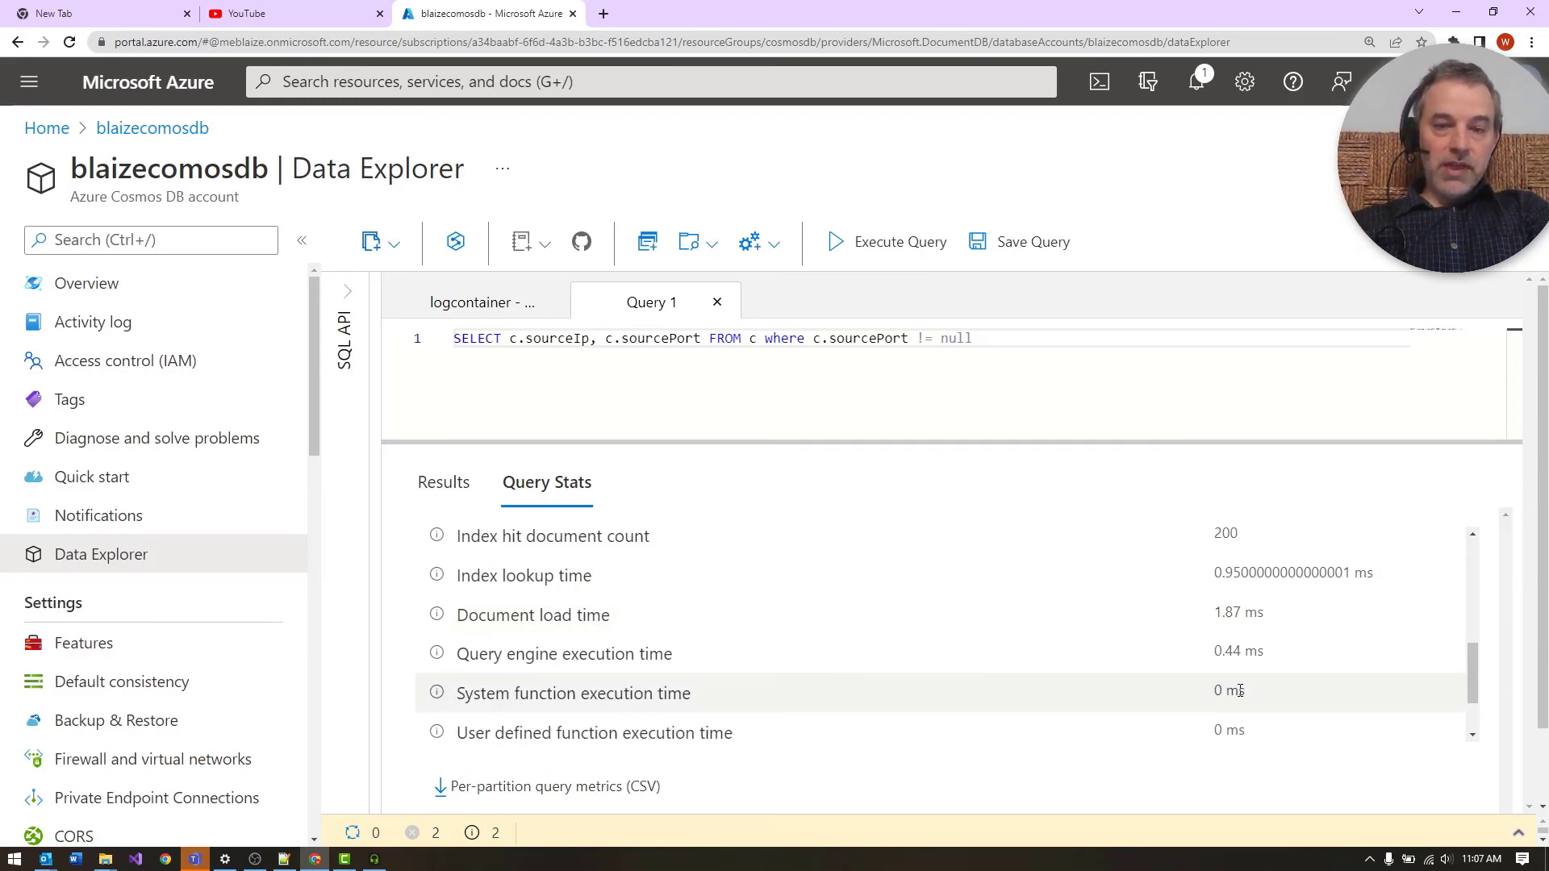
pyautogui.moveTo(1117, 616)
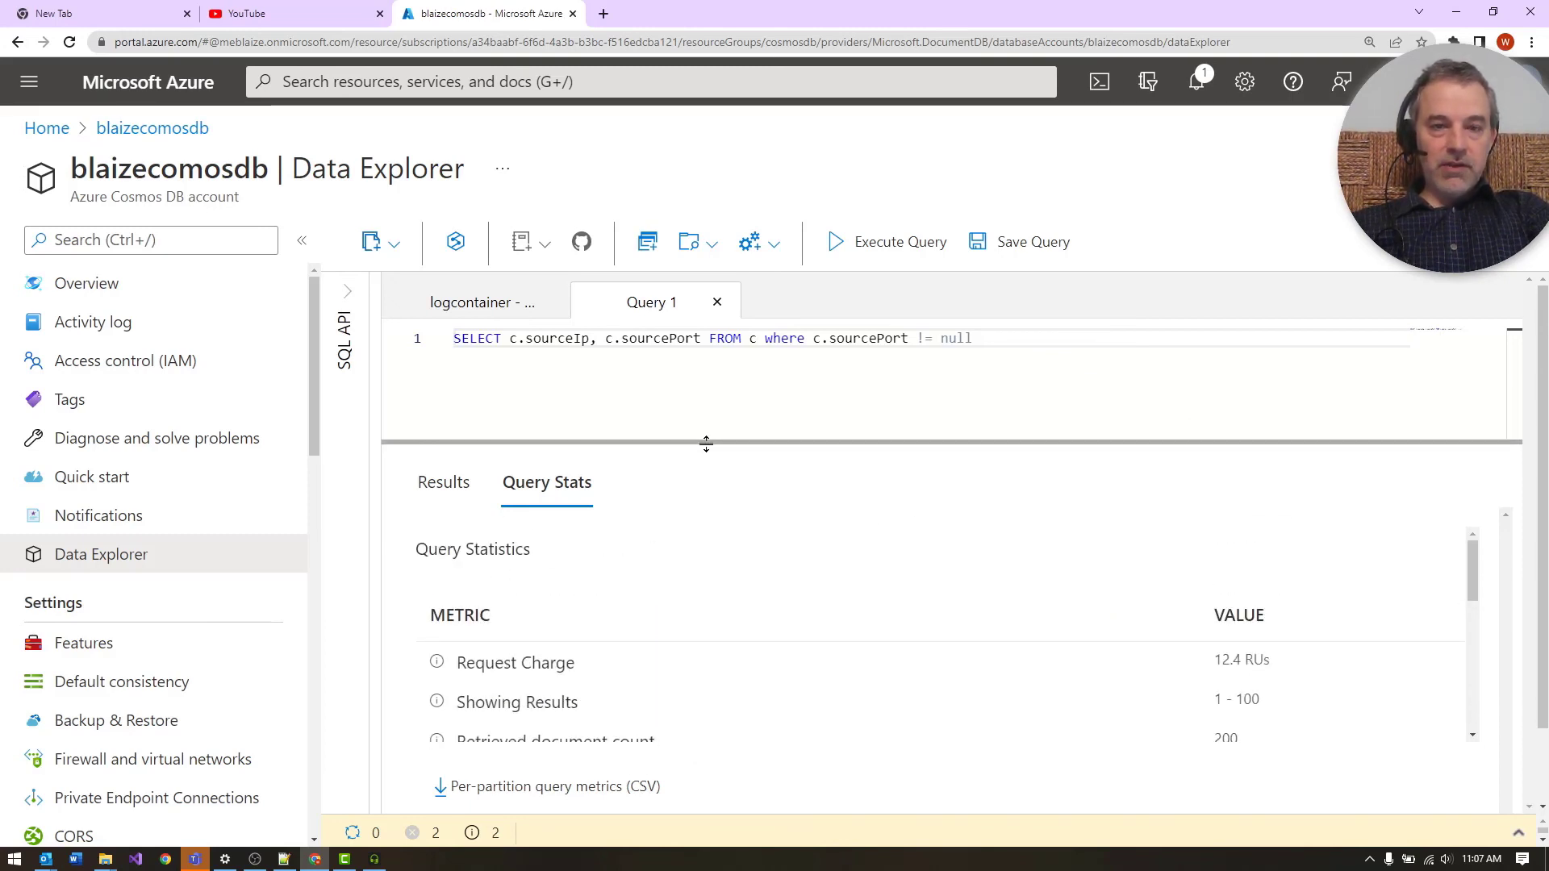
pyautogui.moveTo(705, 444); pyautogui.dragTo(706, 528)
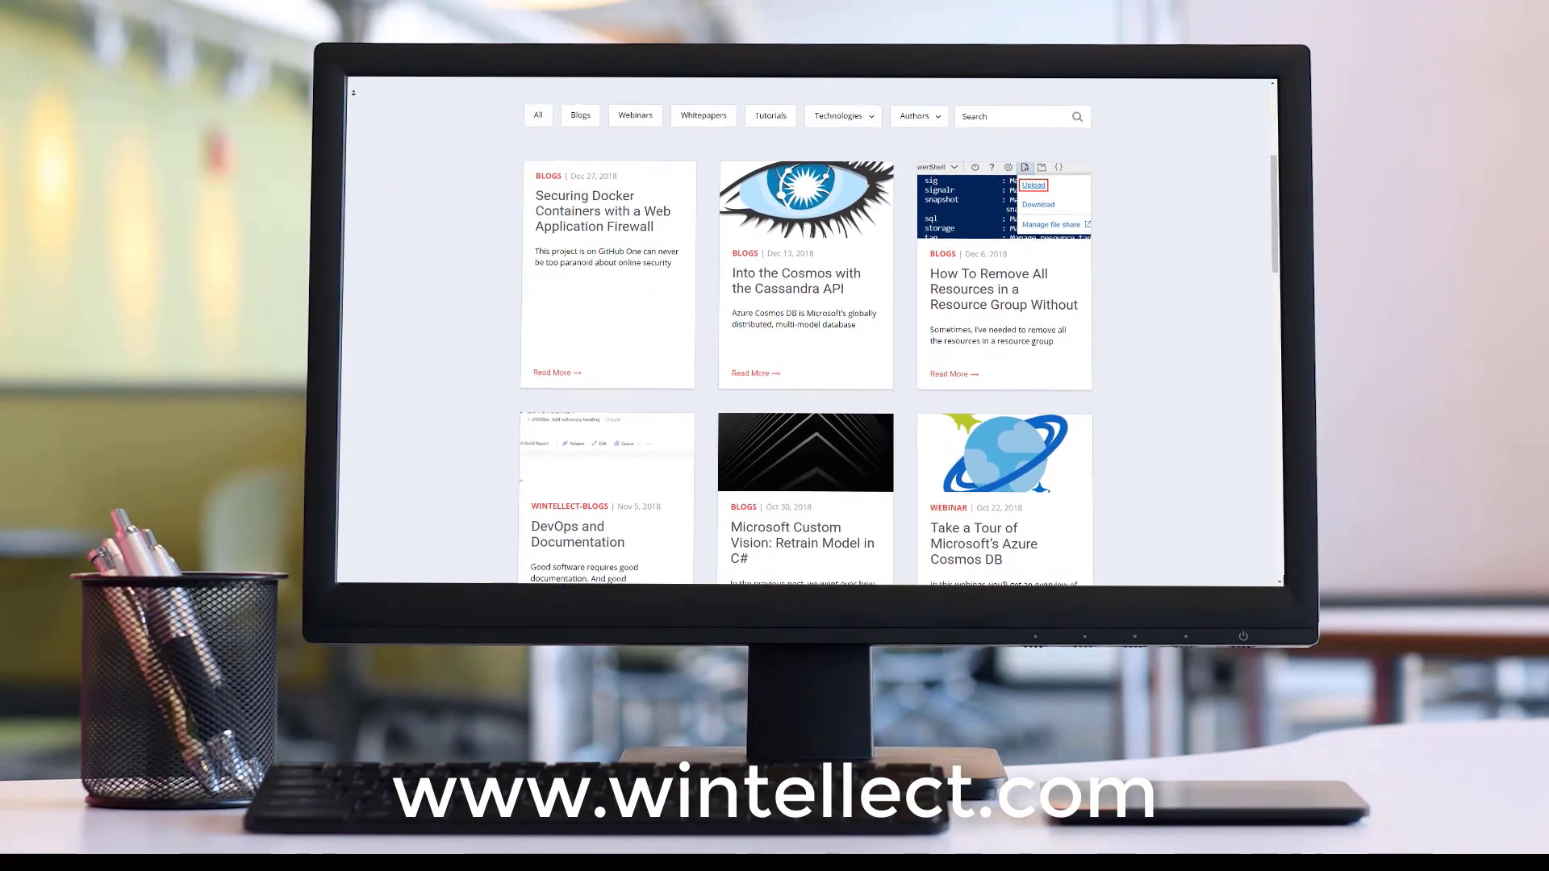
pyautogui.scroll(-3)
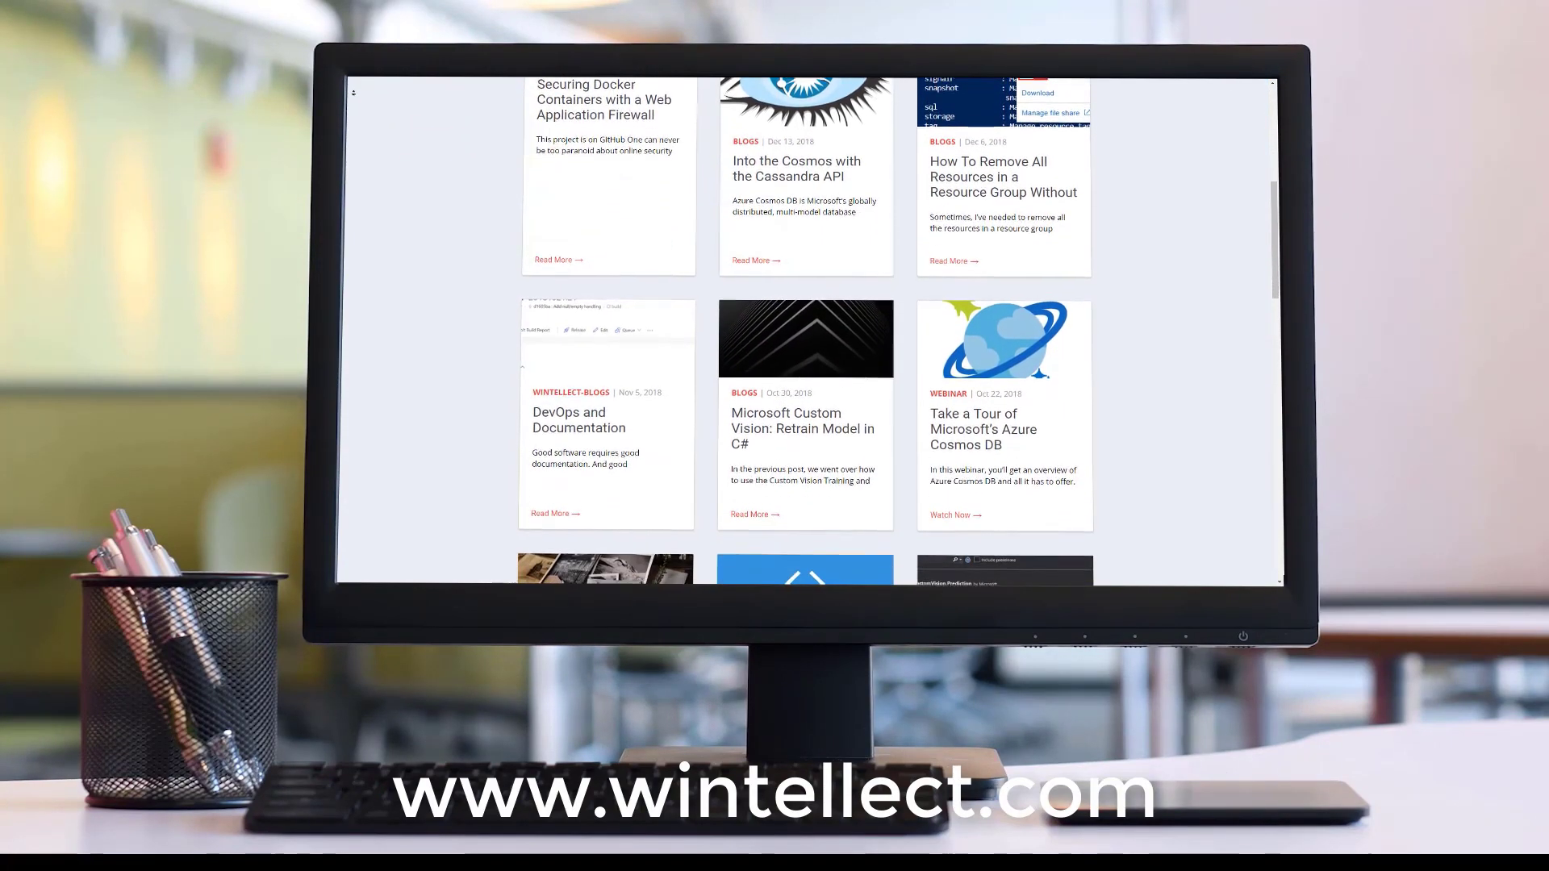
pyautogui.scroll(-3)
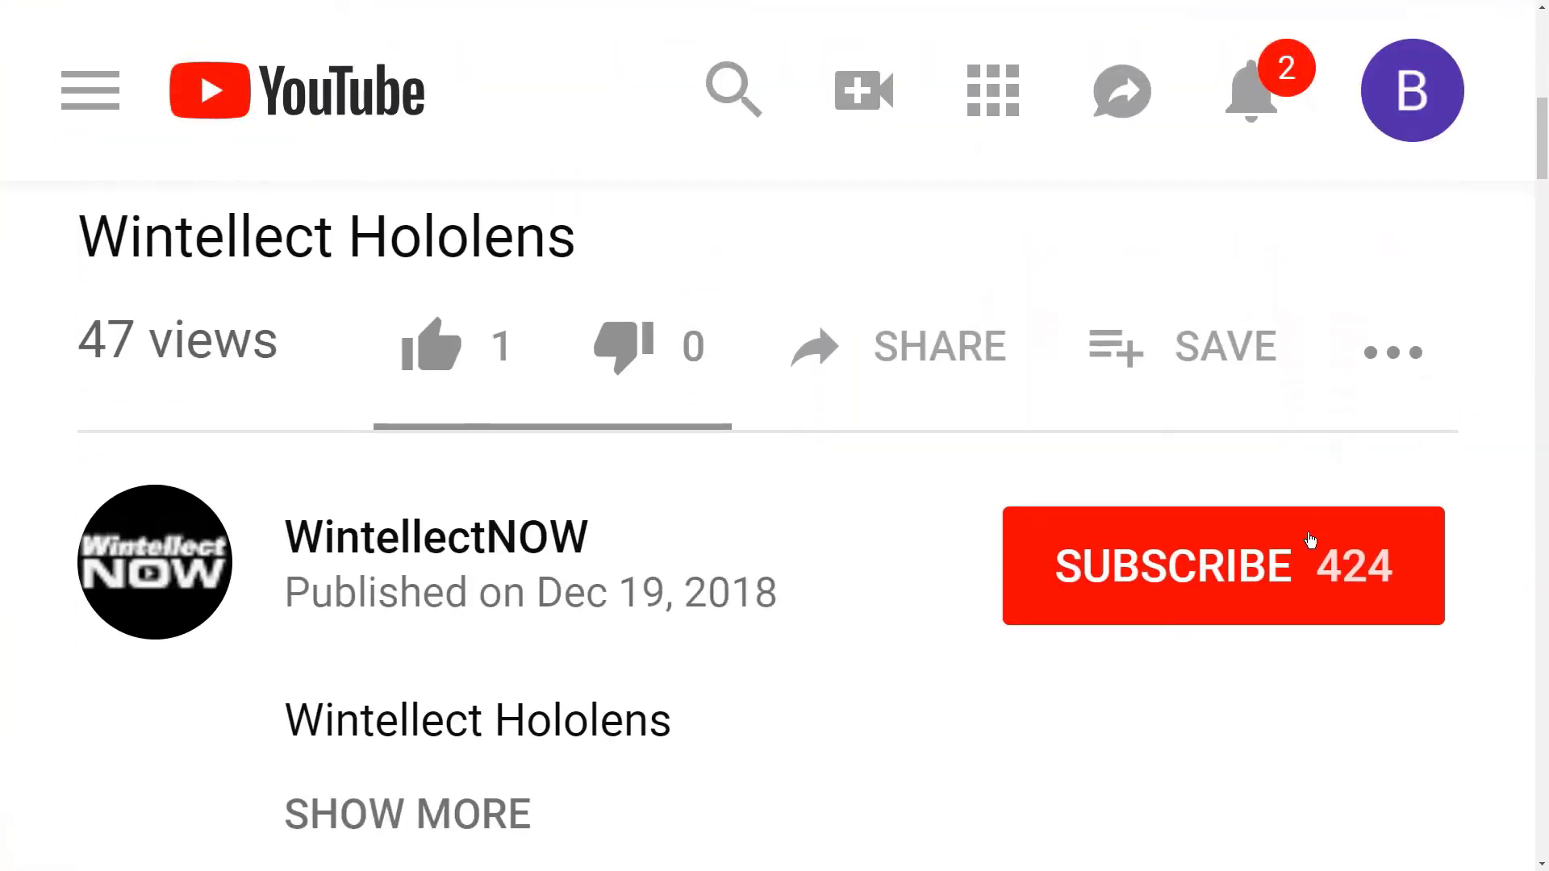
pyautogui.click(1223, 567)
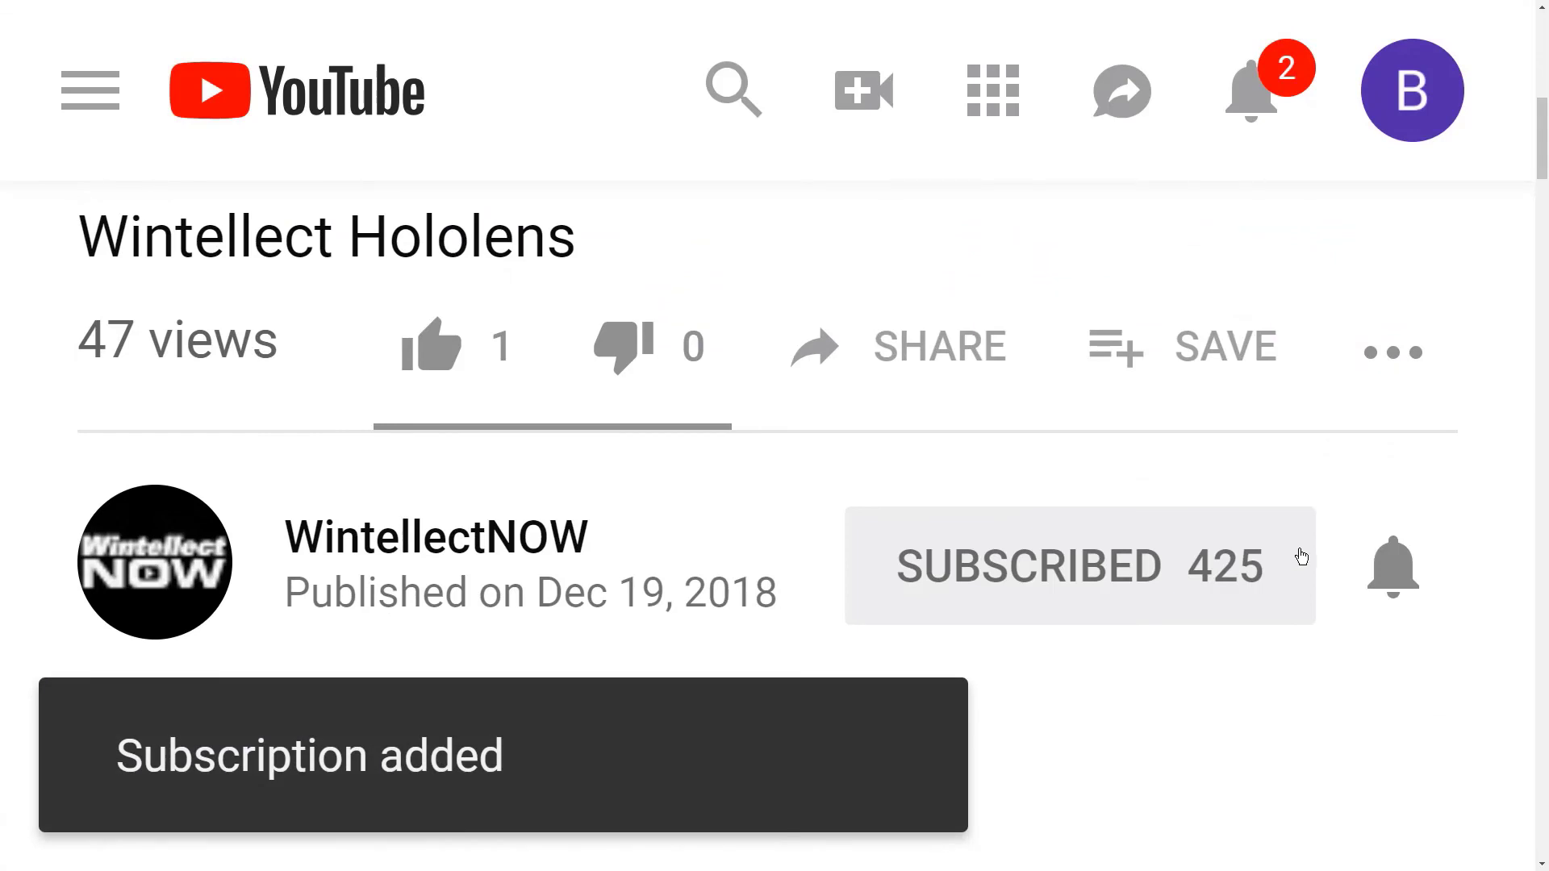
pyautogui.click(1392, 566)
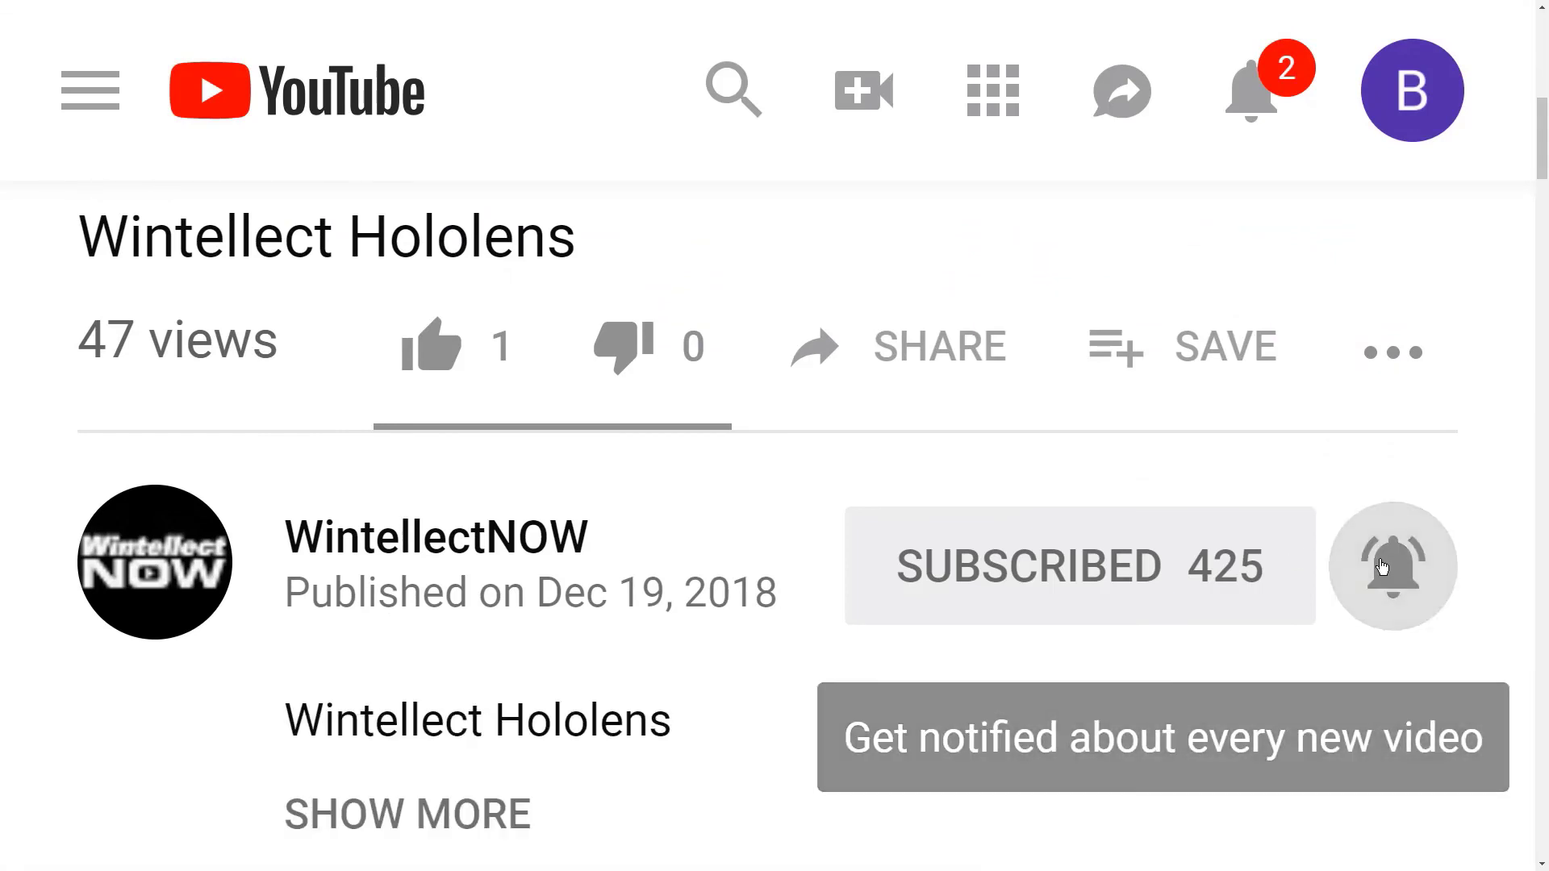
pyautogui.click(1393, 565)
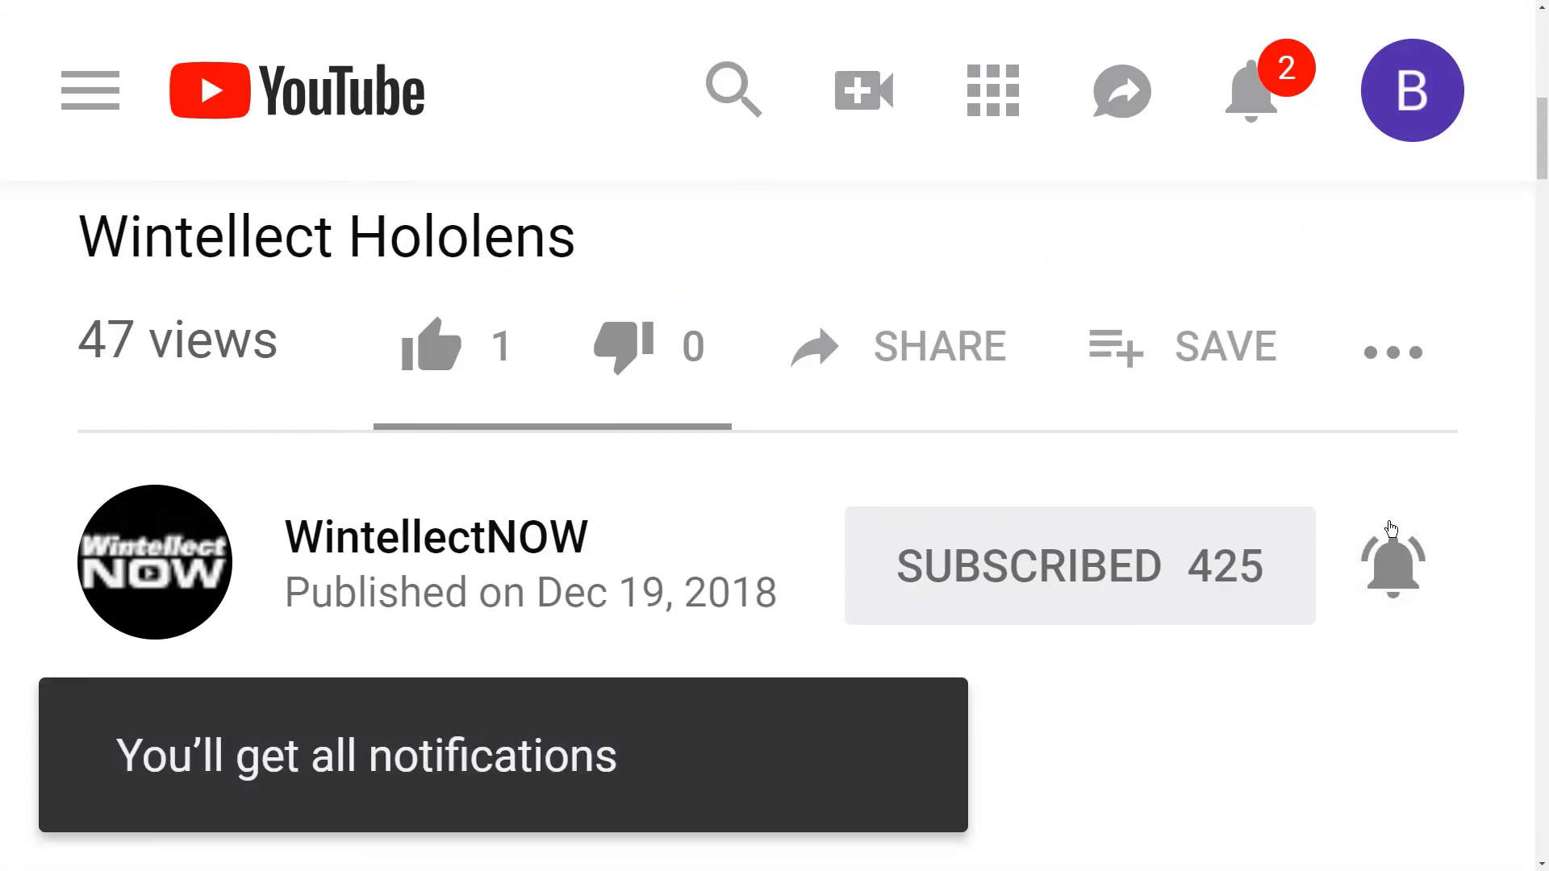